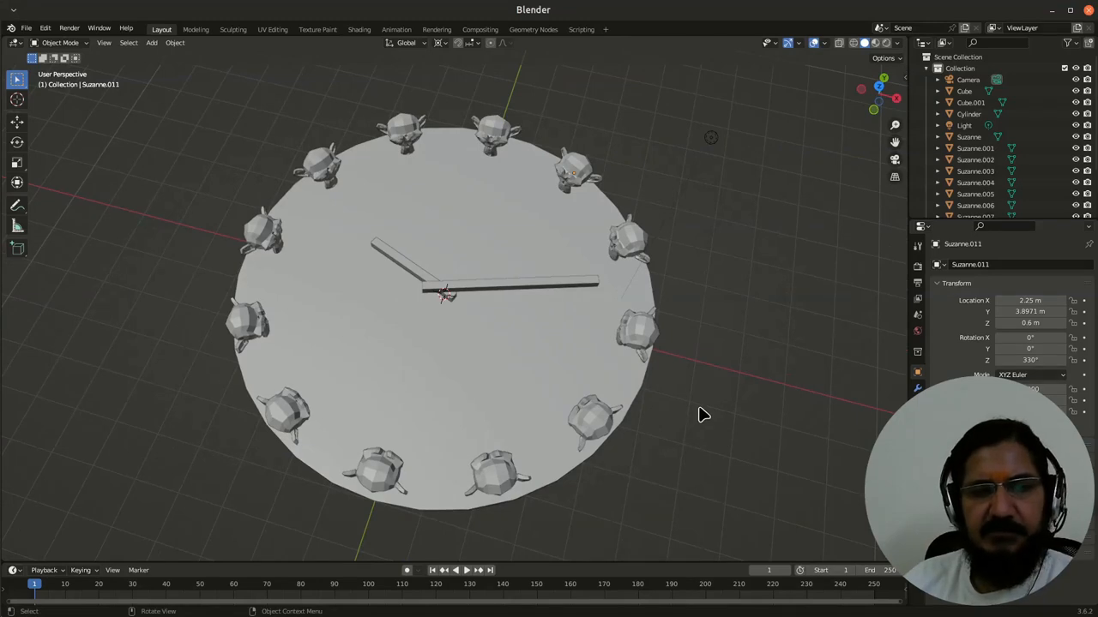
pyautogui.moveTo(725, 269)
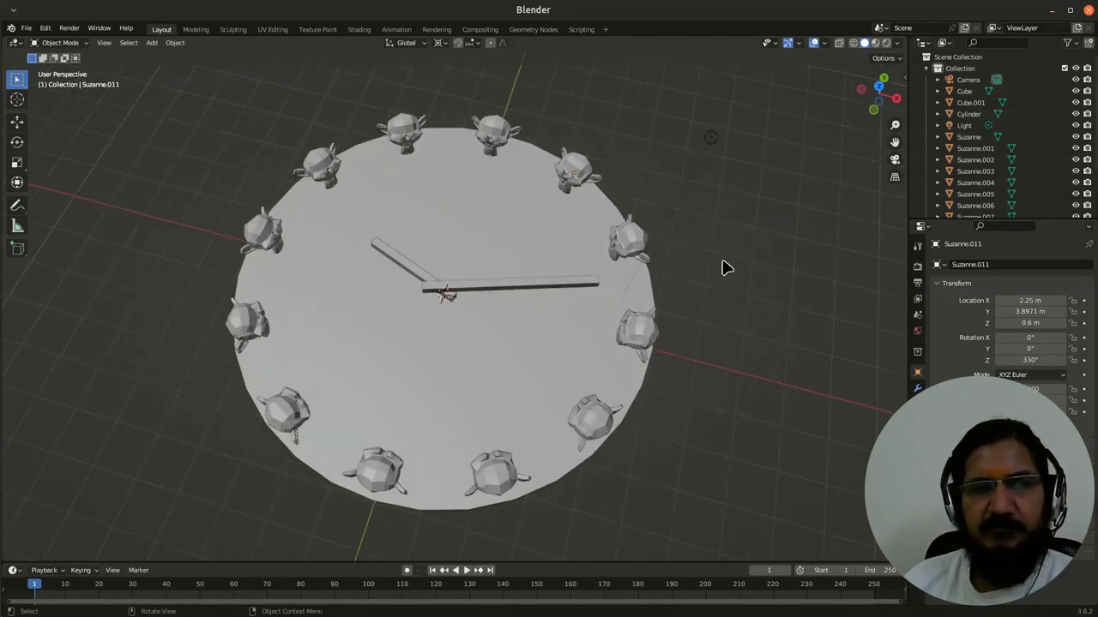
pyautogui.moveTo(221, 302)
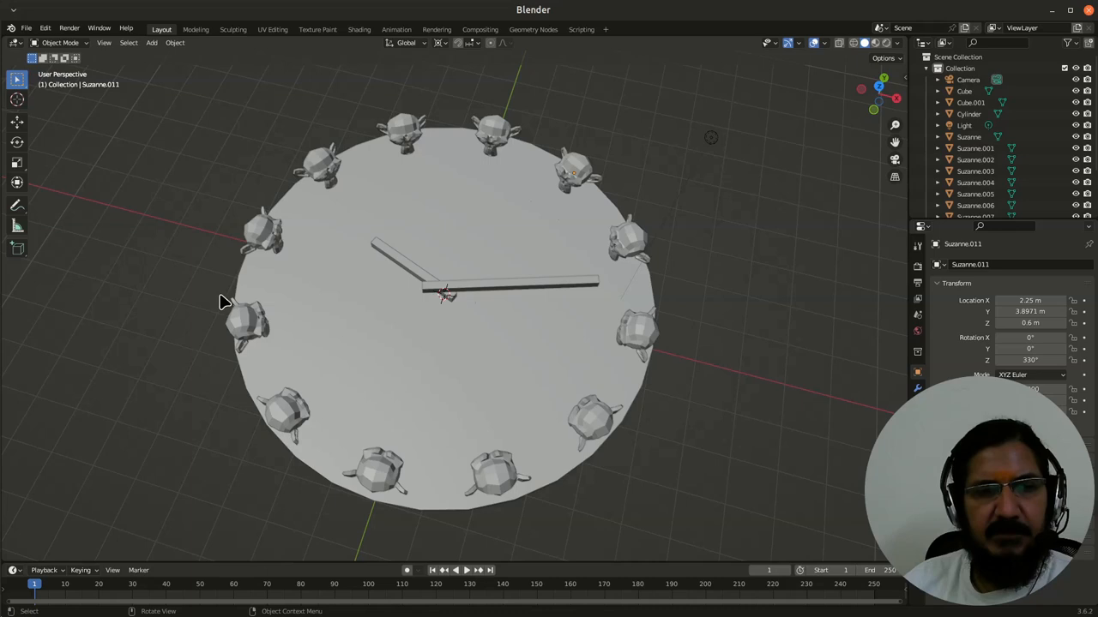
pyautogui.moveTo(454, 189)
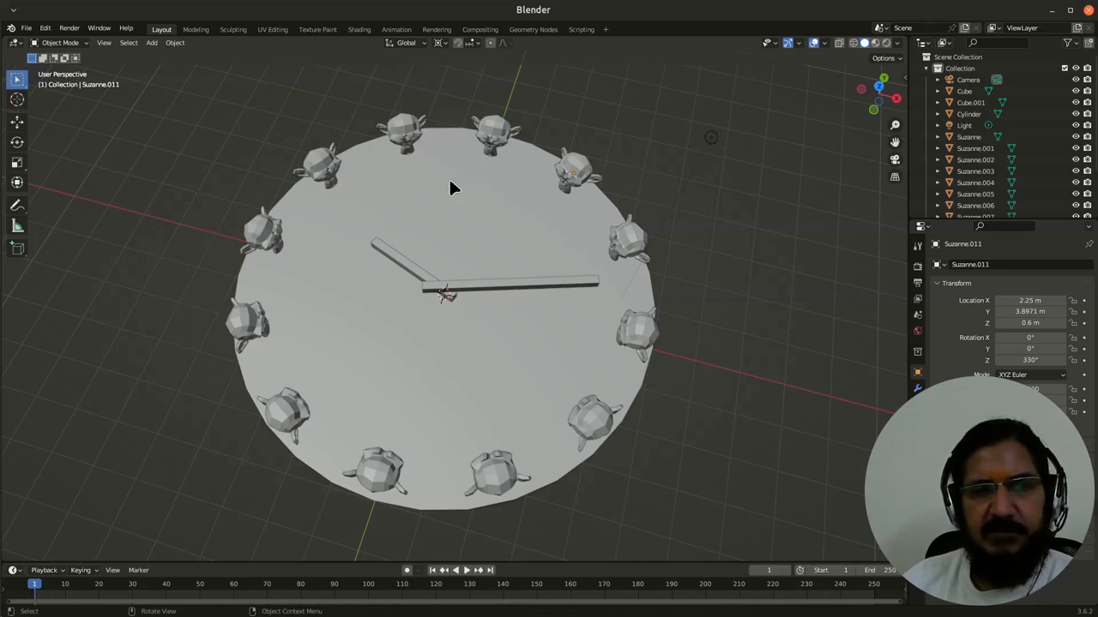
pyautogui.moveTo(562, 468)
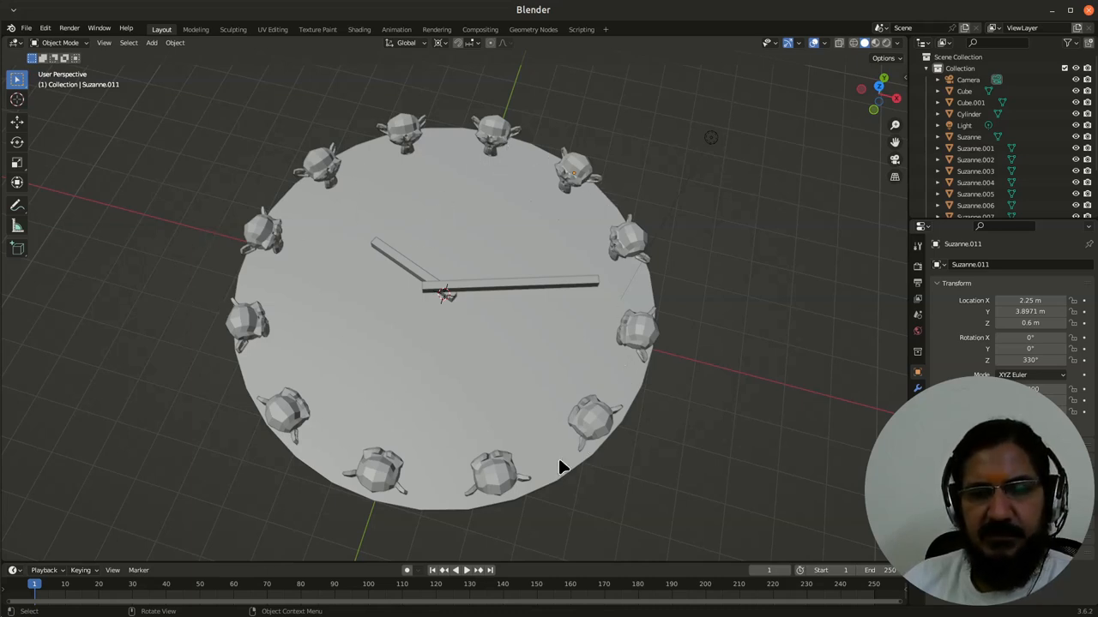
pyautogui.moveTo(313, 189)
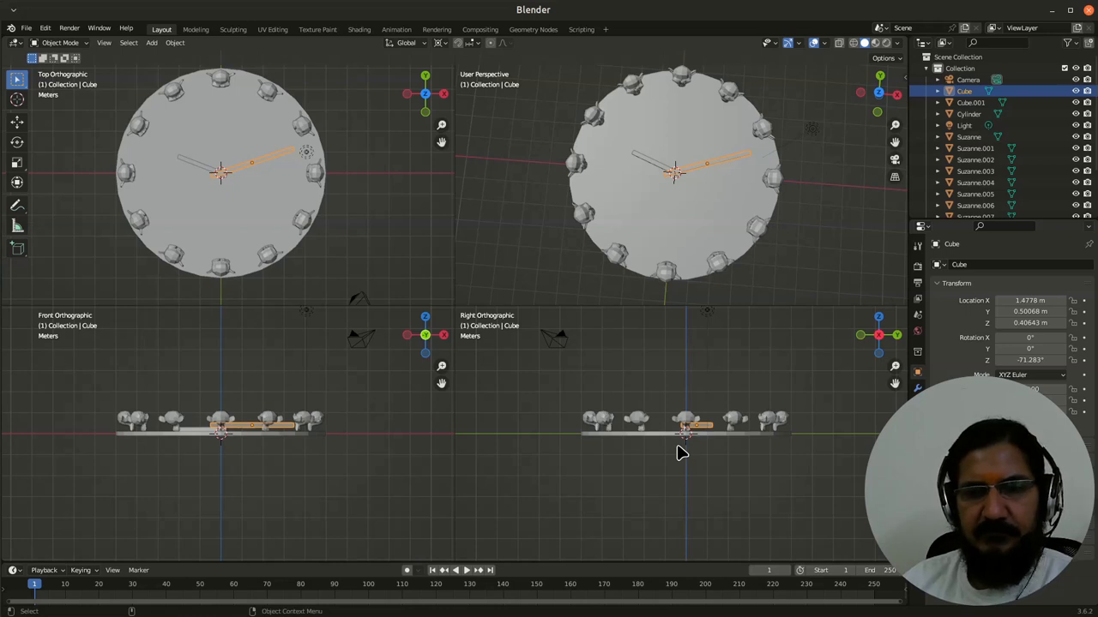
pyautogui.moveTo(517, 428)
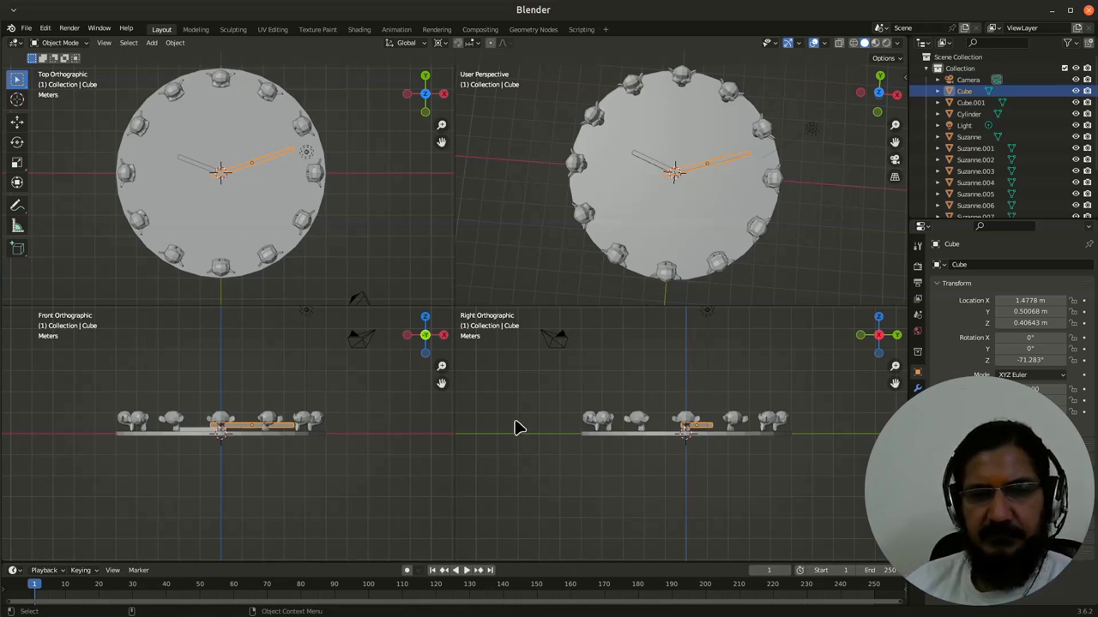
pyautogui.moveTo(530, 261)
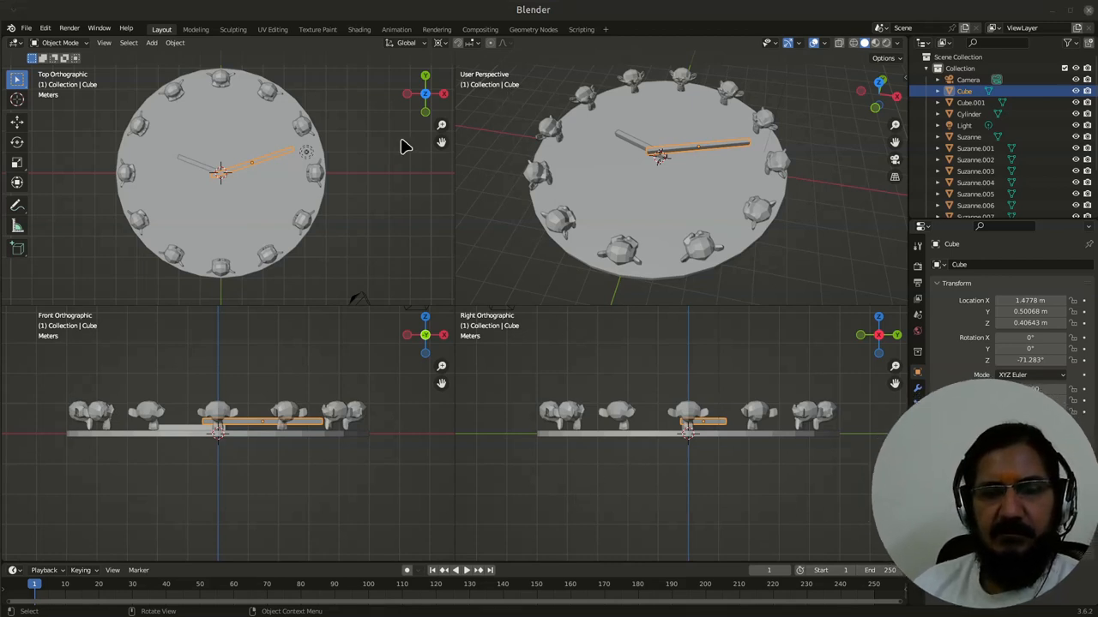
pyautogui.moveTo(433, 429)
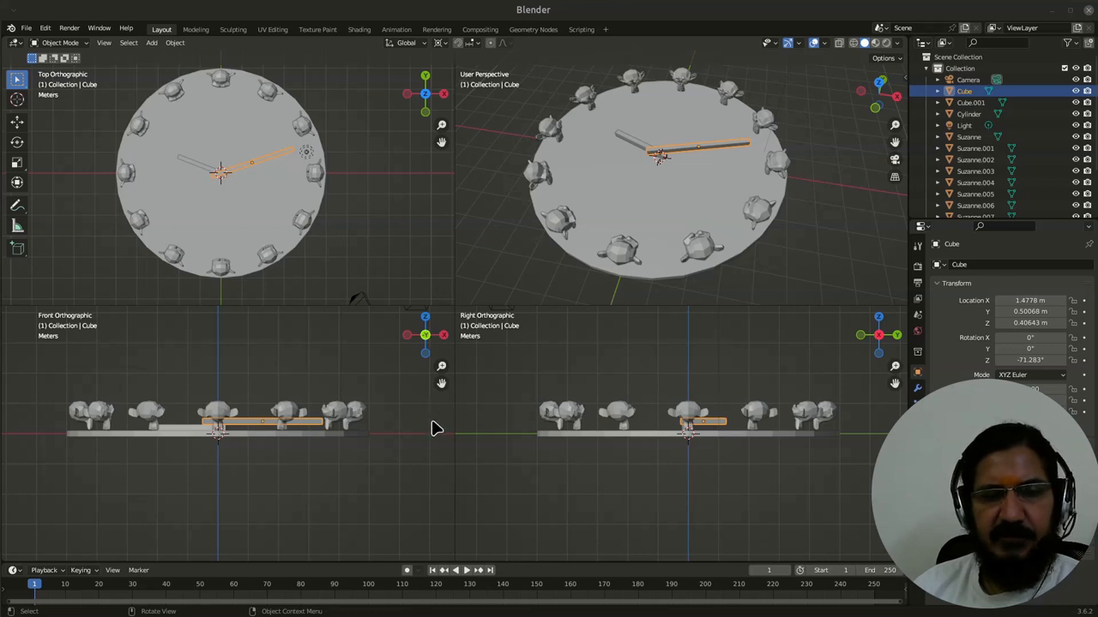
pyautogui.moveTo(428, 391)
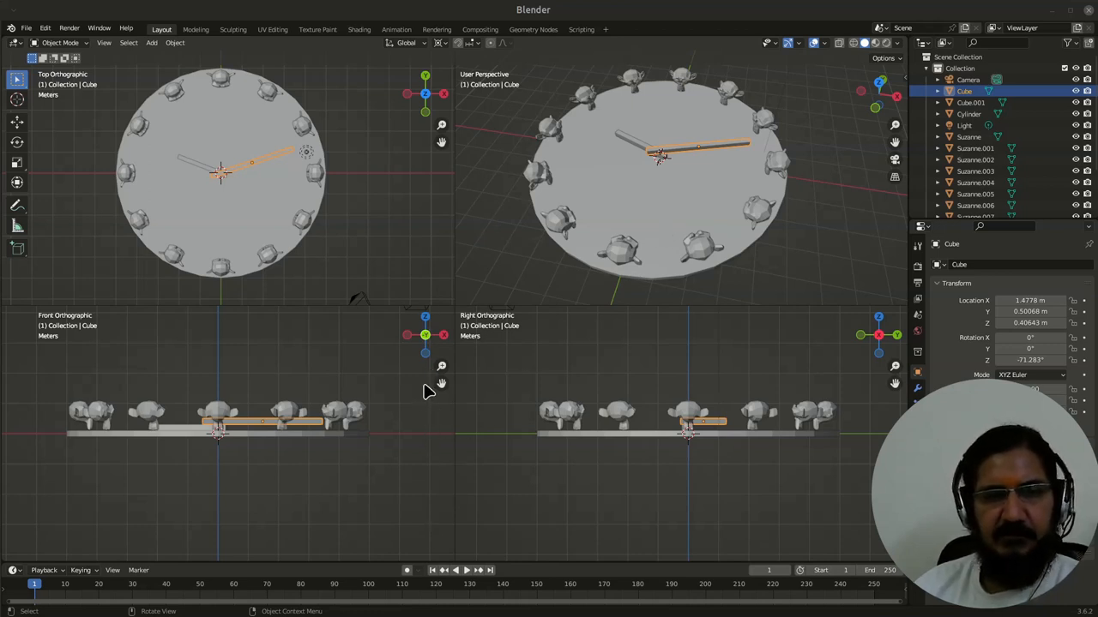
pyautogui.moveTo(410, 449)
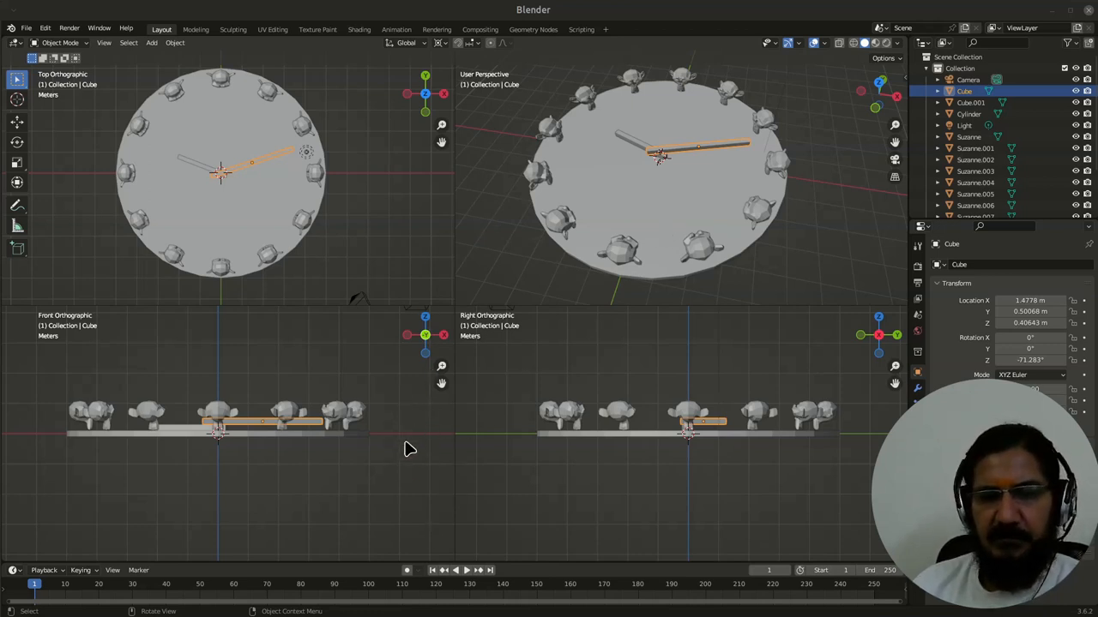
pyautogui.moveTo(557, 385)
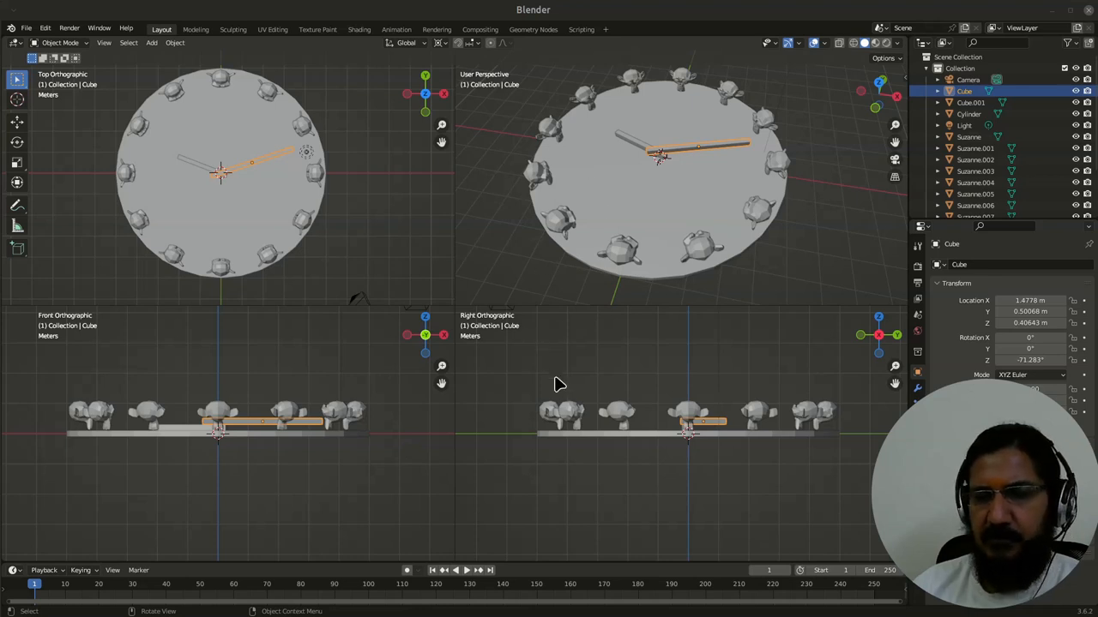
pyautogui.moveTo(635, 181)
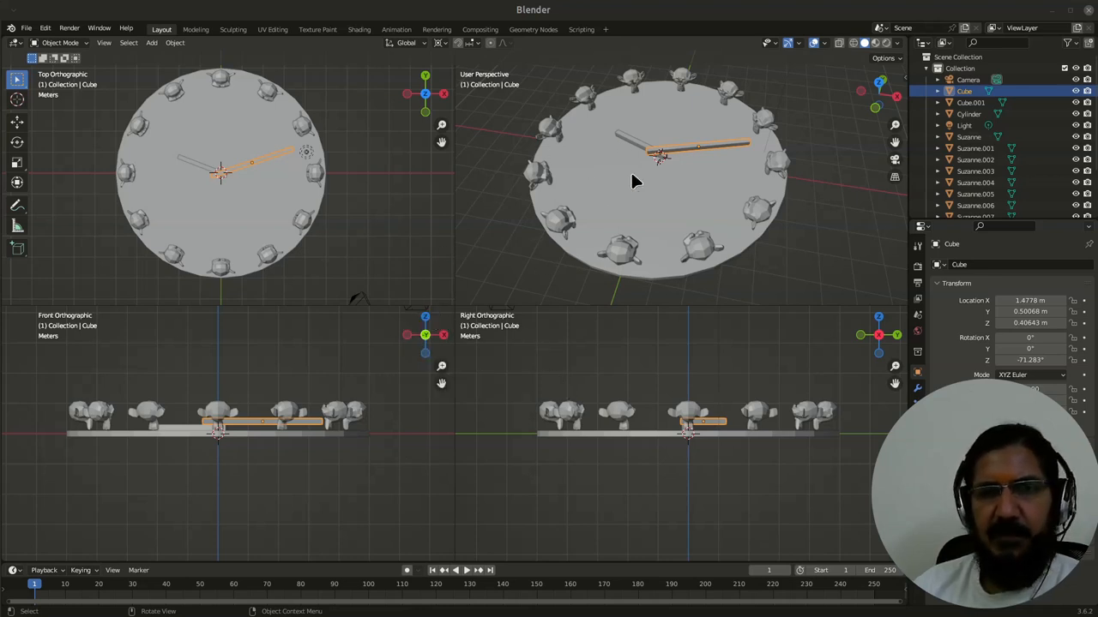
pyautogui.moveTo(494, 405)
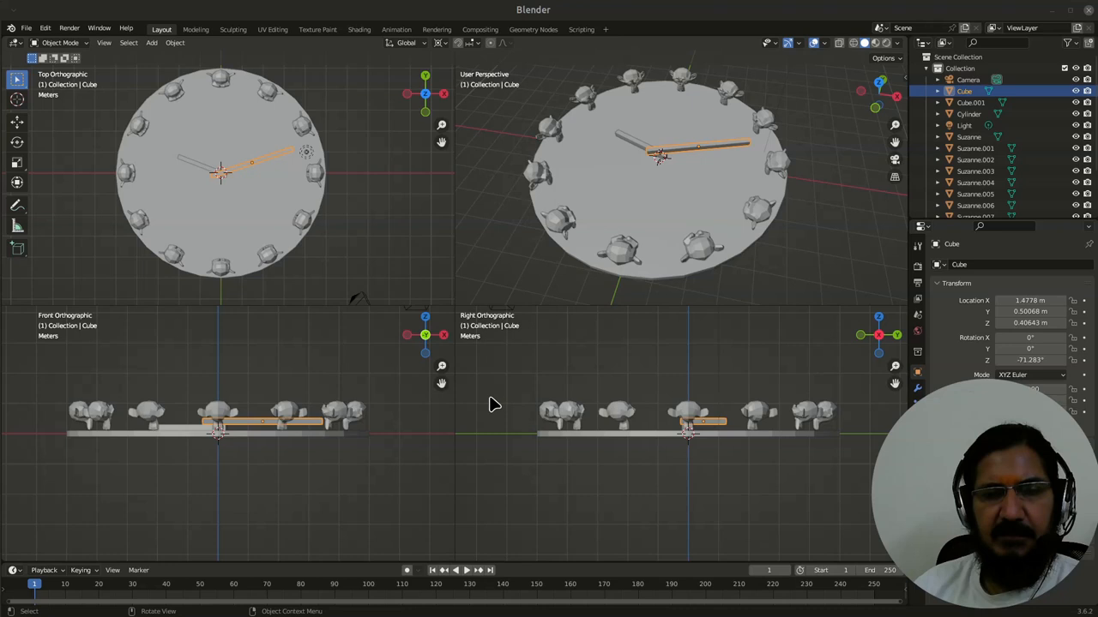
pyautogui.moveTo(313, 433)
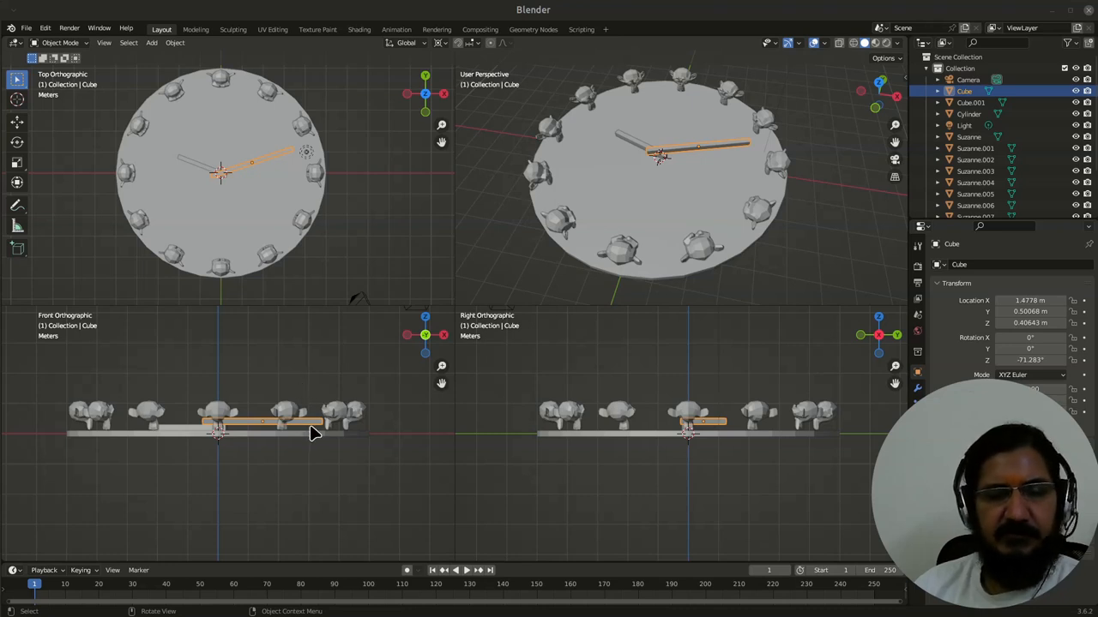
pyautogui.moveTo(358, 380)
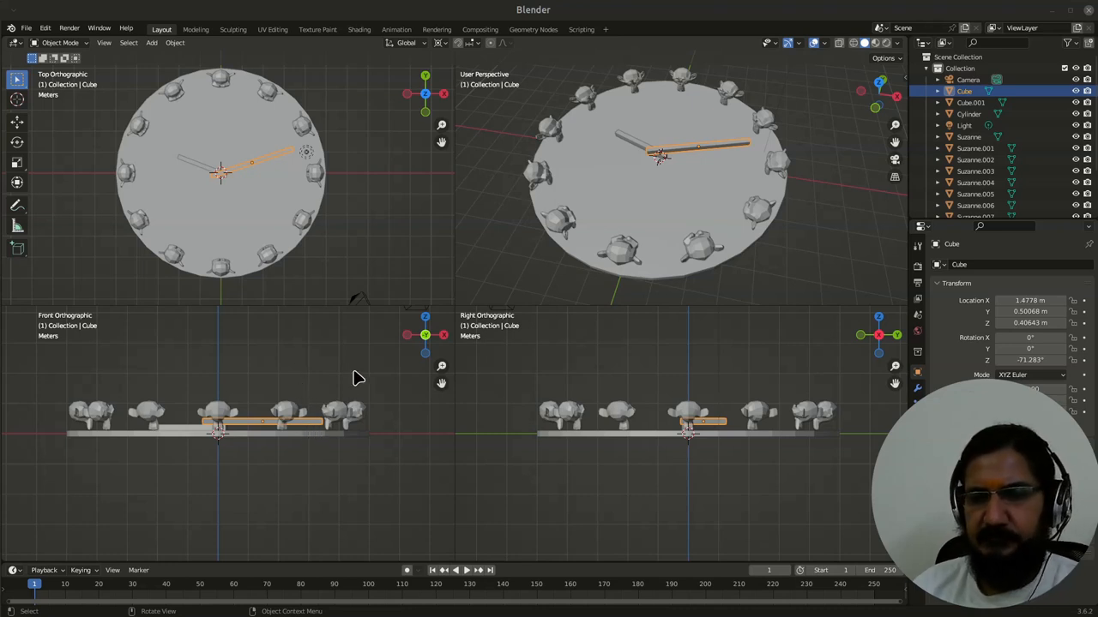
pyautogui.moveTo(380, 223)
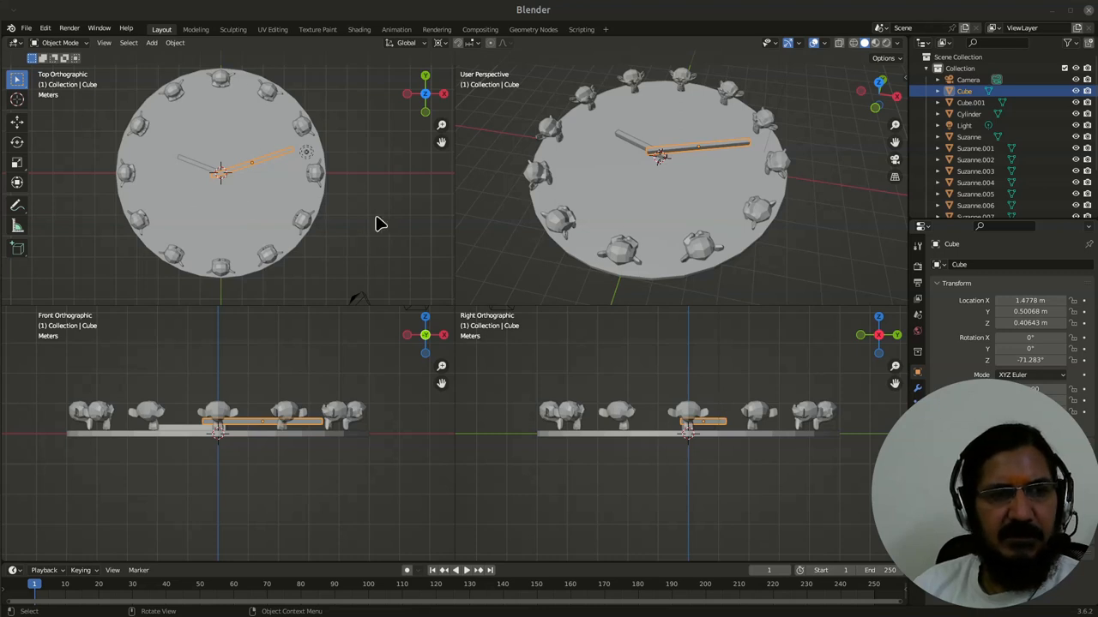
pyautogui.moveTo(44, 28)
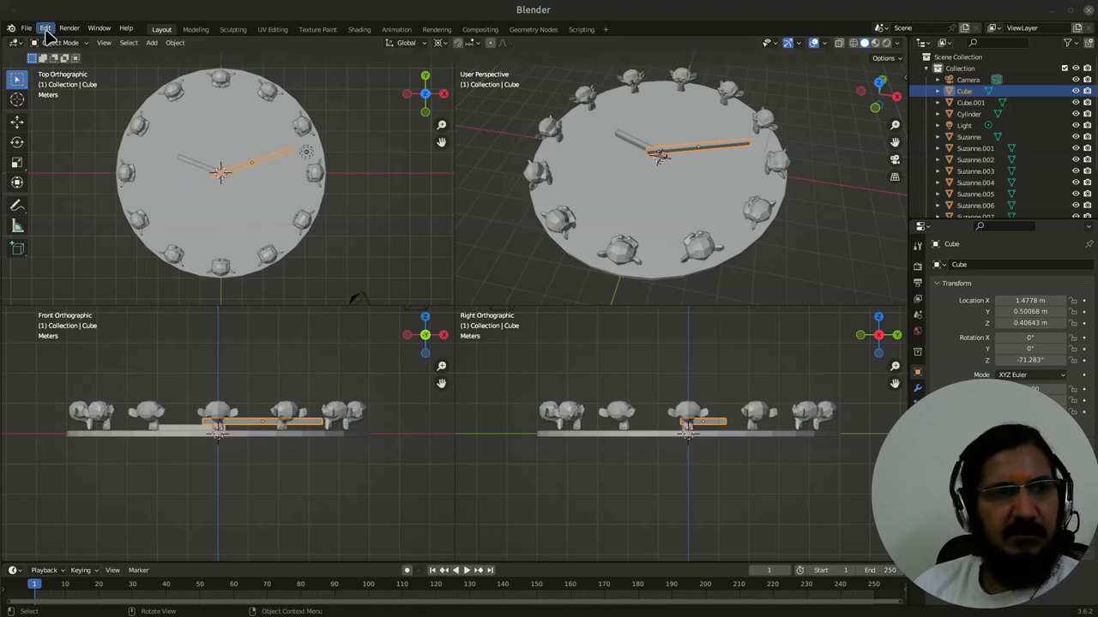
# Replace the clock scene with a new General file without saving, leaving a camera and light
pyautogui.click(27, 29)
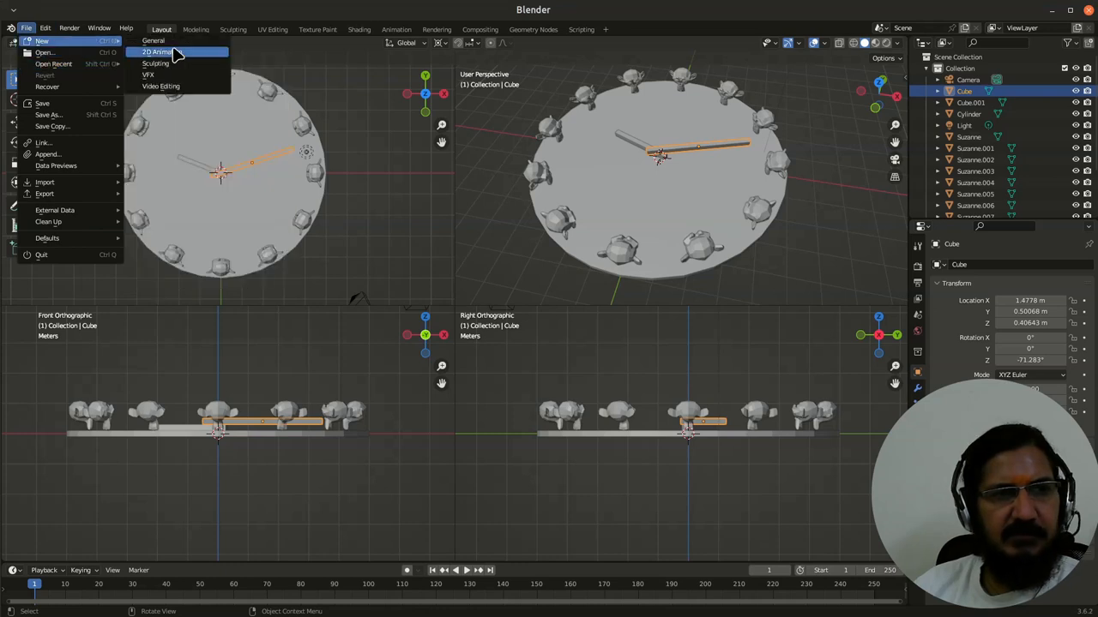
pyautogui.click(156, 52)
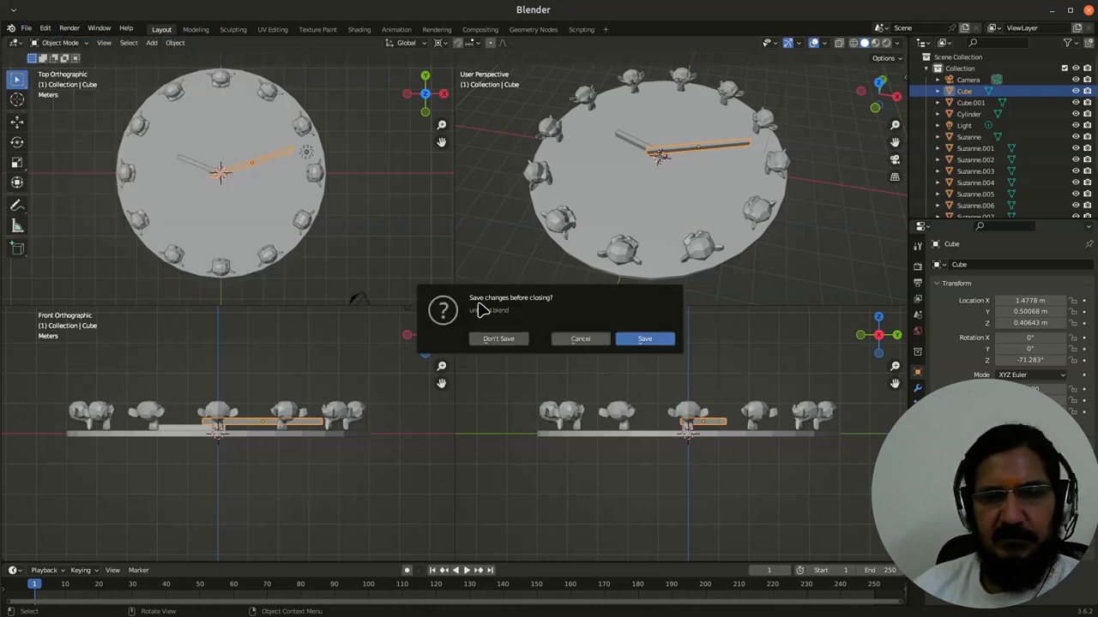
pyautogui.click(498, 338)
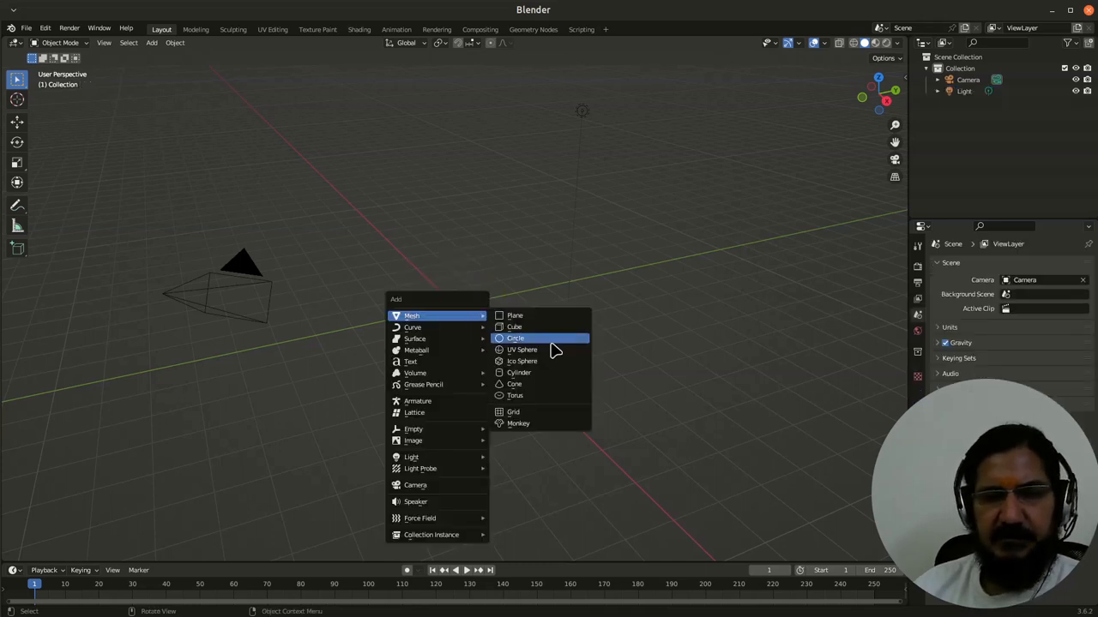
# Add a cylinder, flatten and widen it into a disc, and apply its scale
pyautogui.click(519, 372)
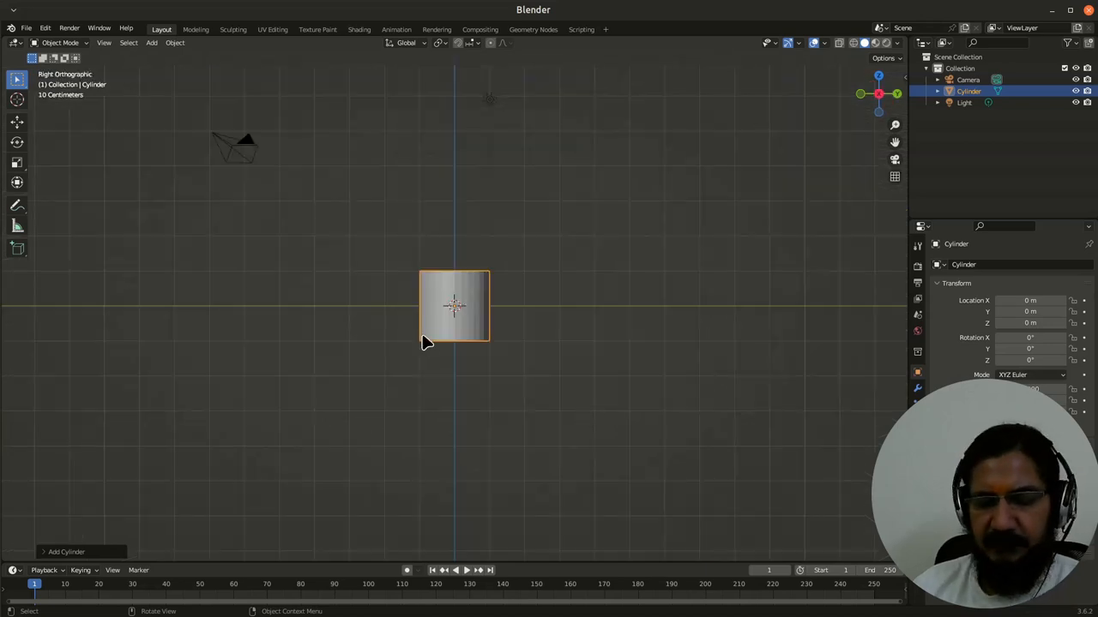
pyautogui.press('s')
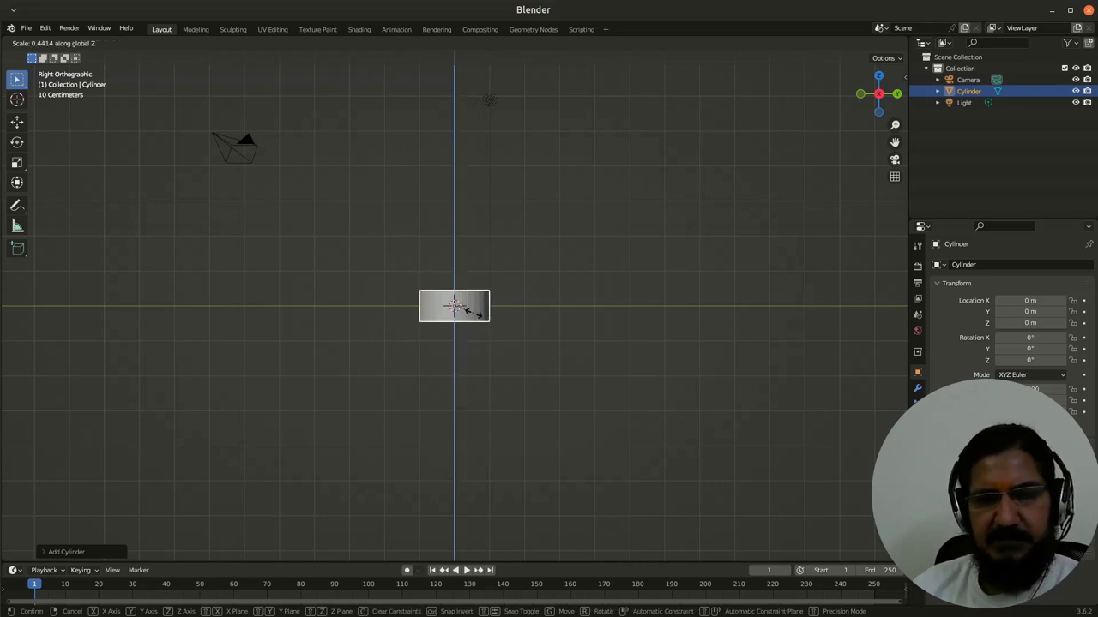
pyautogui.click(455, 306)
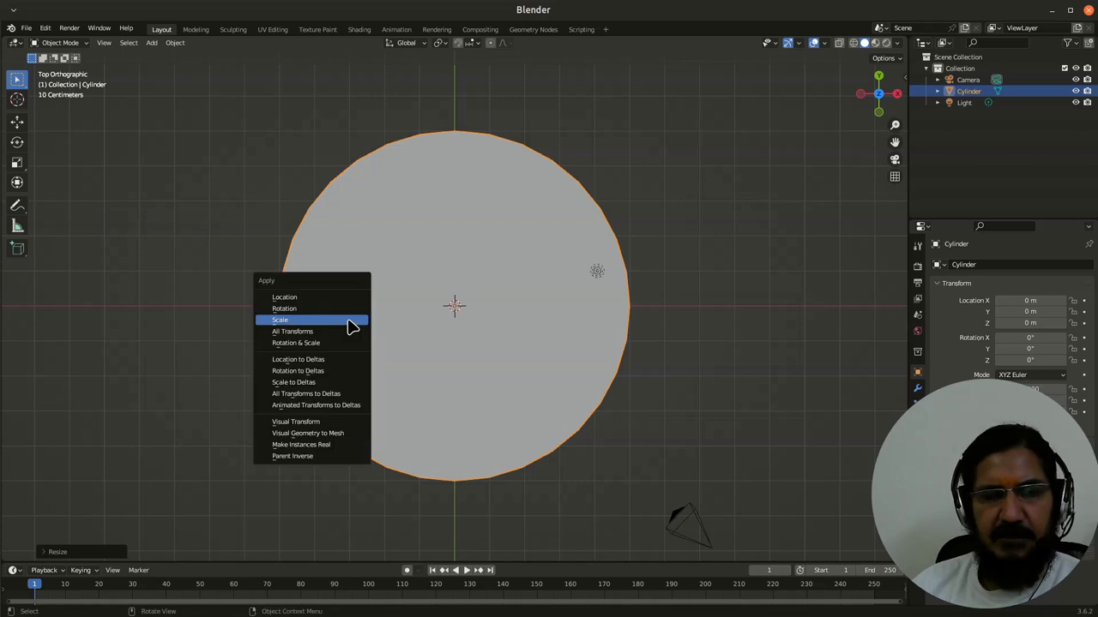
pyautogui.click(280, 319)
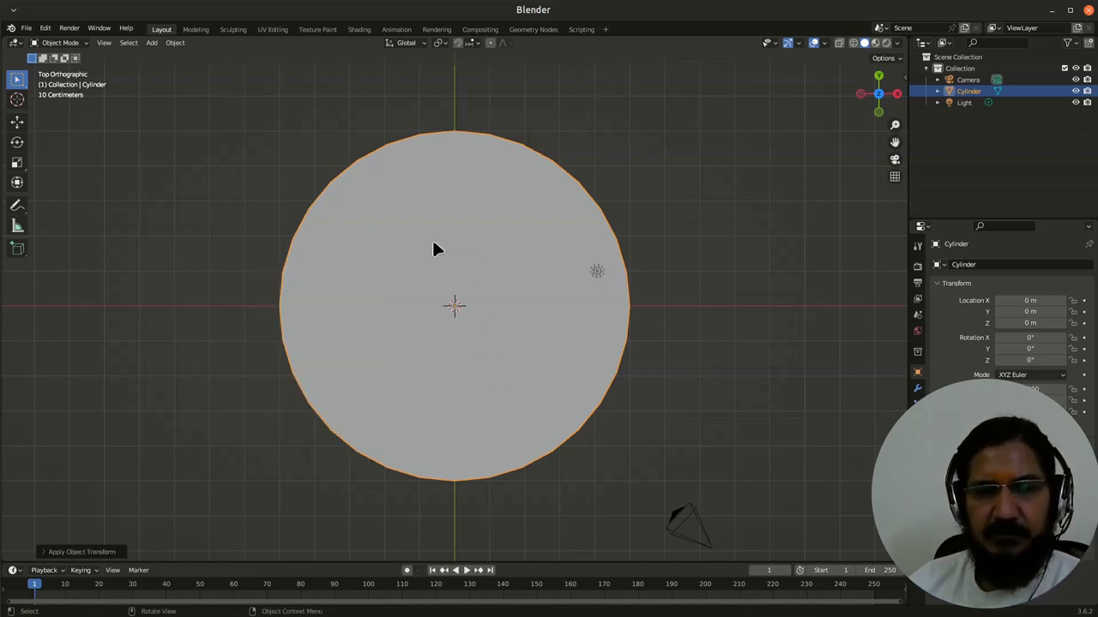
pyautogui.moveTo(493, 427)
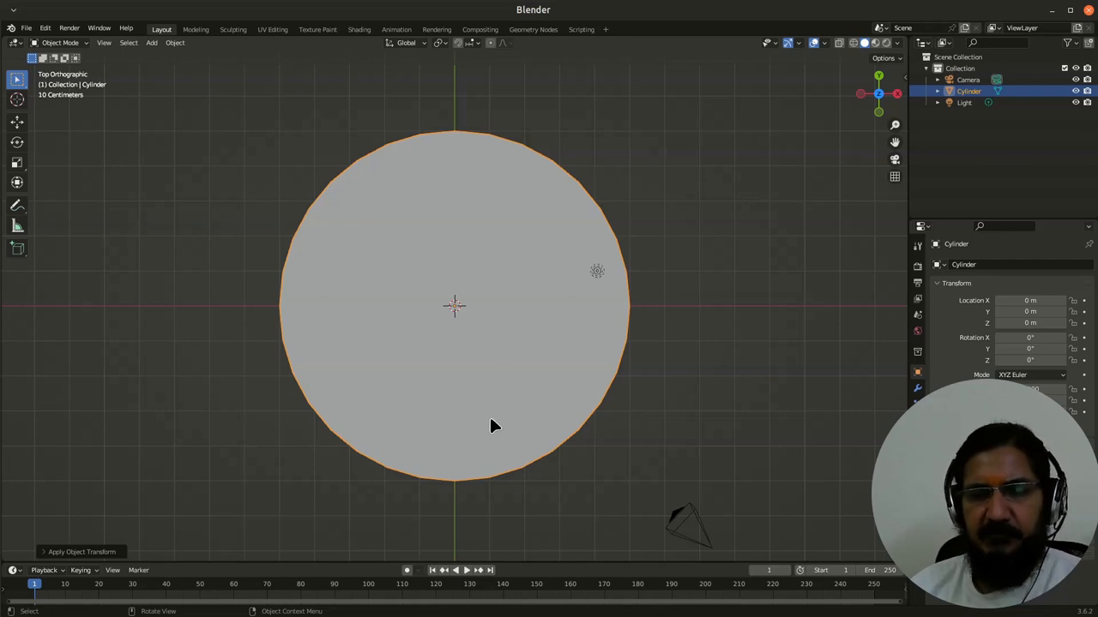
pyautogui.moveTo(472, 412)
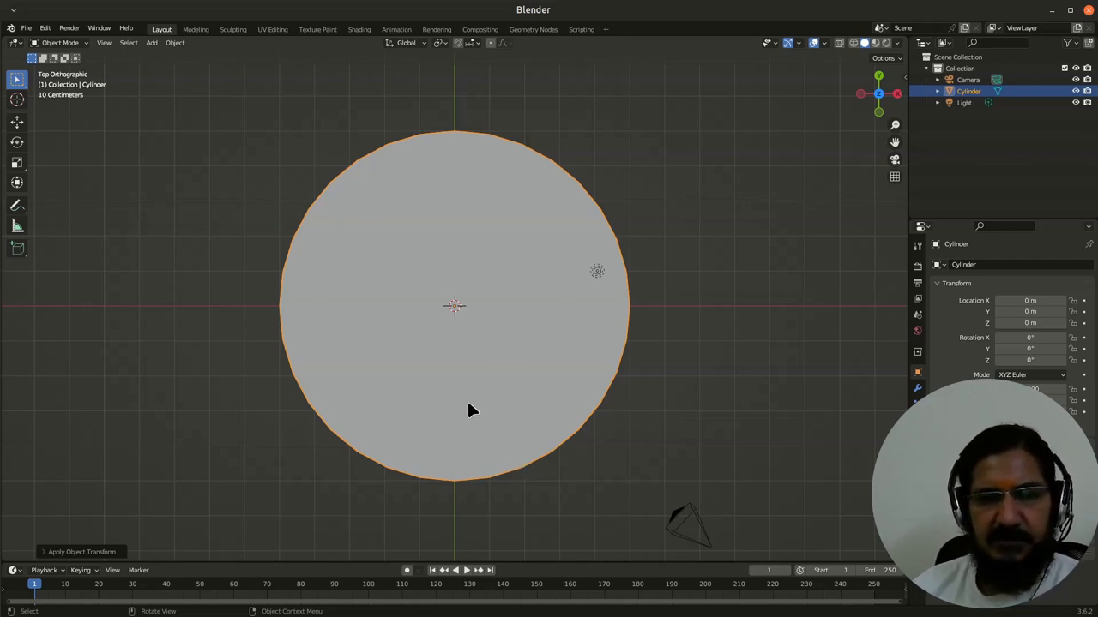
pyautogui.moveTo(506, 274)
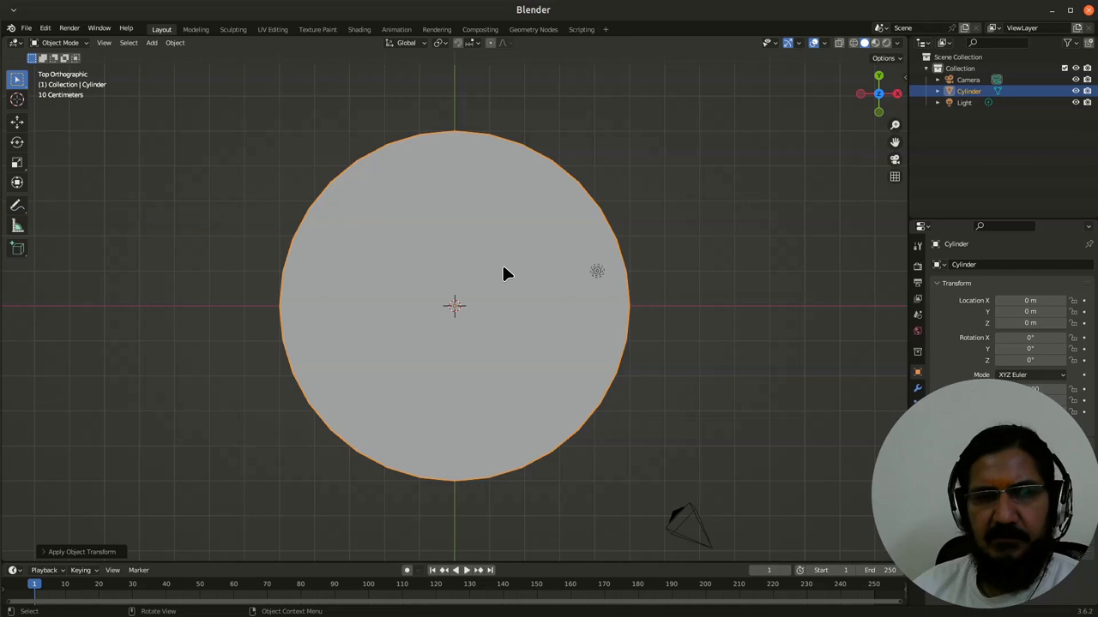
pyautogui.moveTo(496, 402)
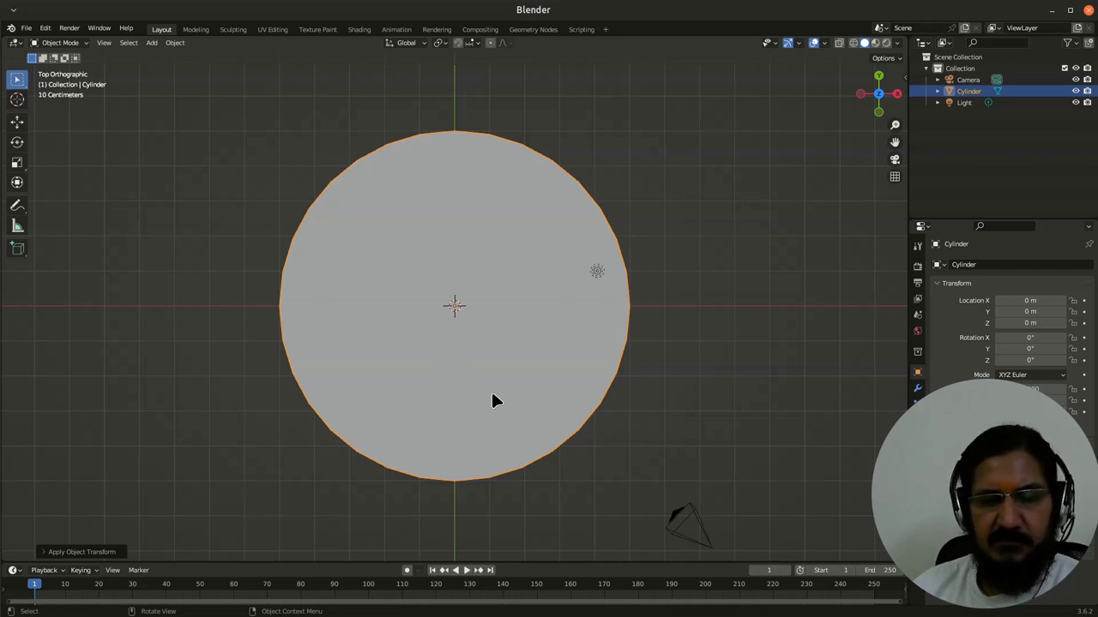
pyautogui.moveTo(500, 416)
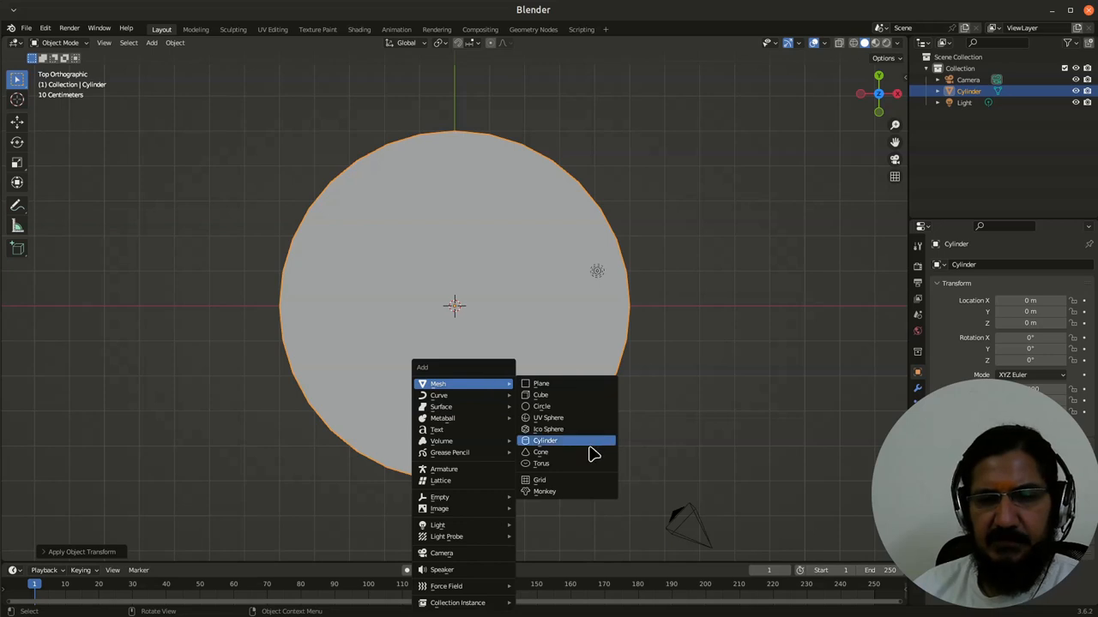
# Add a Suzanne monkey head scaled to 0.5
pyautogui.click(545, 491)
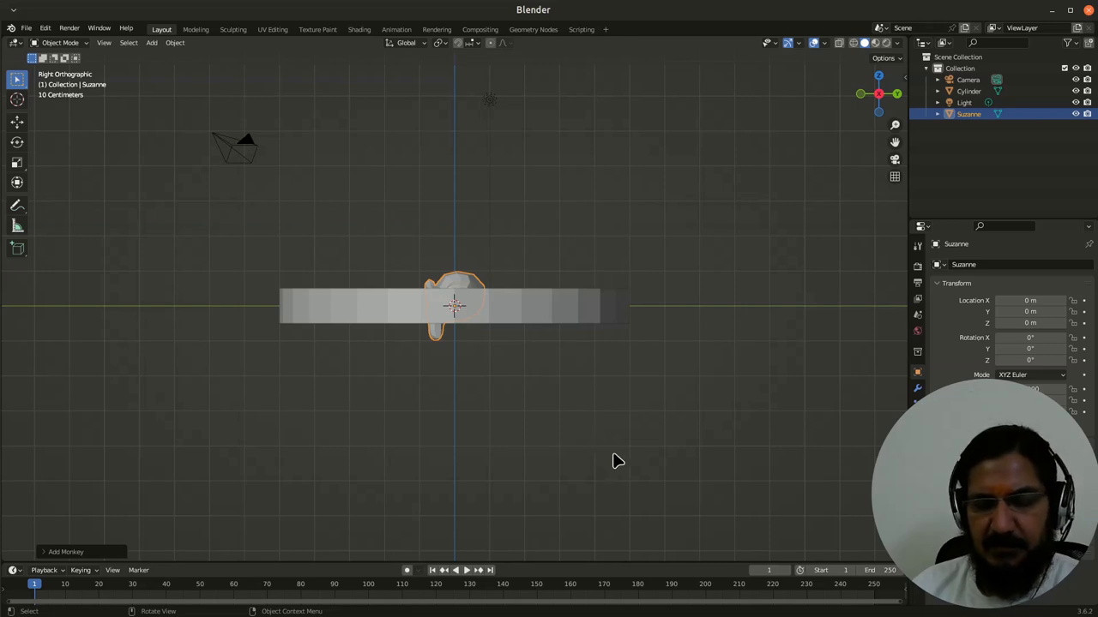
pyautogui.press('s')
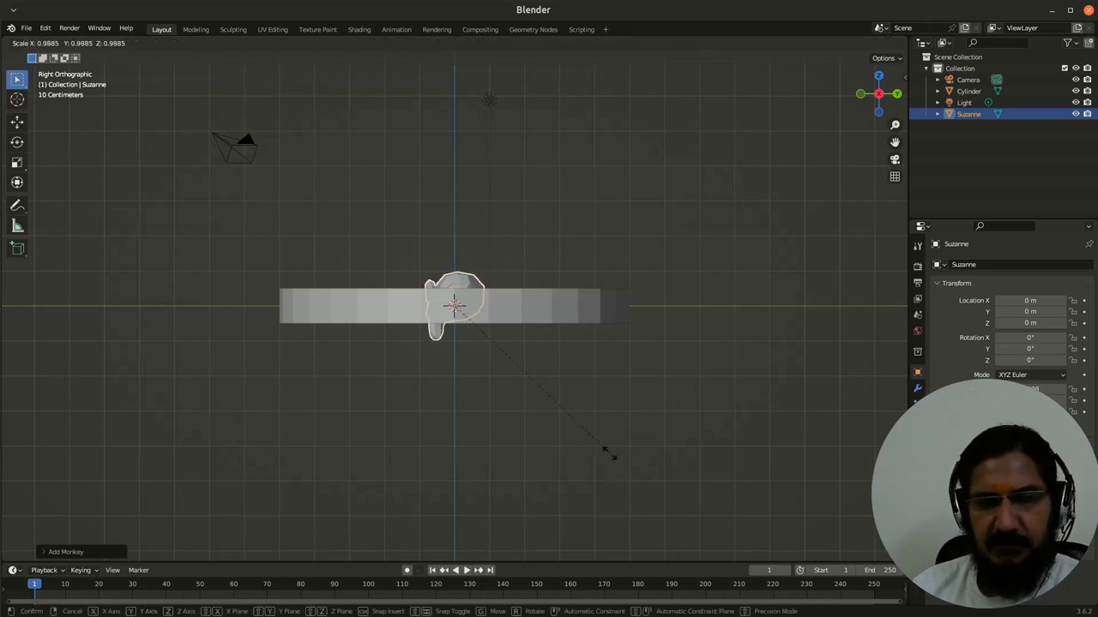
pyautogui.write('0.5')
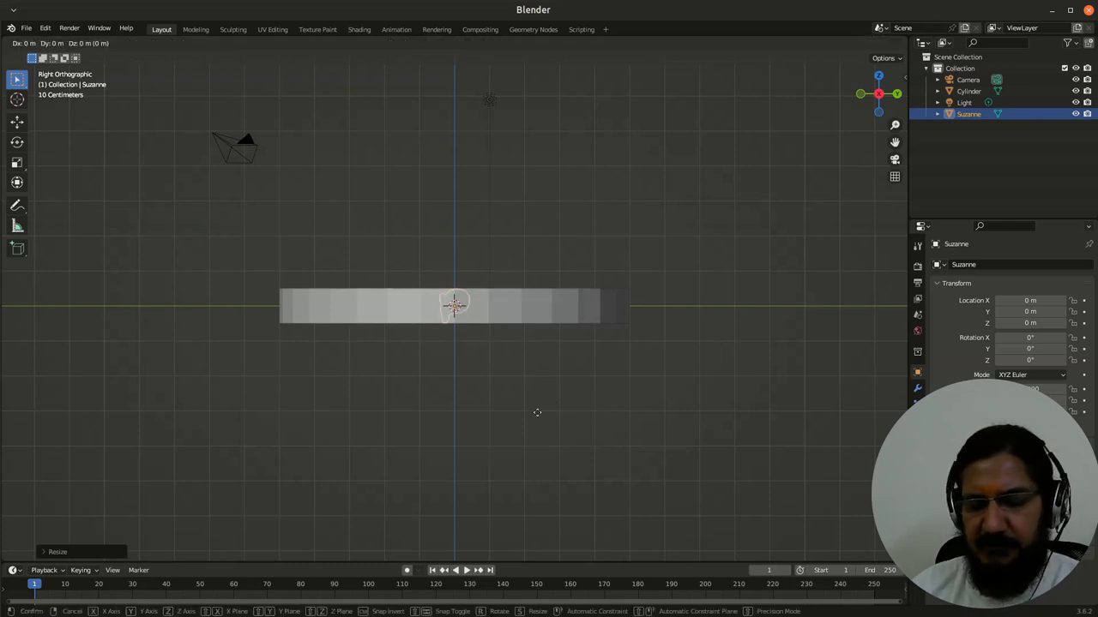
pyautogui.moveTo(454, 266)
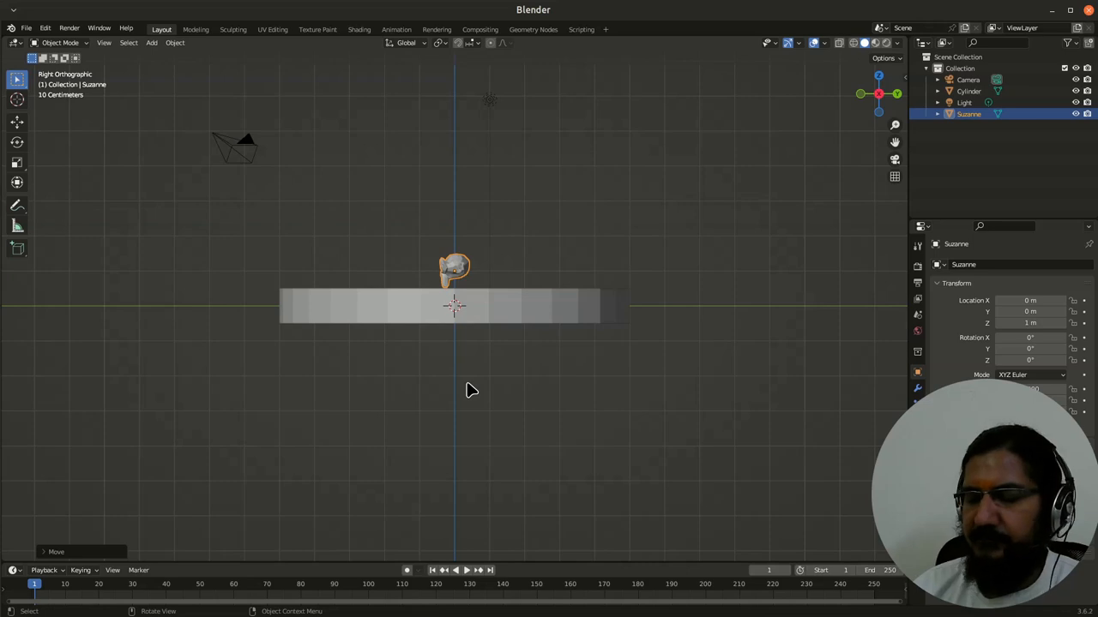
pyautogui.moveTo(493, 337)
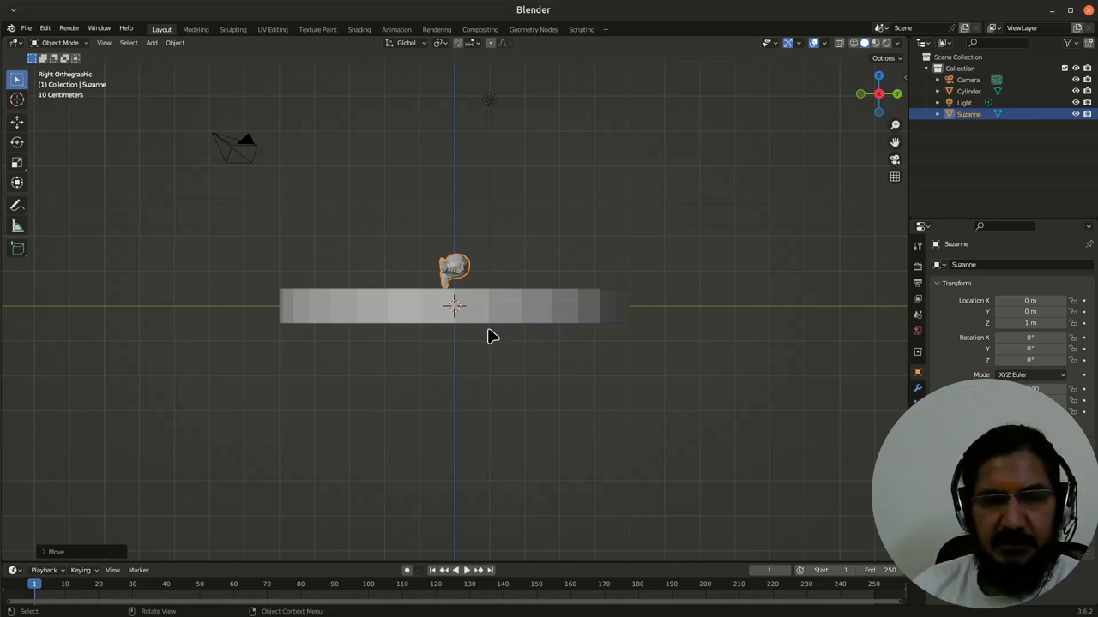
# Flatten the cylinder into a thinner disc beneath the monkey
pyautogui.click(454, 306)
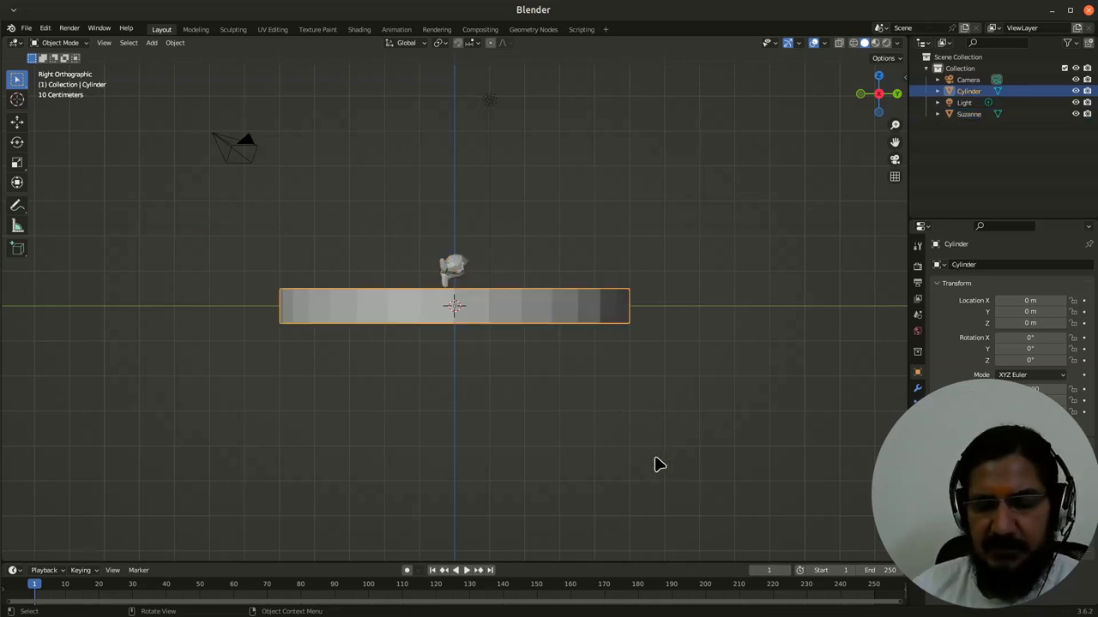
pyautogui.press('s')
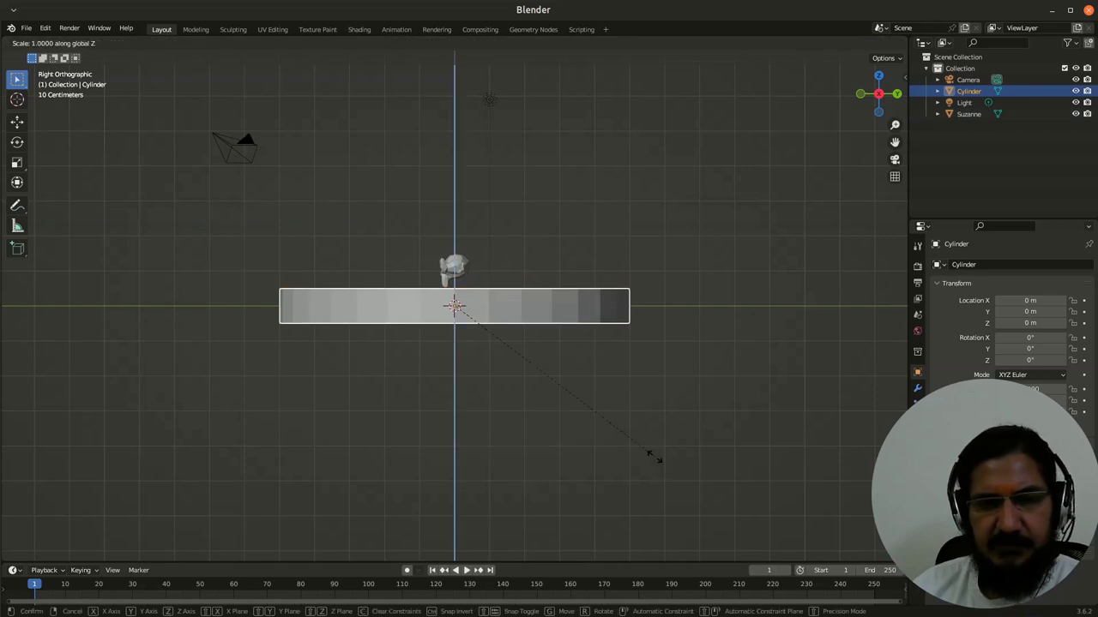
pyautogui.moveTo(501, 343)
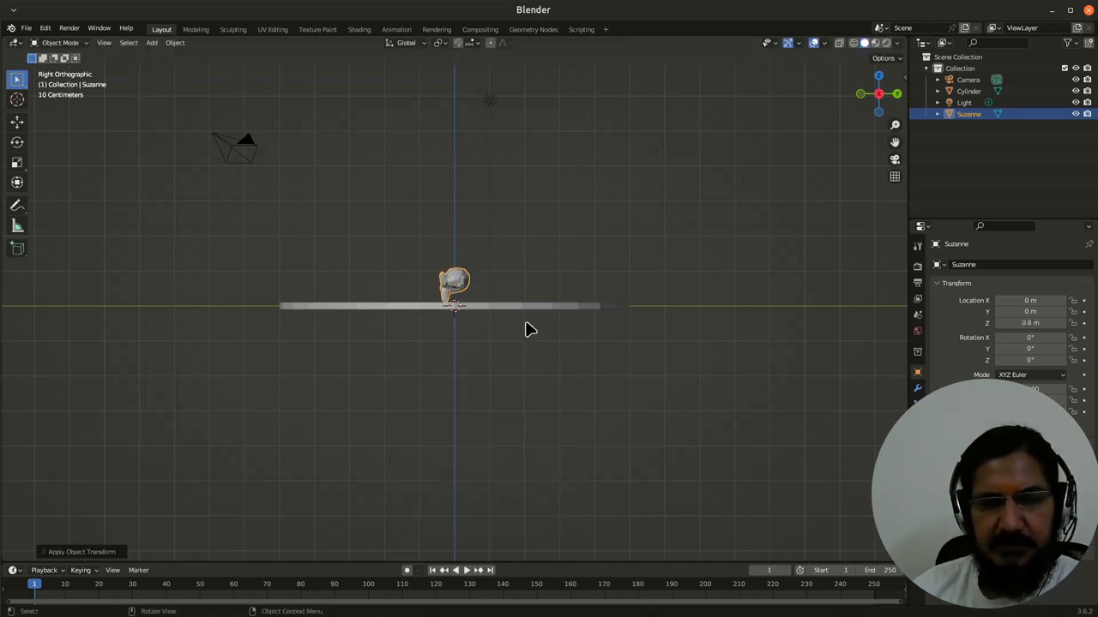
pyautogui.click(453, 305)
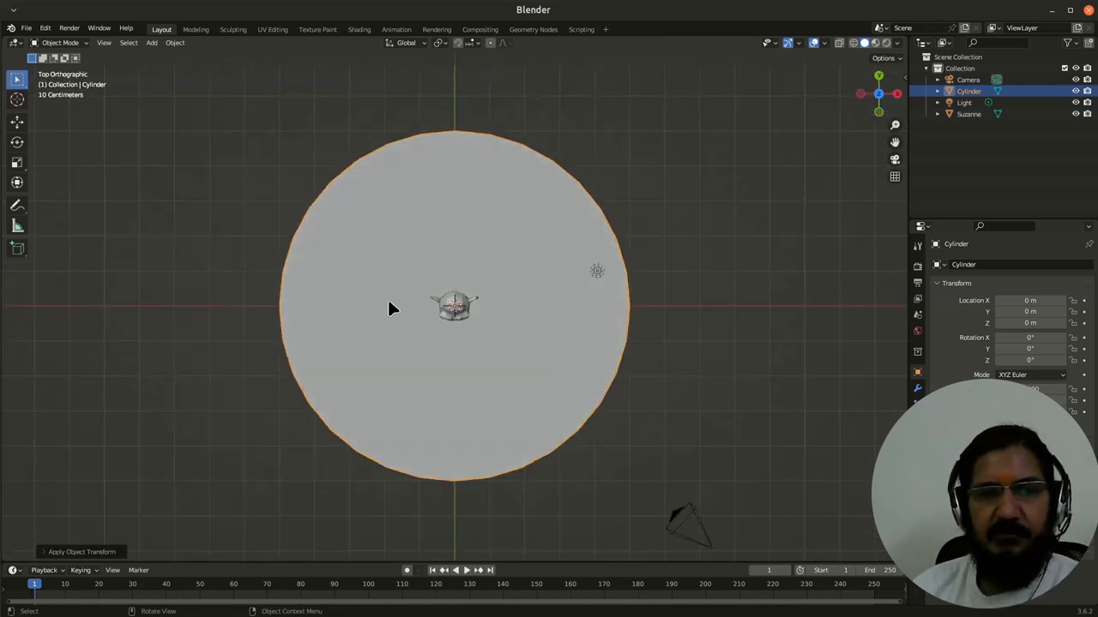
# Move the monkey along Y from the disc centre toward its top edge
pyautogui.click(455, 307)
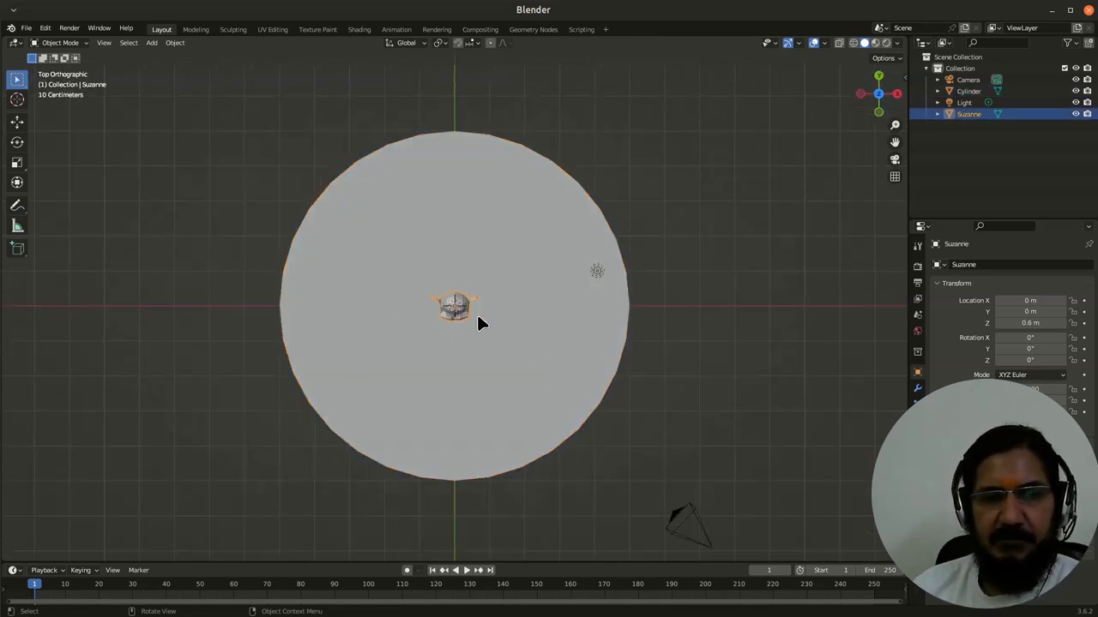
pyautogui.moveTo(477, 212)
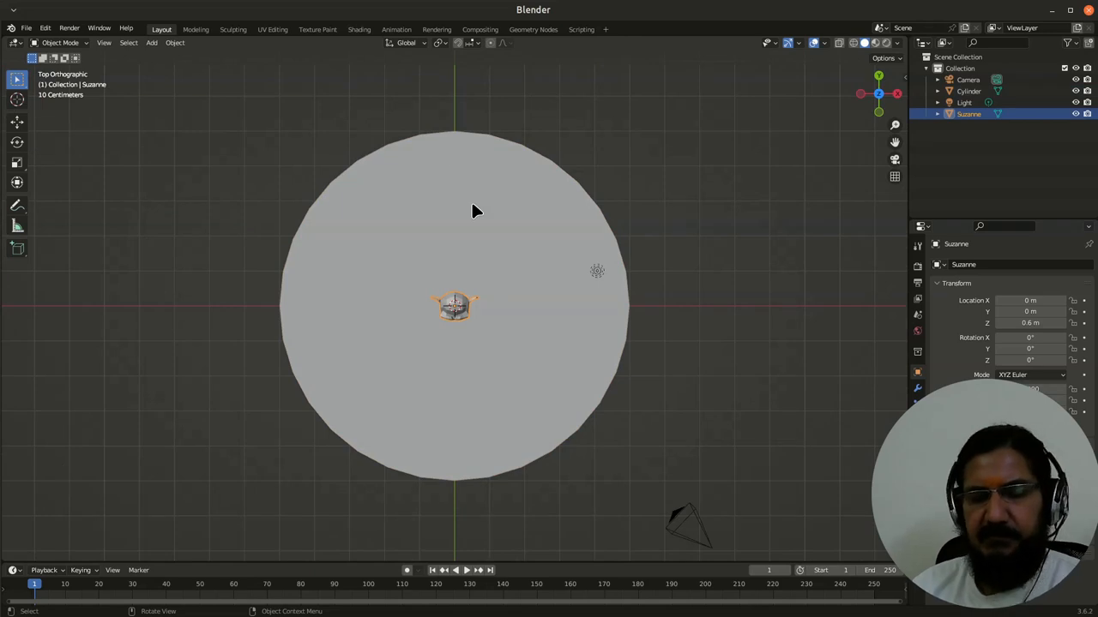
pyautogui.press('g')
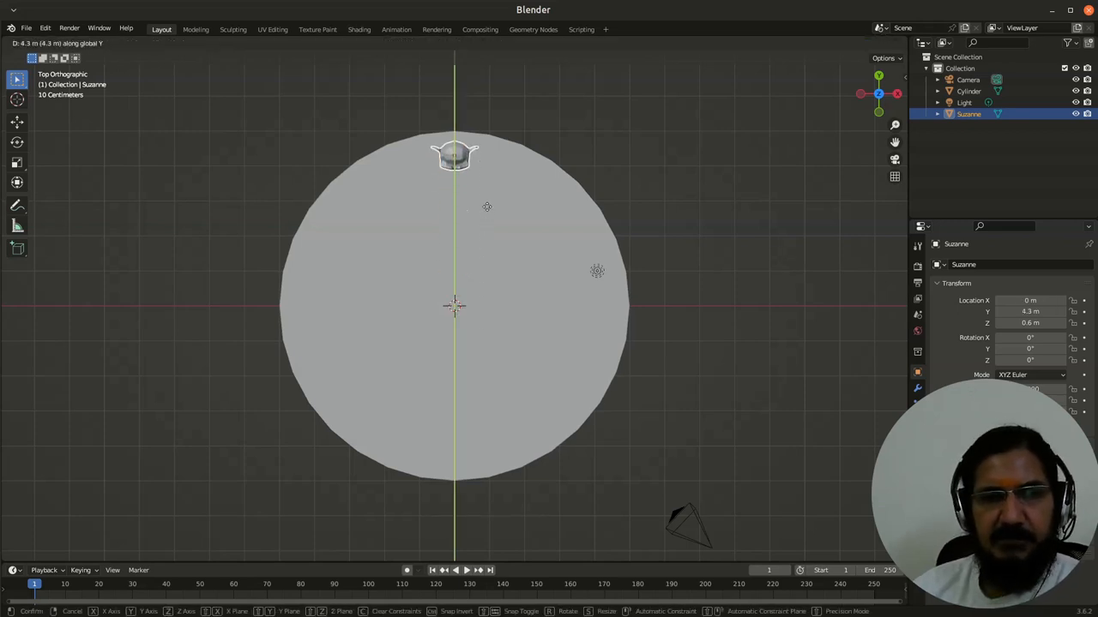
pyautogui.moveTo(454, 142)
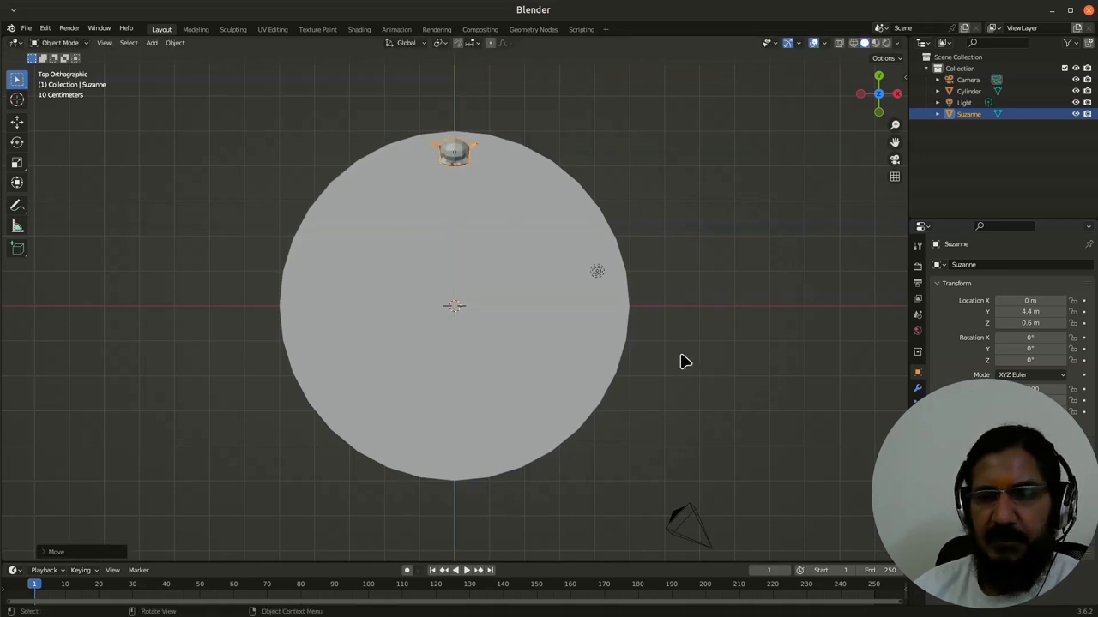
pyautogui.moveTo(579, 433)
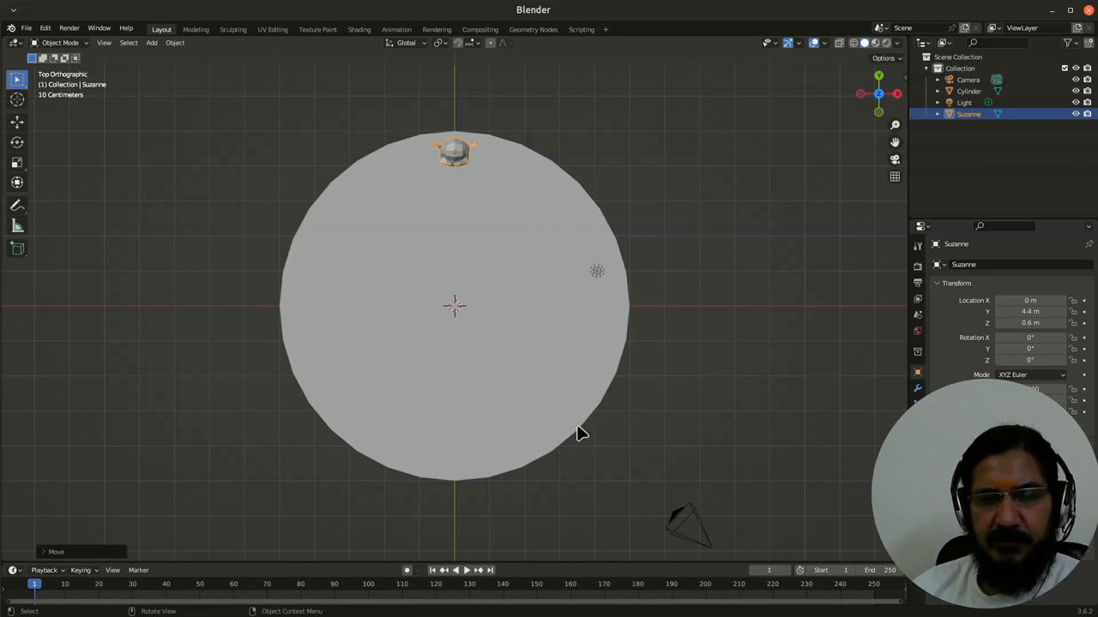
pyautogui.moveTo(547, 480)
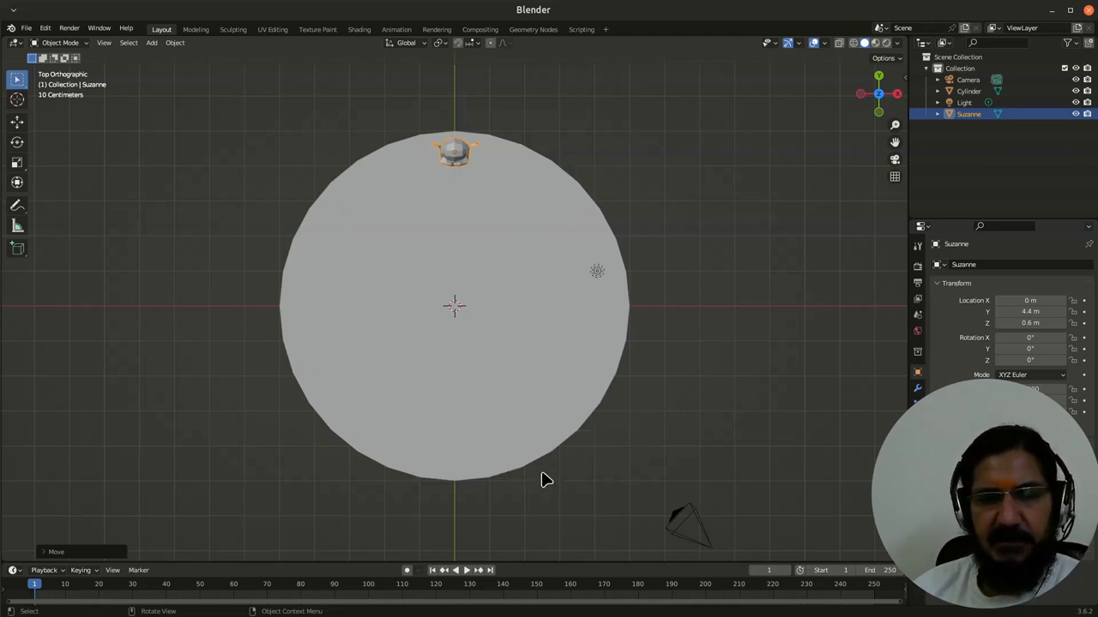
pyautogui.moveTo(510, 191)
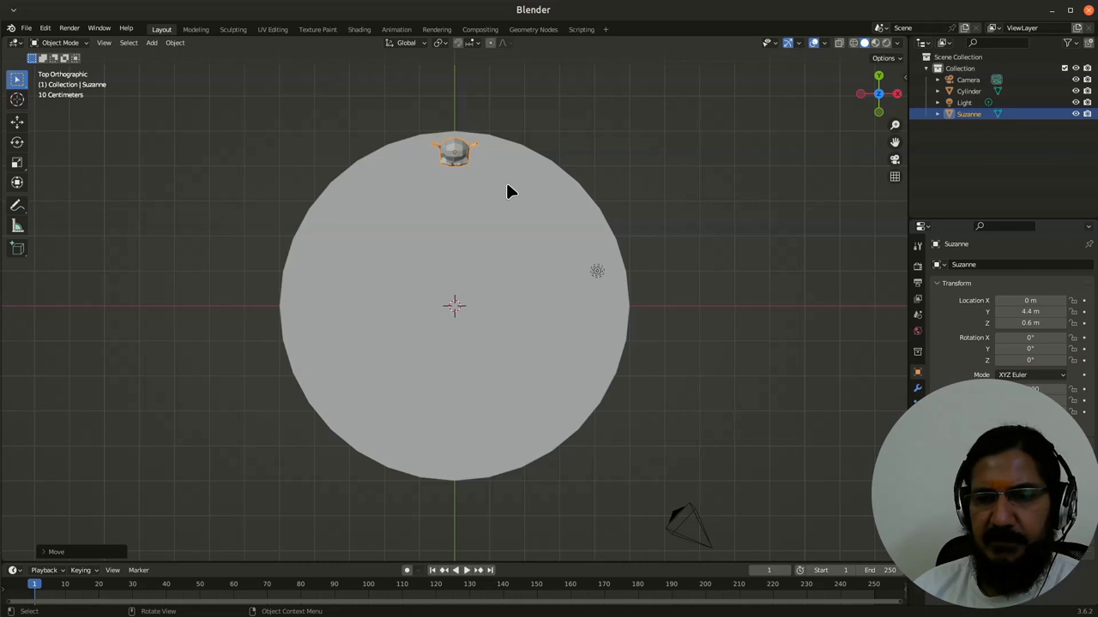
pyautogui.moveTo(479, 178)
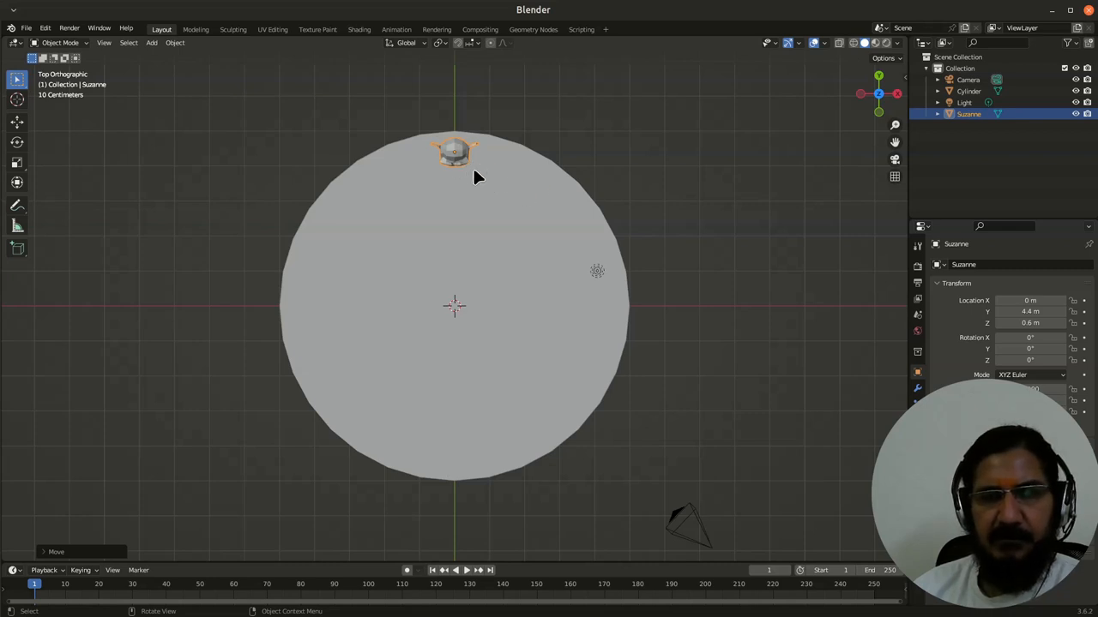
pyautogui.moveTo(474, 163)
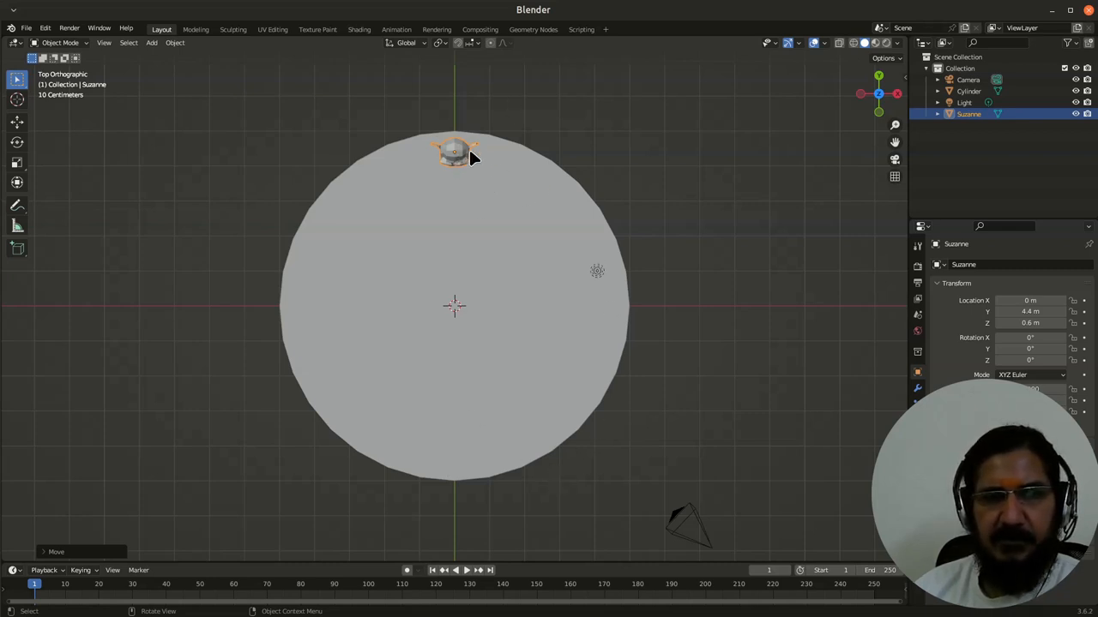
pyautogui.moveTo(461, 163)
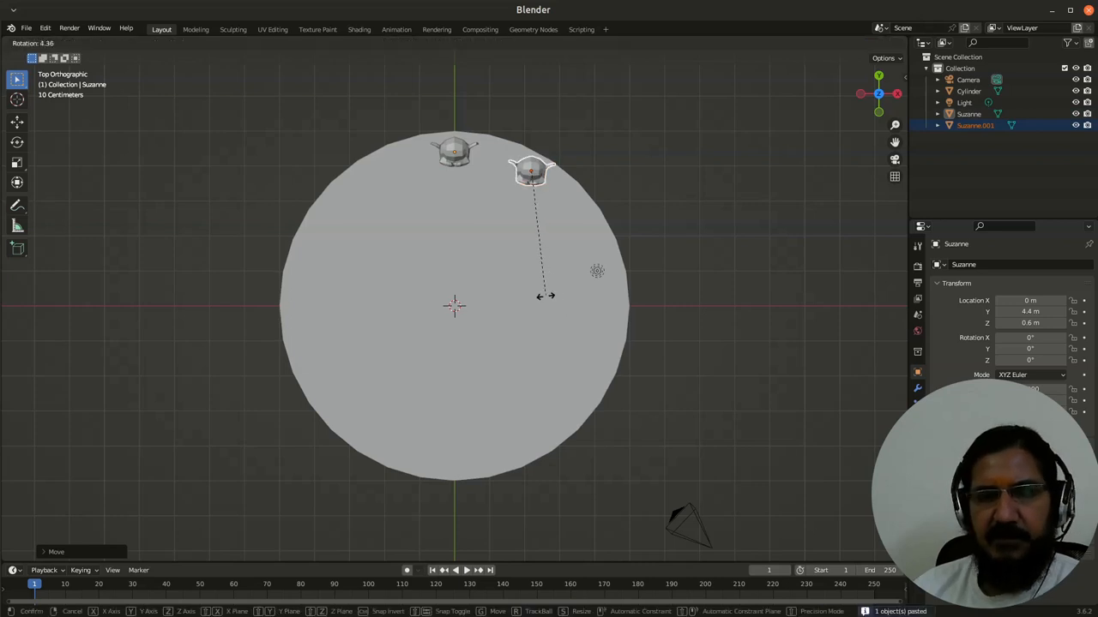
# Position Suzanne on the disc's top rim at Y 4.4 m, Z 0.6 m
pyautogui.click(707, 174)
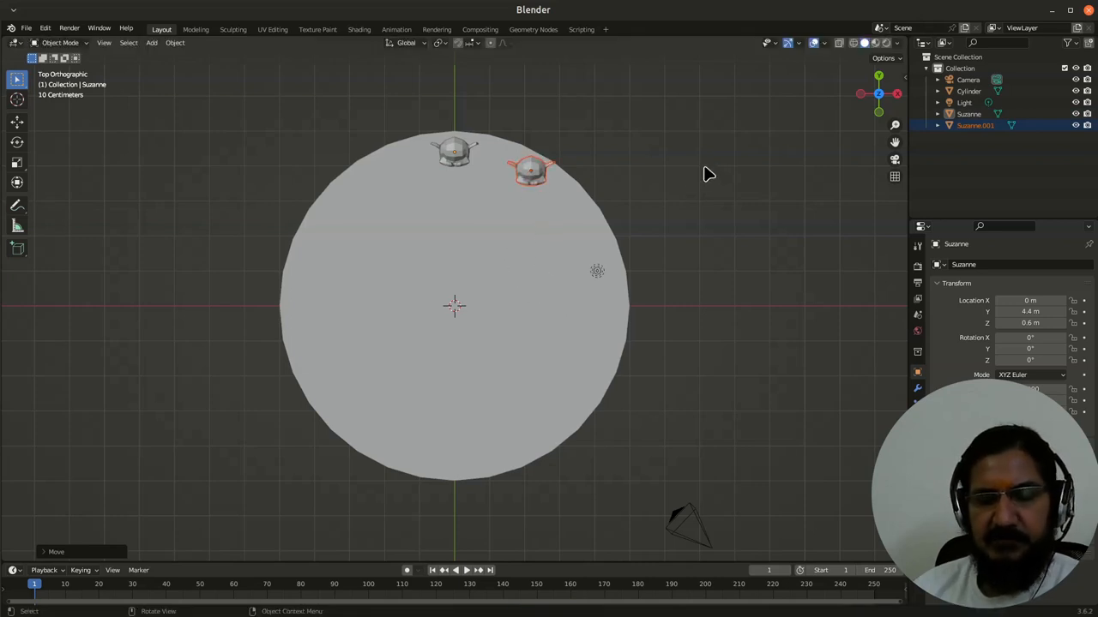
pyautogui.moveTo(531, 169); pyautogui.dragTo(455, 152)
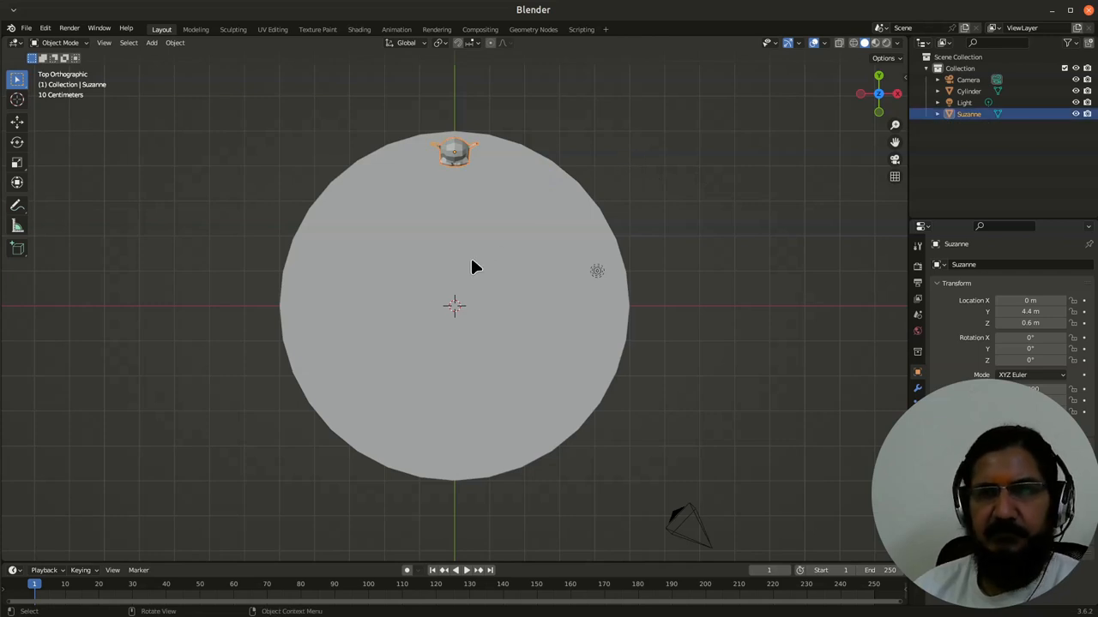
pyautogui.moveTo(480, 347)
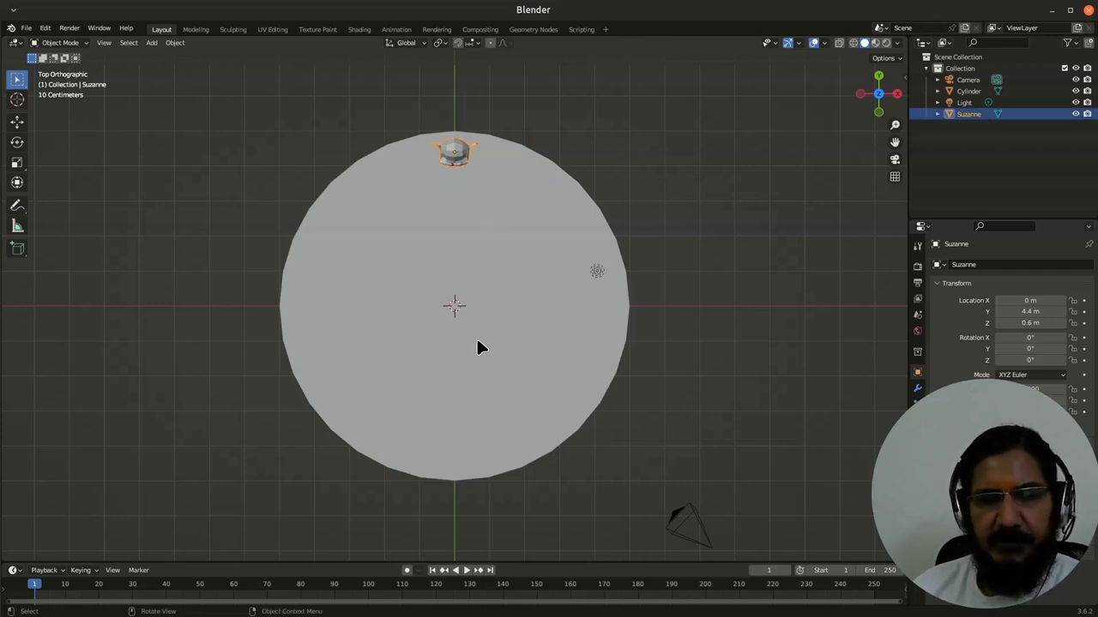
pyautogui.moveTo(454, 315)
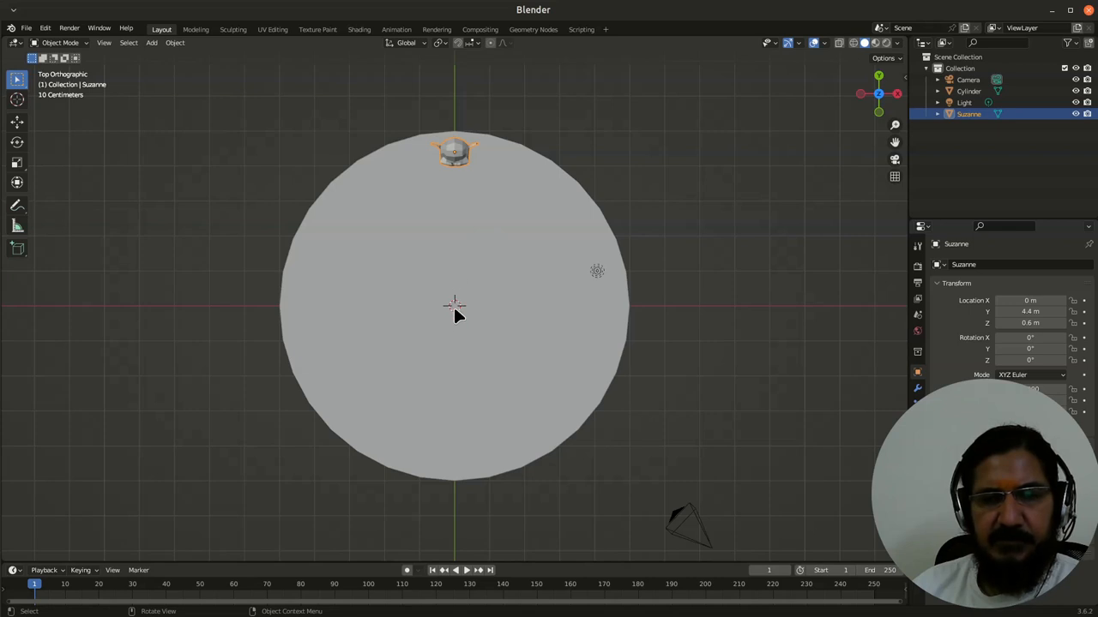
pyautogui.moveTo(515, 186)
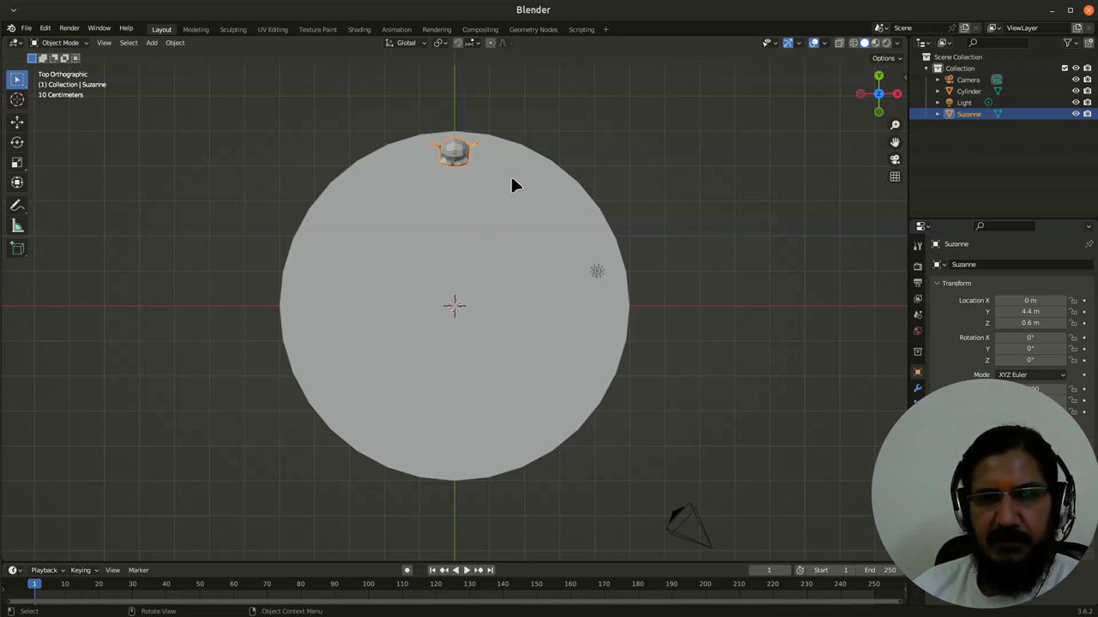
pyautogui.moveTo(467, 201)
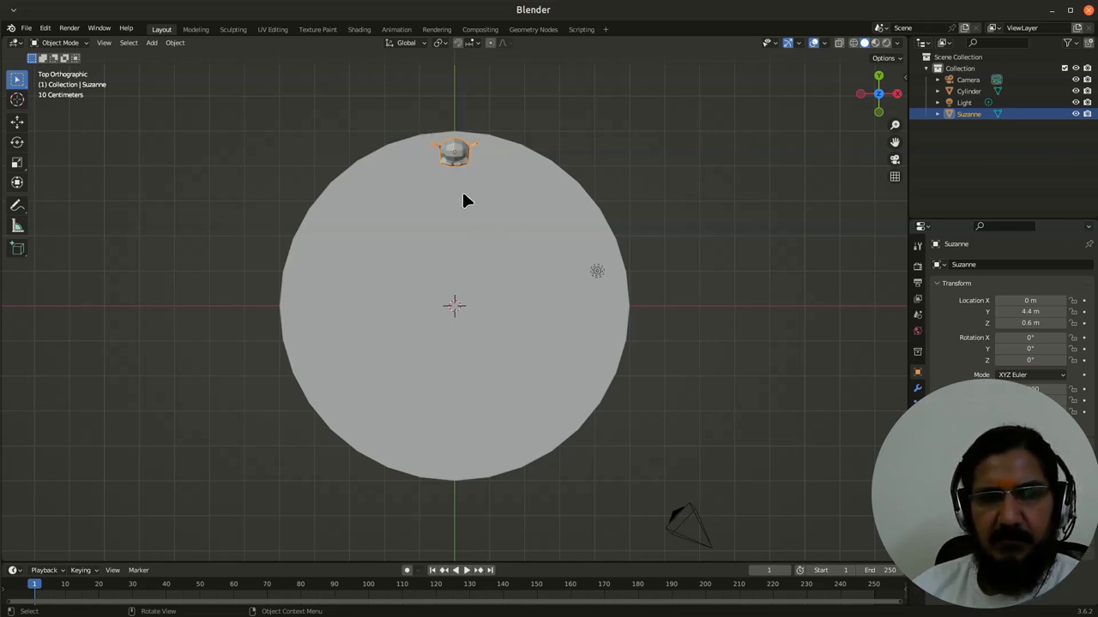
pyautogui.moveTo(513, 181)
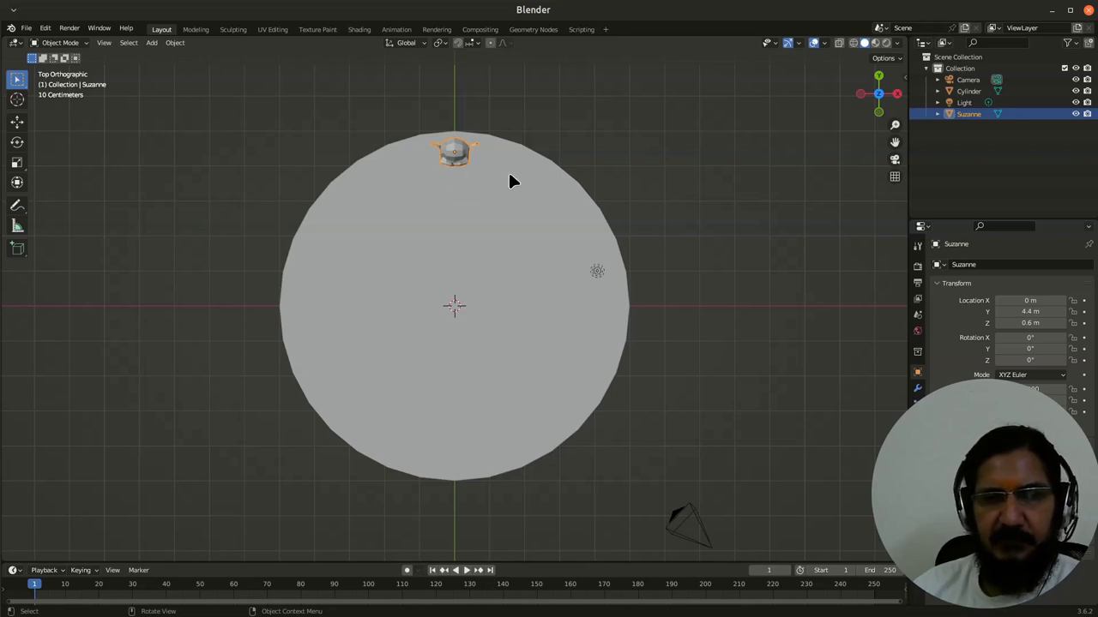
pyautogui.moveTo(454, 195)
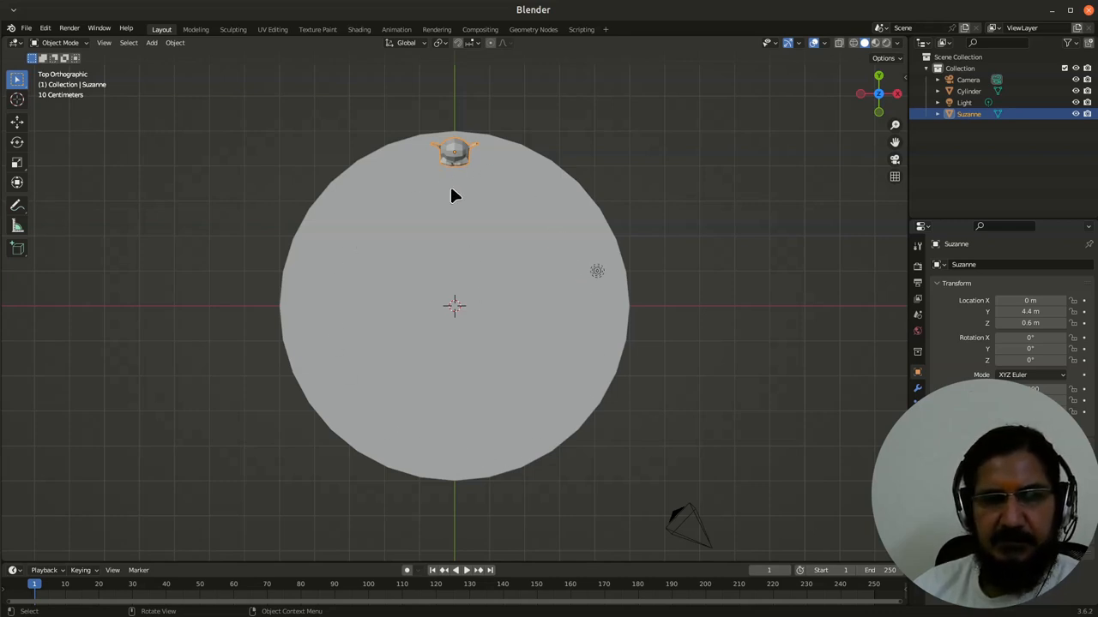
pyautogui.moveTo(483, 272)
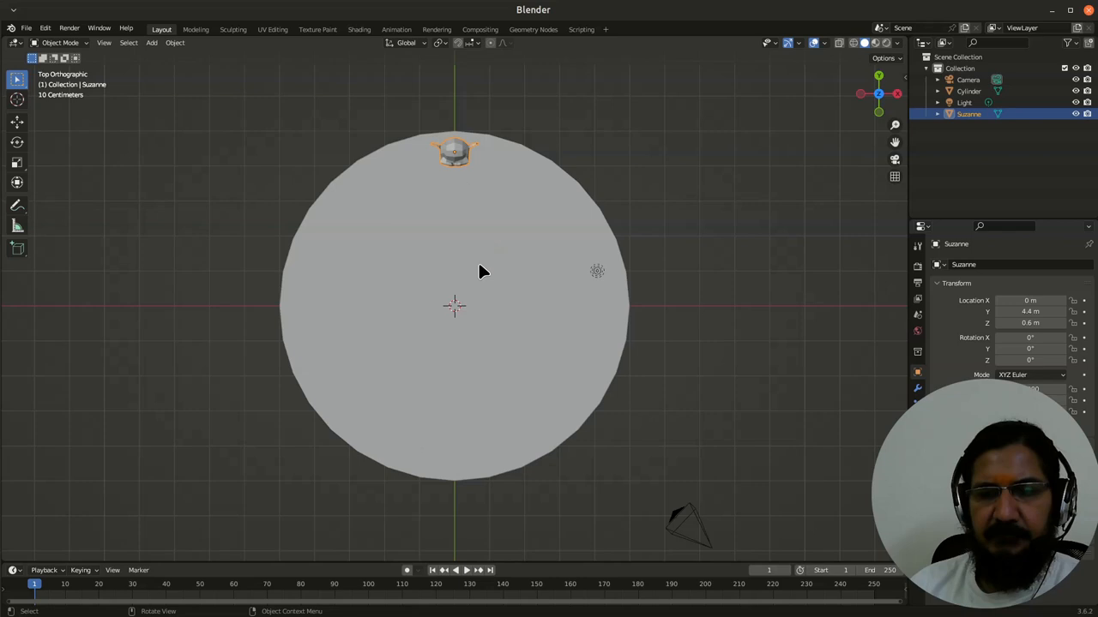
pyautogui.moveTo(476, 163)
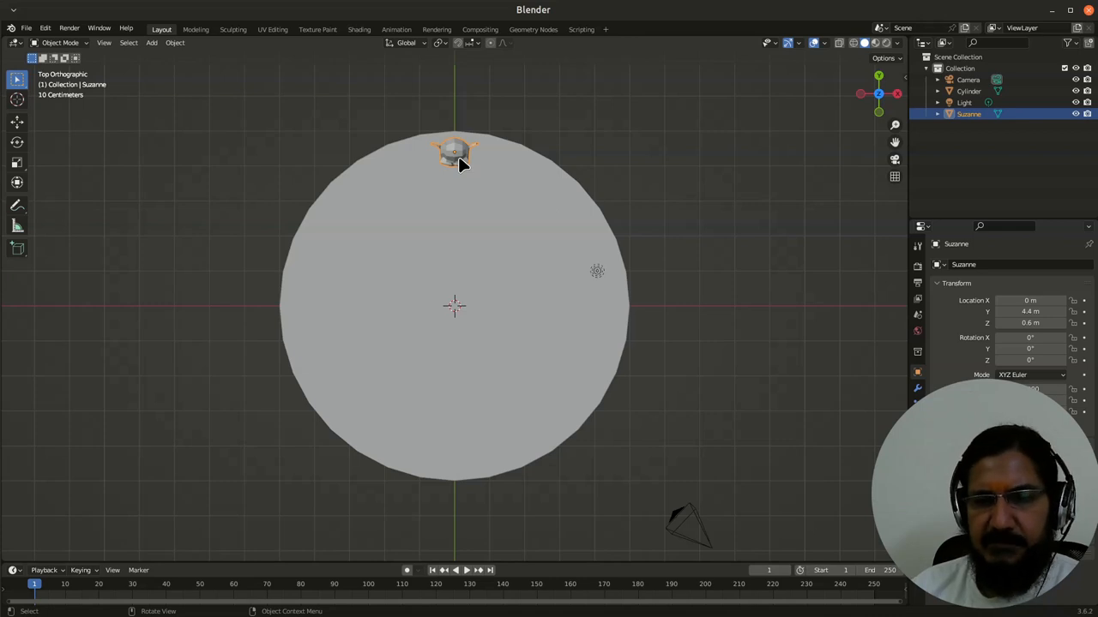
pyautogui.moveTo(407, 167)
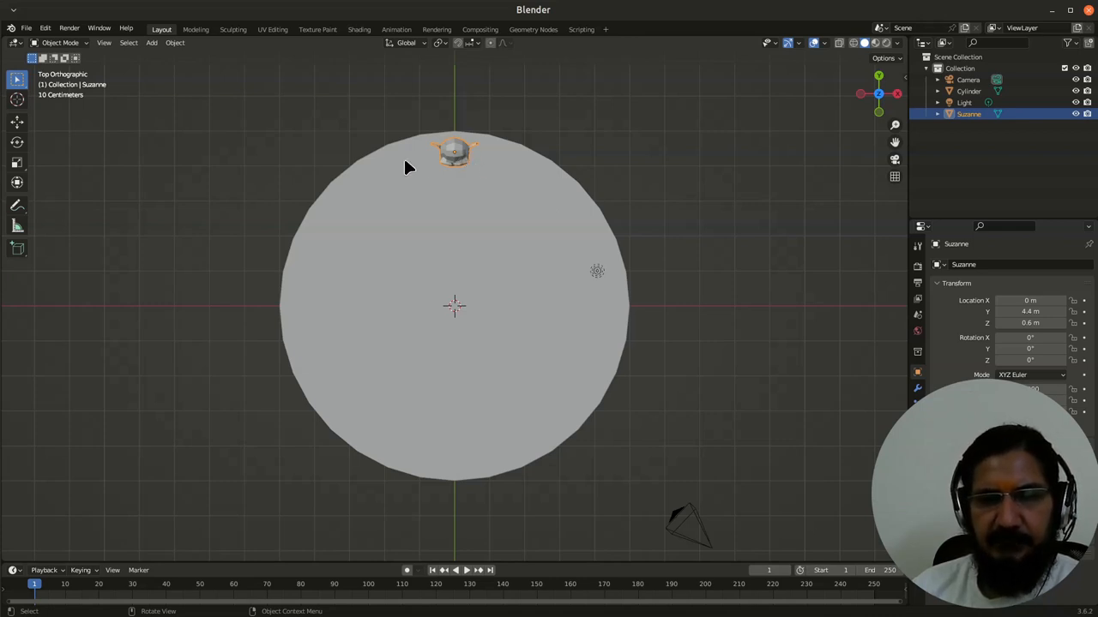
pyautogui.moveTo(549, 270)
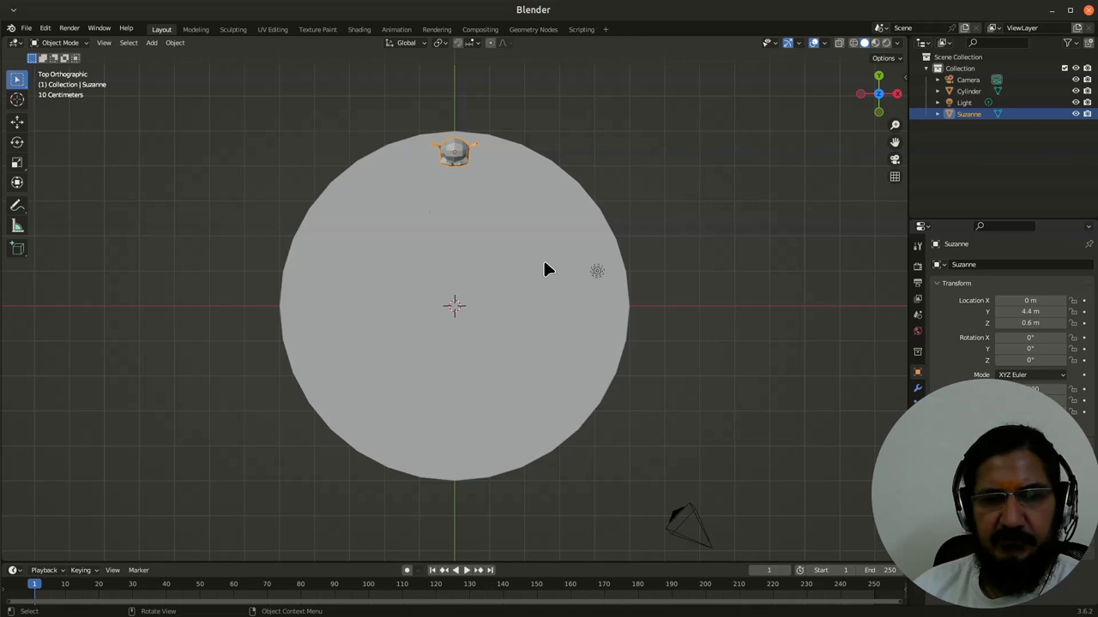
pyautogui.moveTo(461, 170)
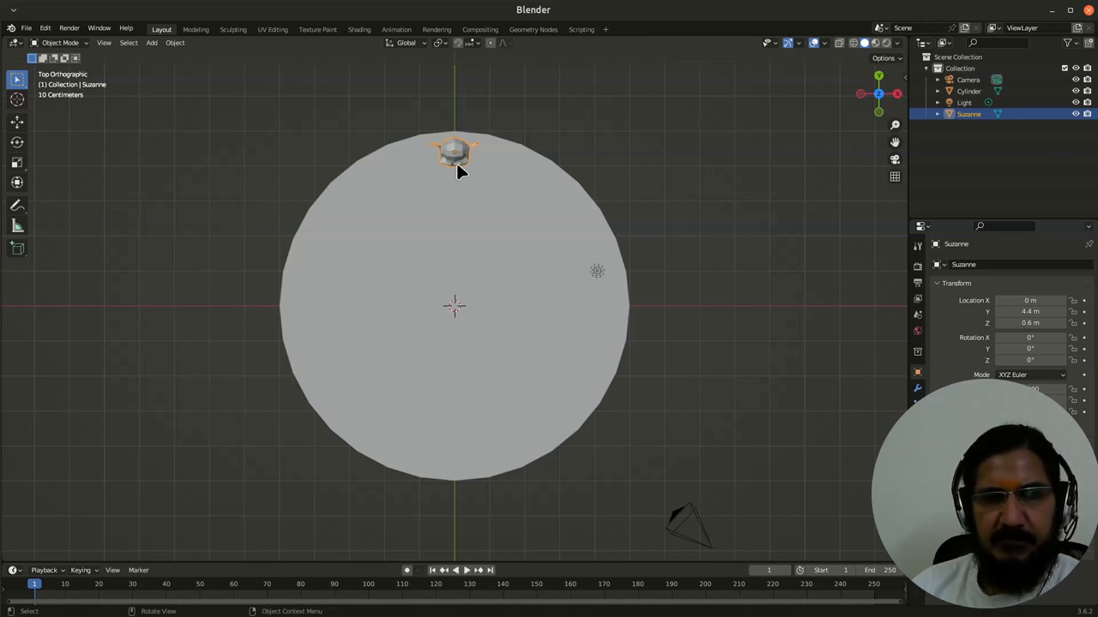
pyautogui.moveTo(460, 211)
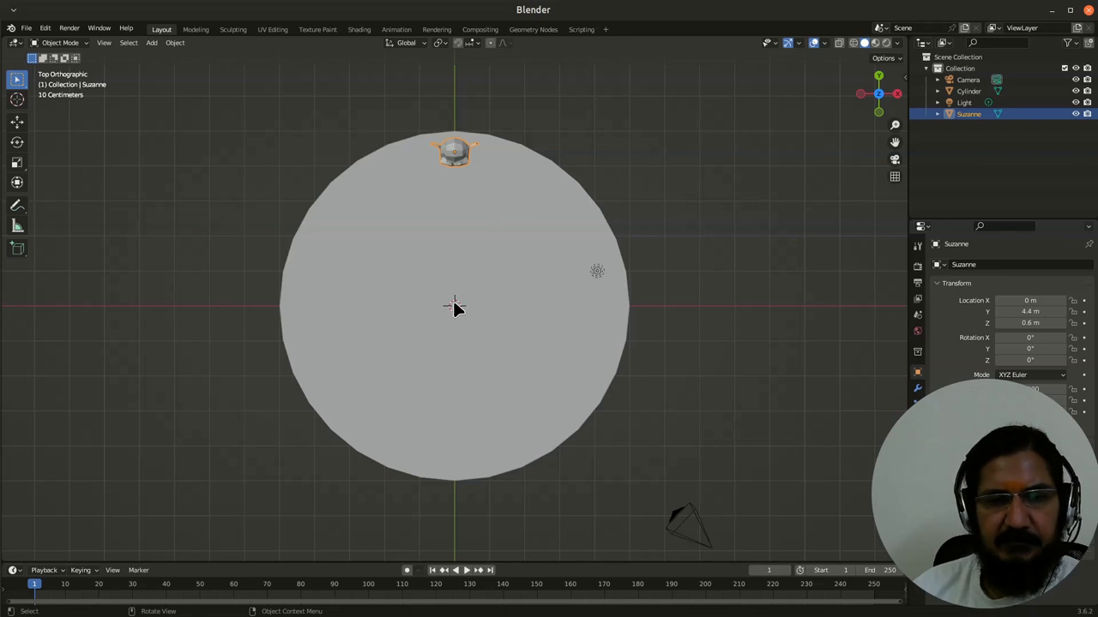
pyautogui.moveTo(421, 329)
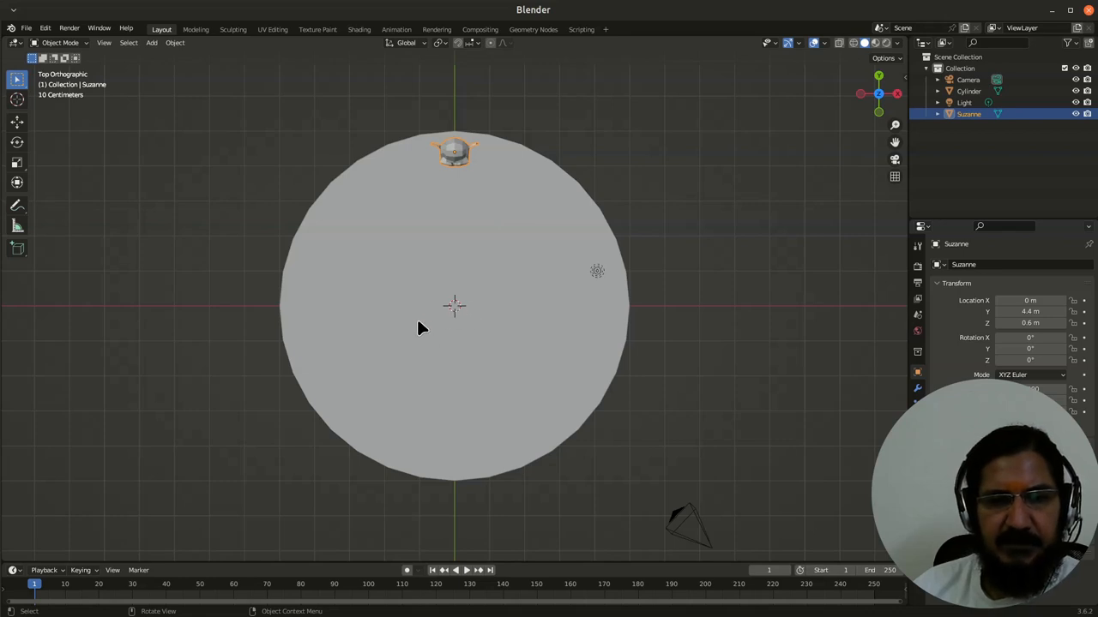
pyautogui.moveTo(469, 349)
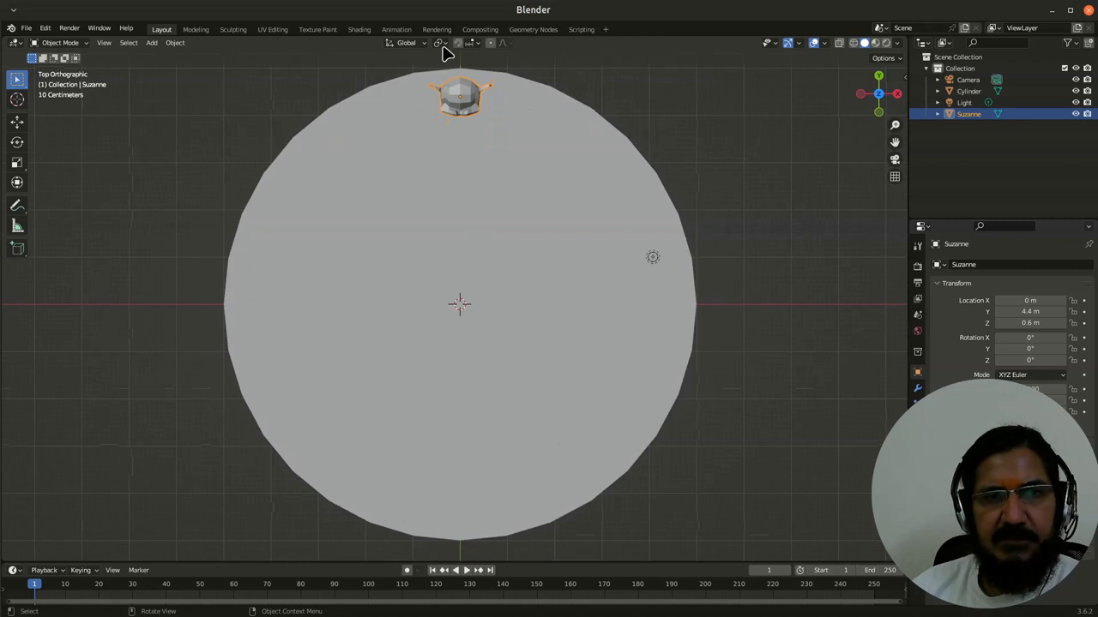
# Set the Transform Pivot Point to 3D Cursor
pyautogui.click(459, 43)
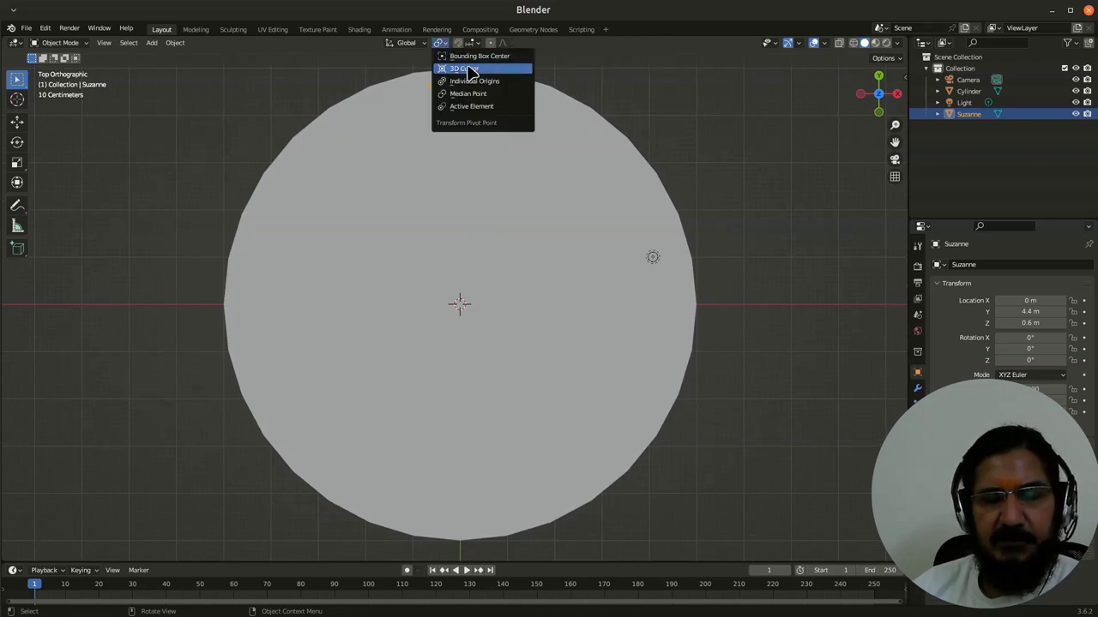
pyautogui.click(460, 68)
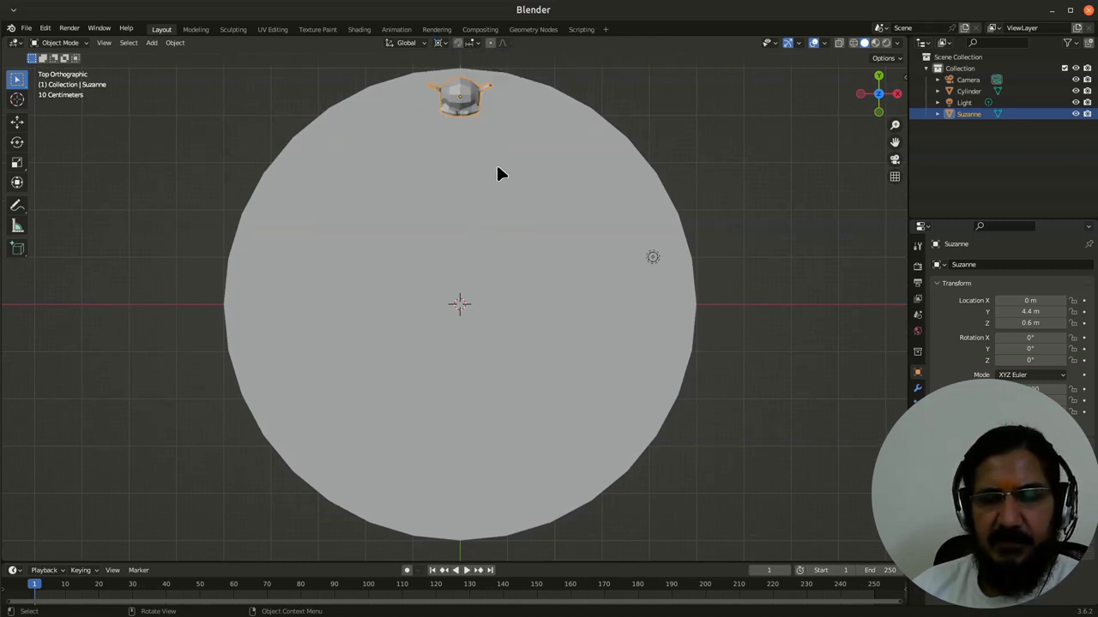
pyautogui.moveTo(471, 307)
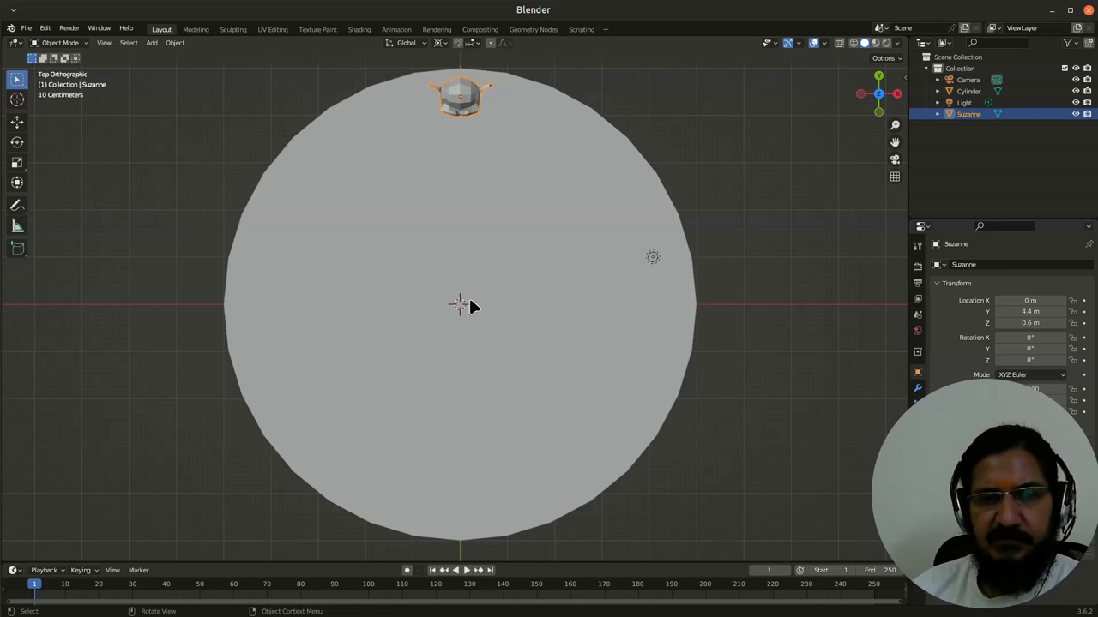
pyautogui.moveTo(463, 306)
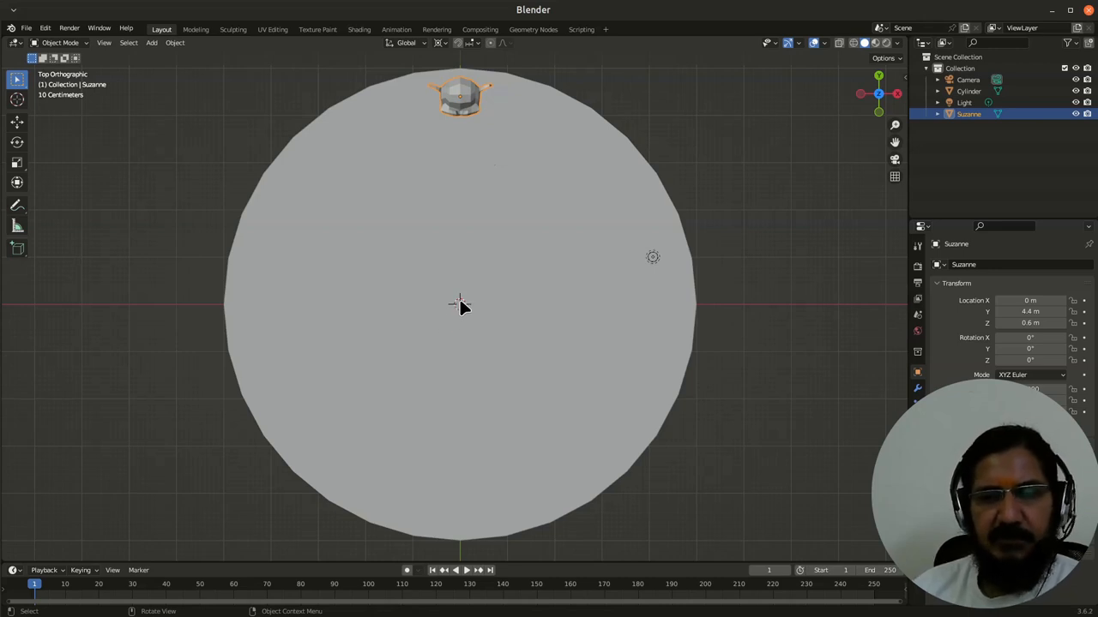
pyautogui.moveTo(482, 118)
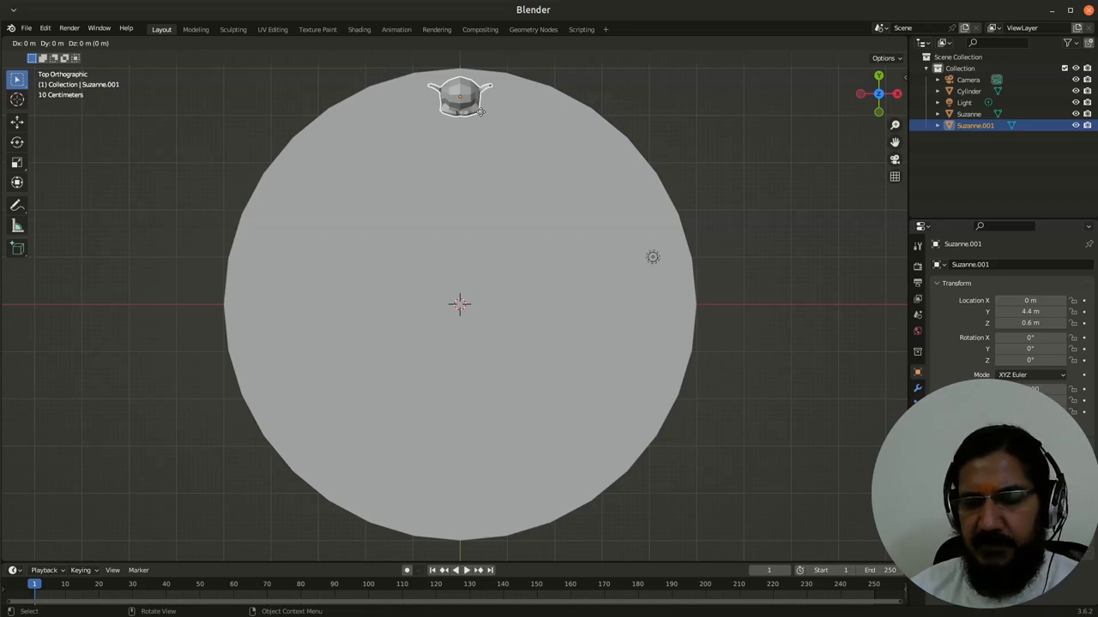
# Duplicate Suzanne and rotate the copy 30° around Z about the centre
pyautogui.press('r')
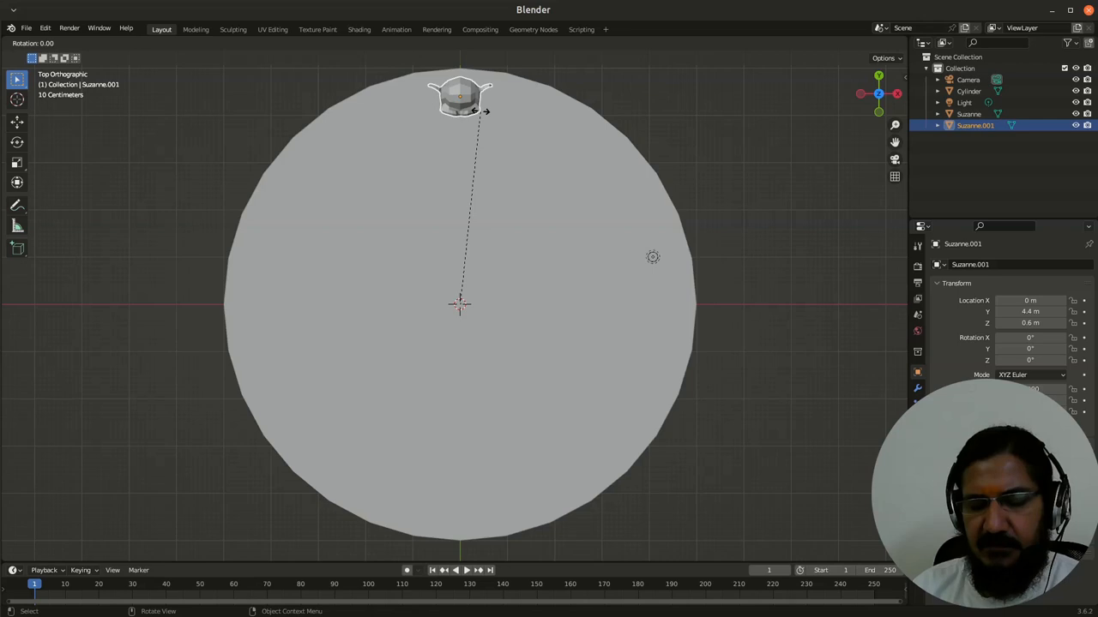
pyautogui.press('z')
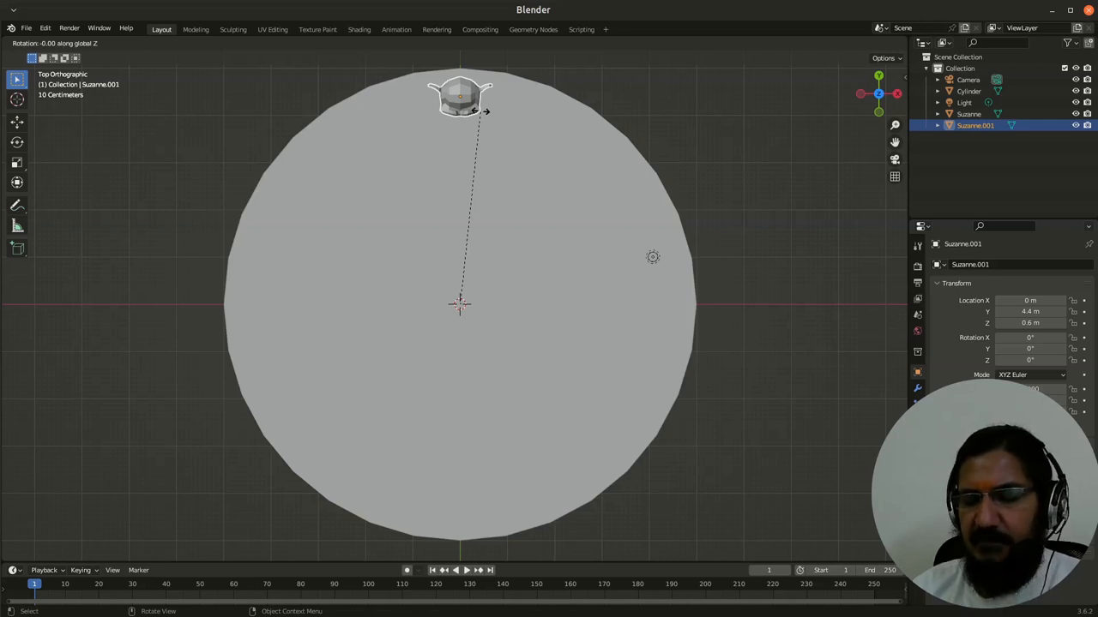
pyautogui.moveTo(352, 124)
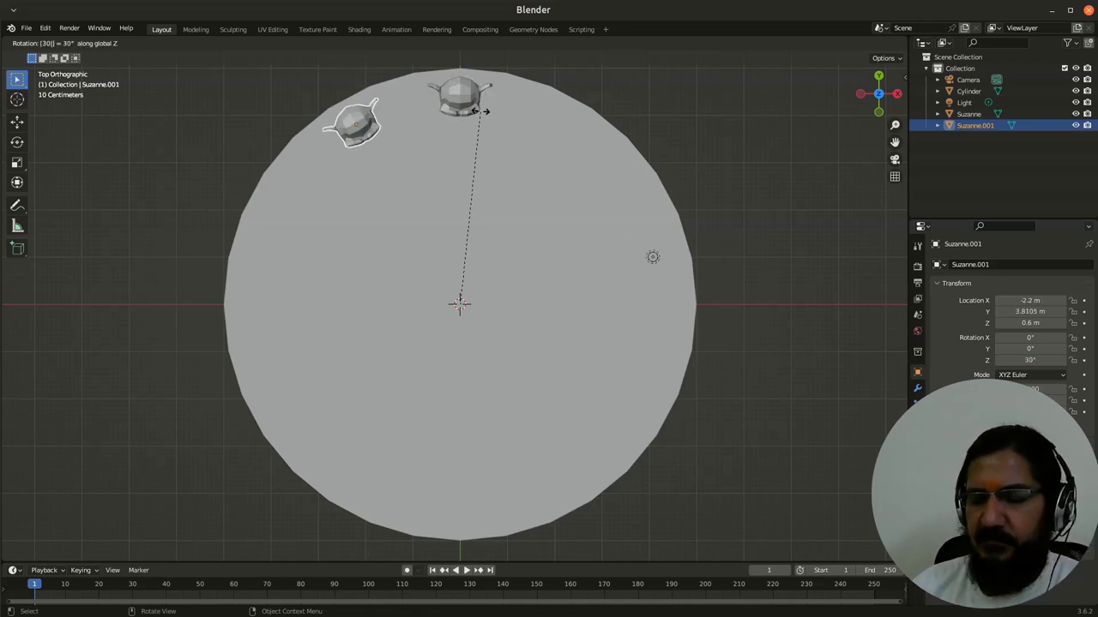
pyautogui.click(480, 117)
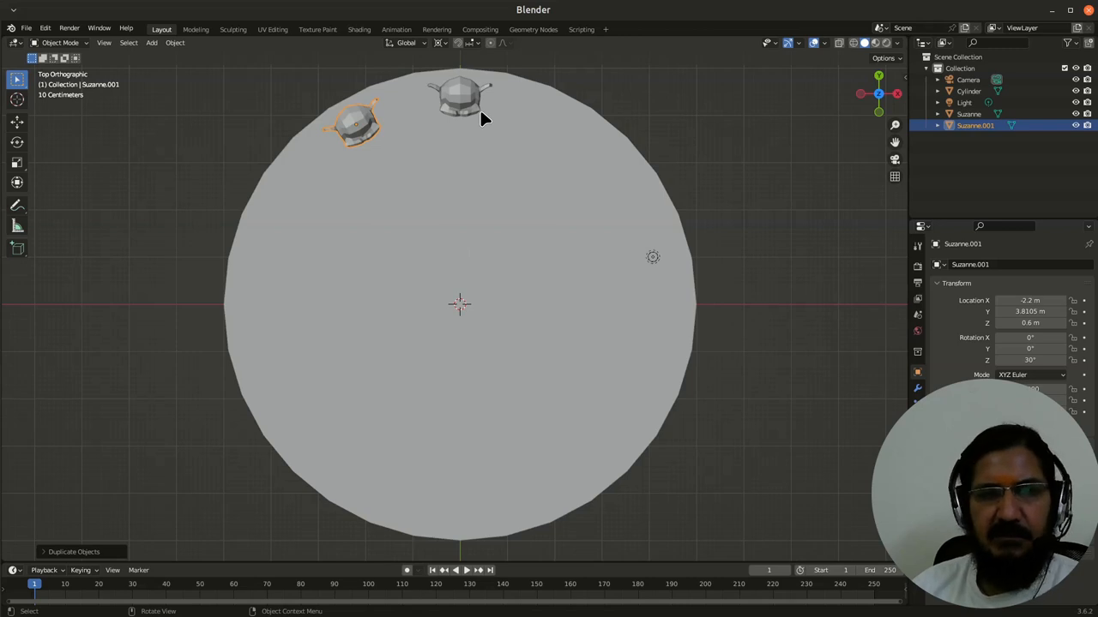
pyautogui.moveTo(369, 143)
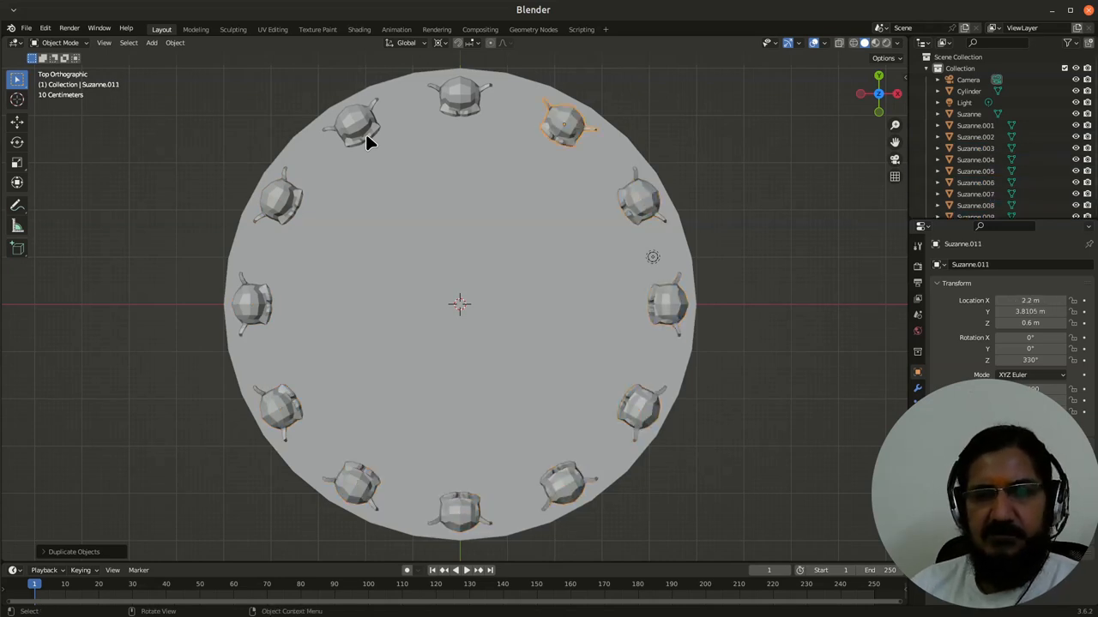
# Select Suzanne.001 and orbit the view to inspect the twelve-monkey ring
pyautogui.click(354, 124)
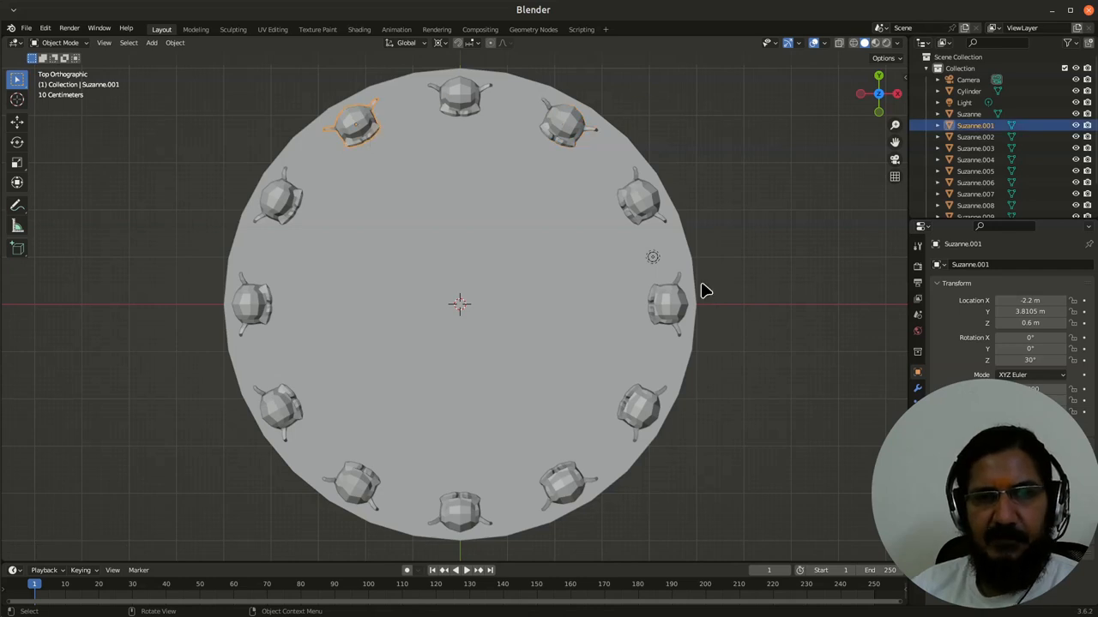
pyautogui.moveTo(248, 322)
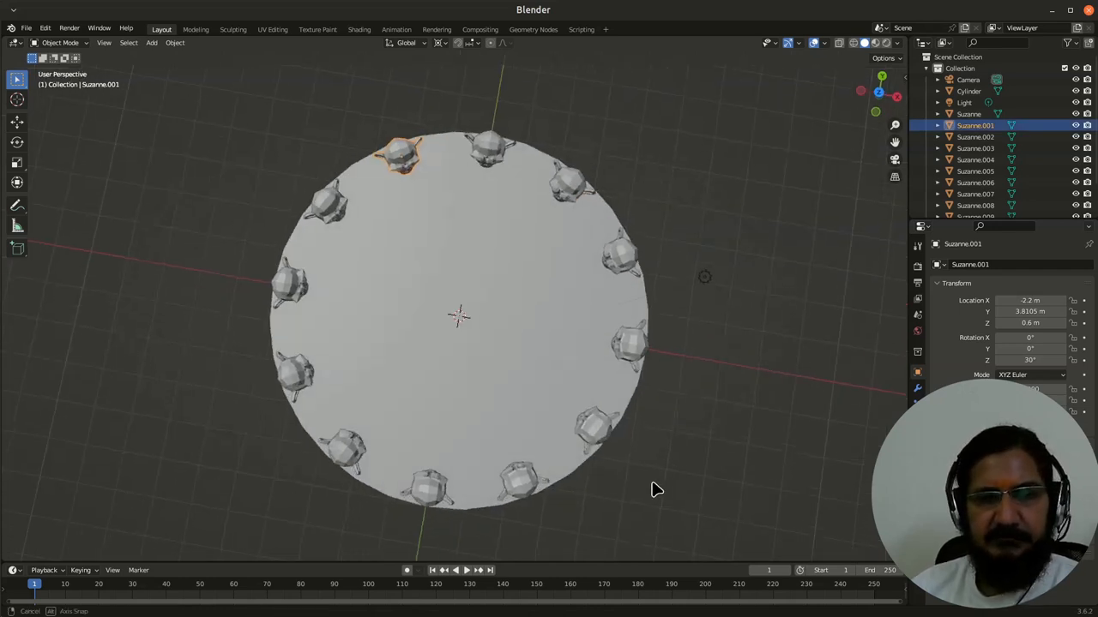
pyautogui.moveTo(656, 490); pyautogui.dragTo(485, 240)
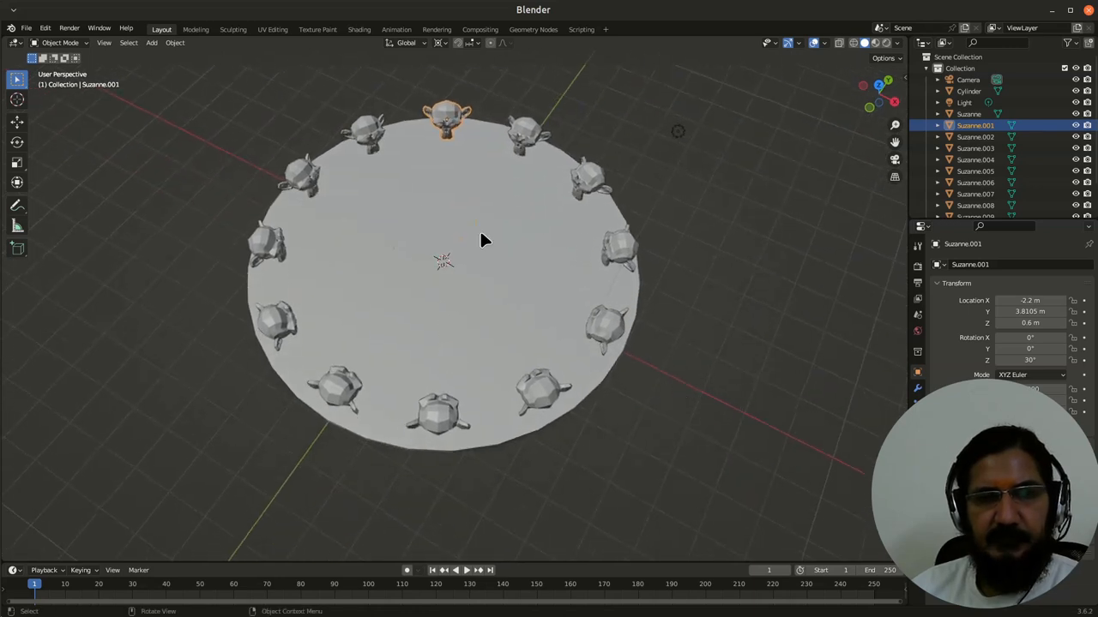
pyautogui.moveTo(443, 280)
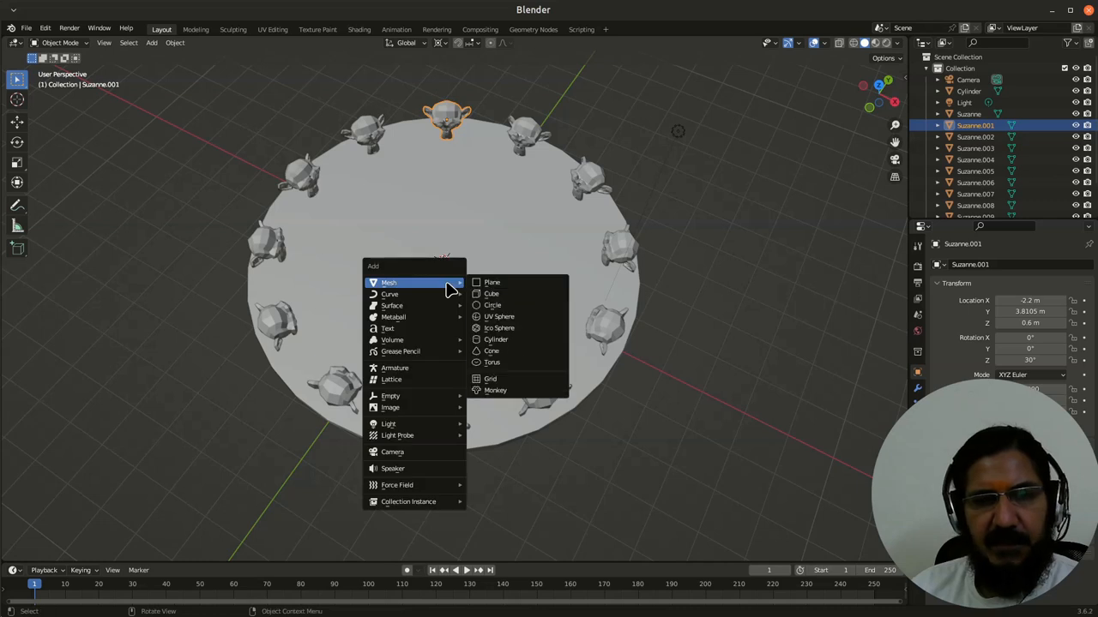
# Add a cube at the centre, flatten it, and narrow it to 0.1 in X
pyautogui.click(492, 293)
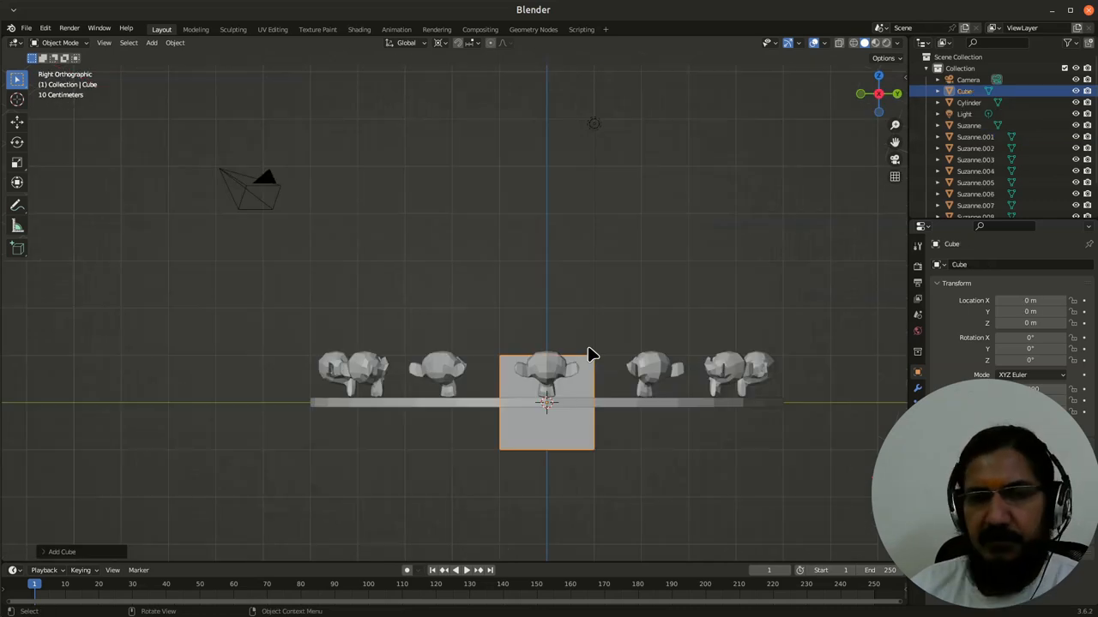
pyautogui.press('s')
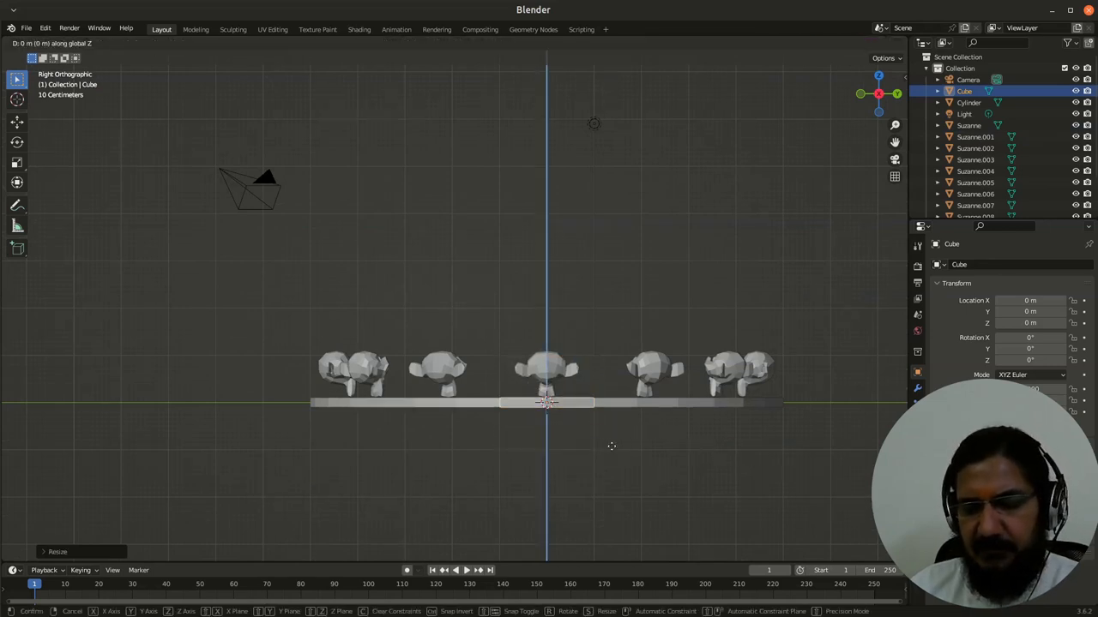
pyautogui.click(547, 397)
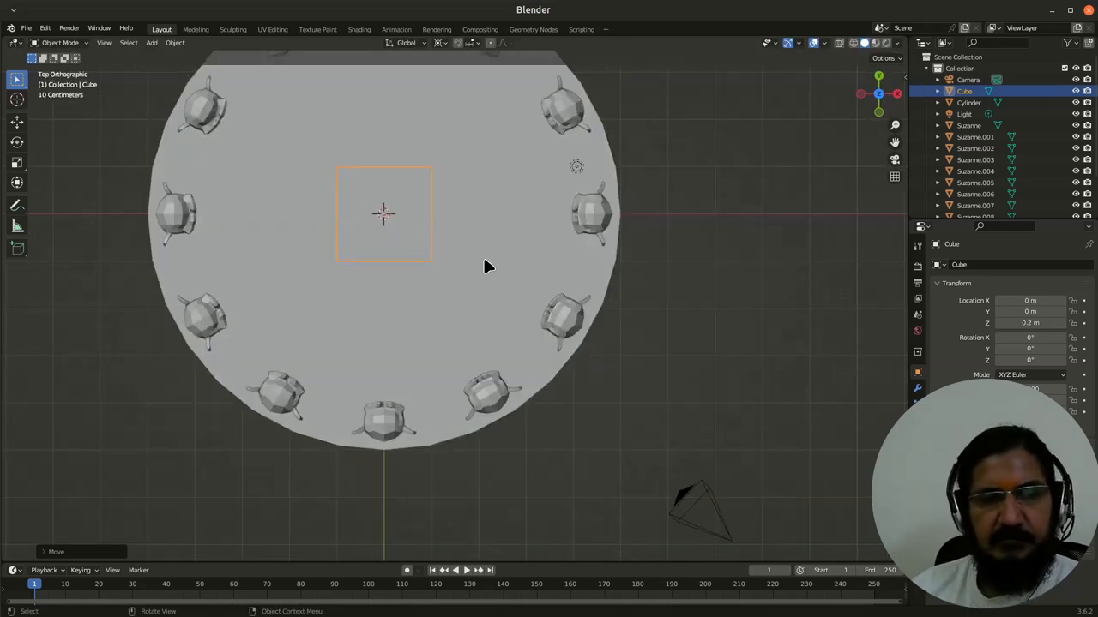
pyautogui.press('s')
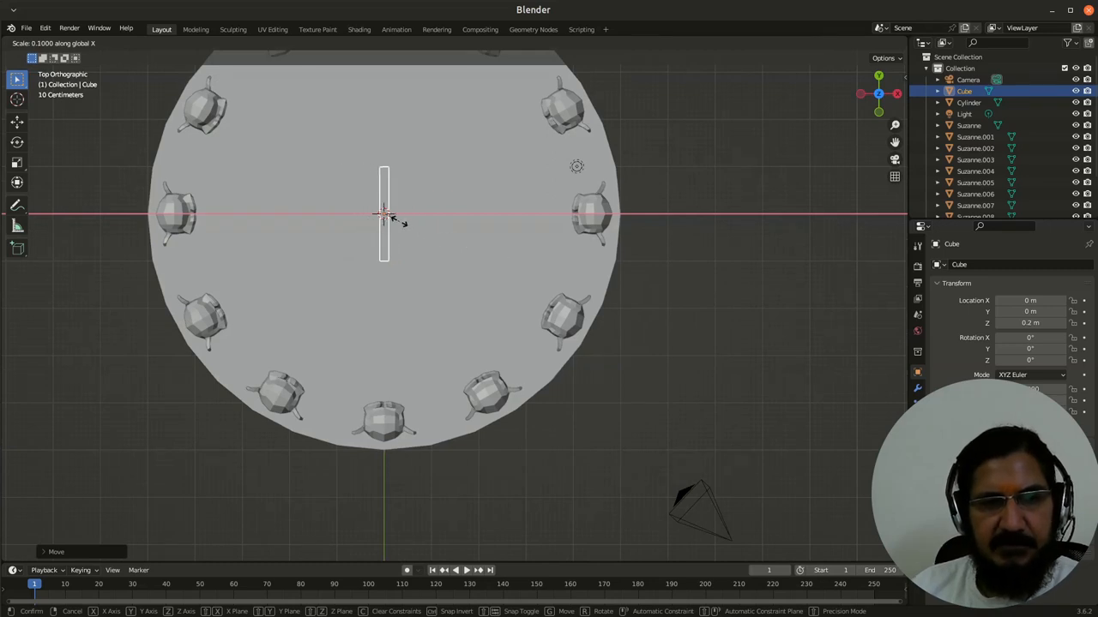
pyautogui.click(383, 214)
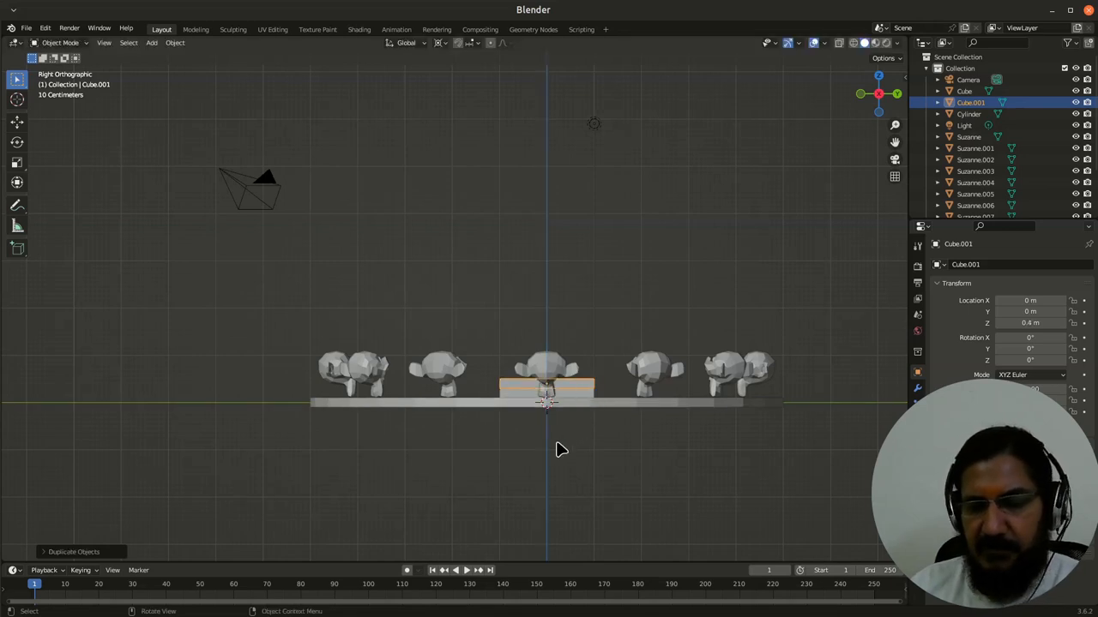
pyautogui.moveTo(596, 395)
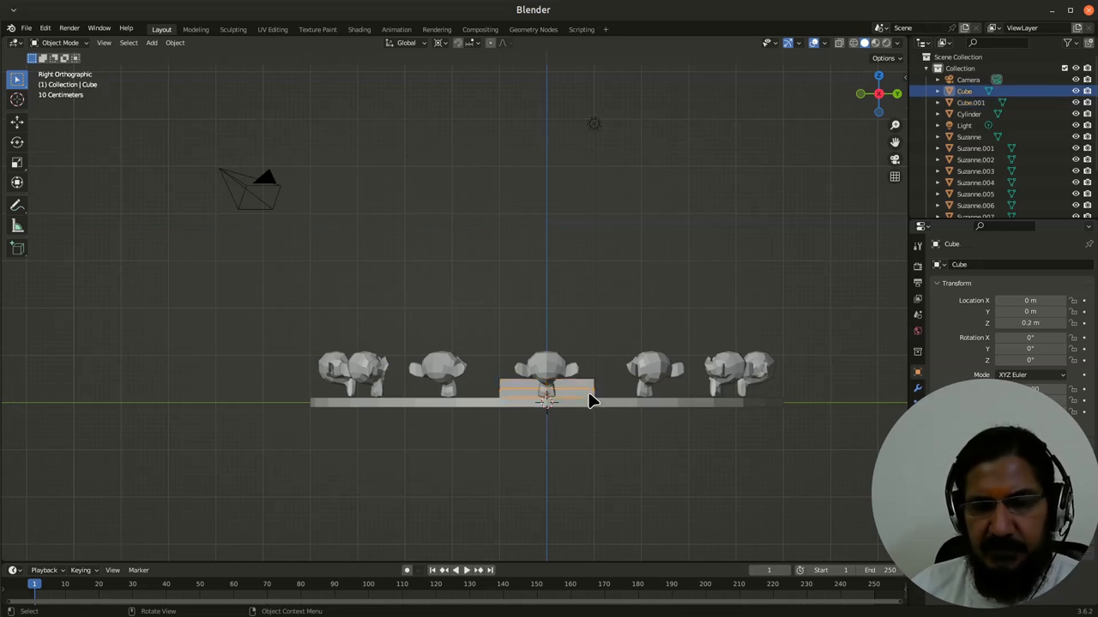
# Stretch the lower cube hand along Y and shift it about 0.6 m along Y
pyautogui.press('s')
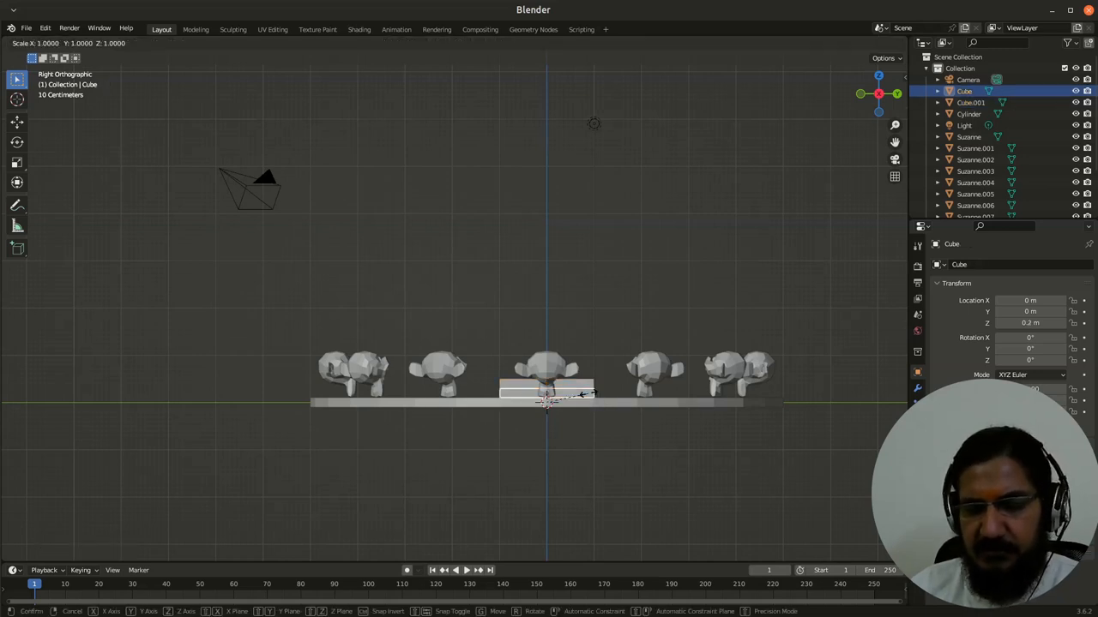
pyautogui.moveTo(583, 394)
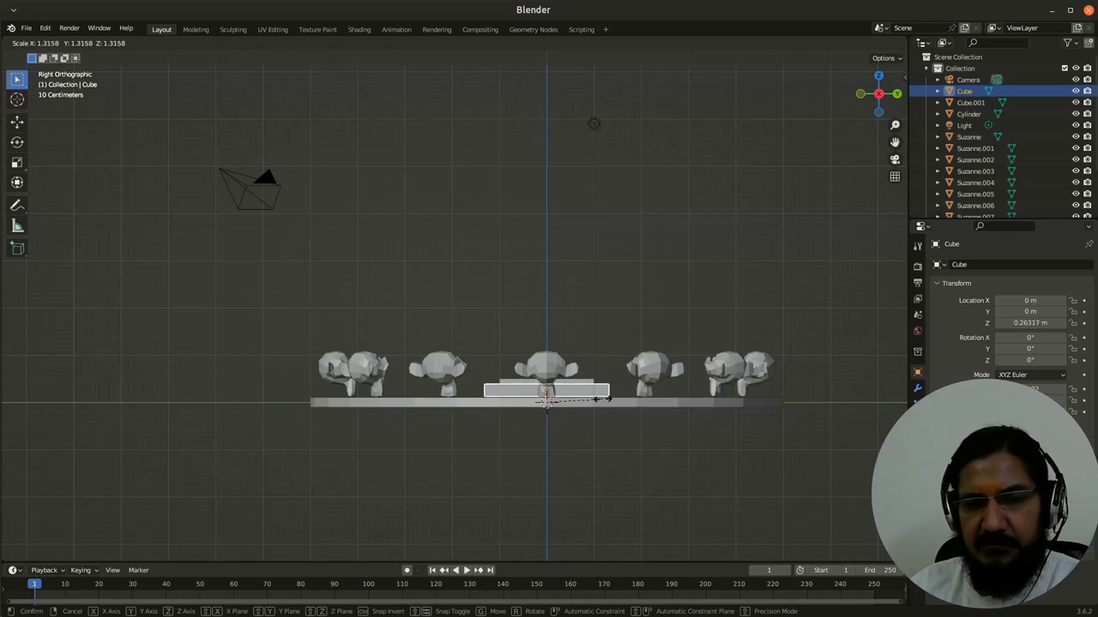
pyautogui.press('y')
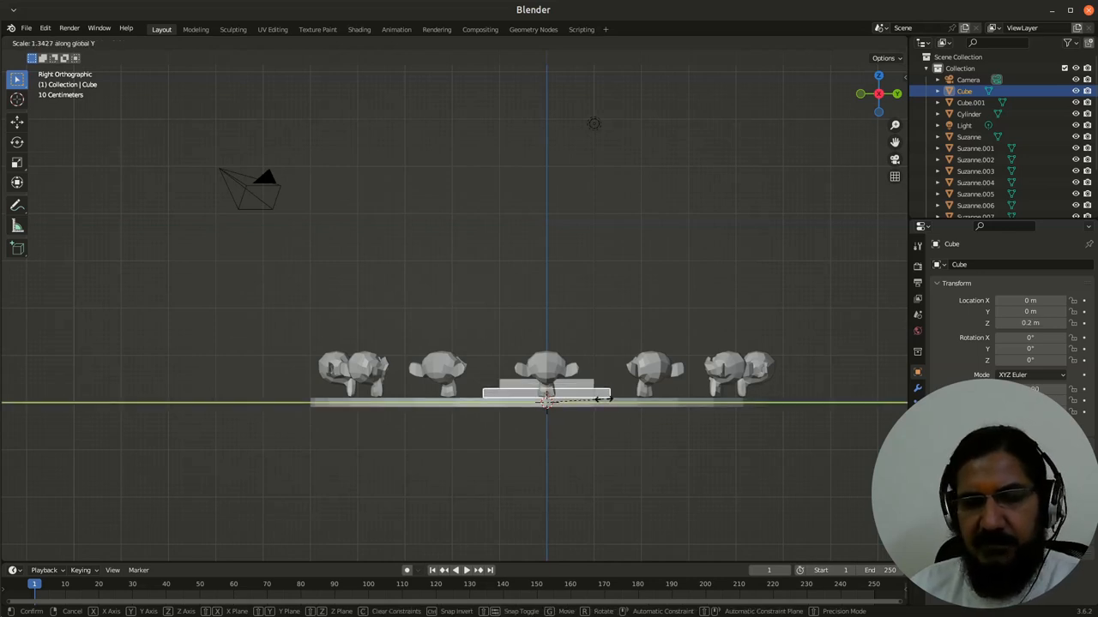
pyautogui.click(546, 390)
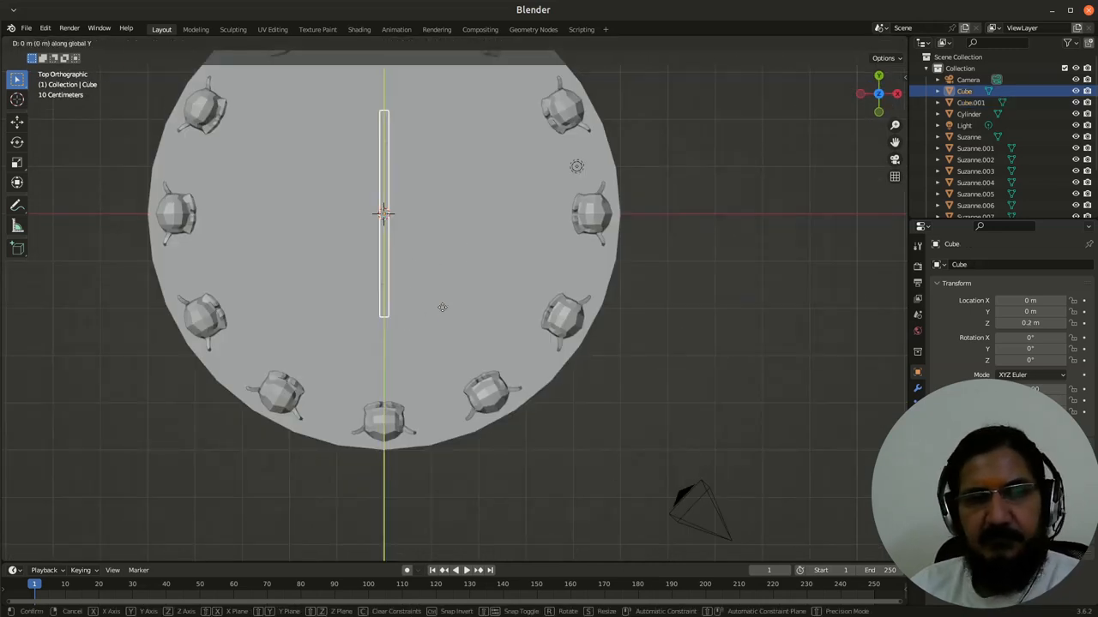
pyautogui.click(450, 287)
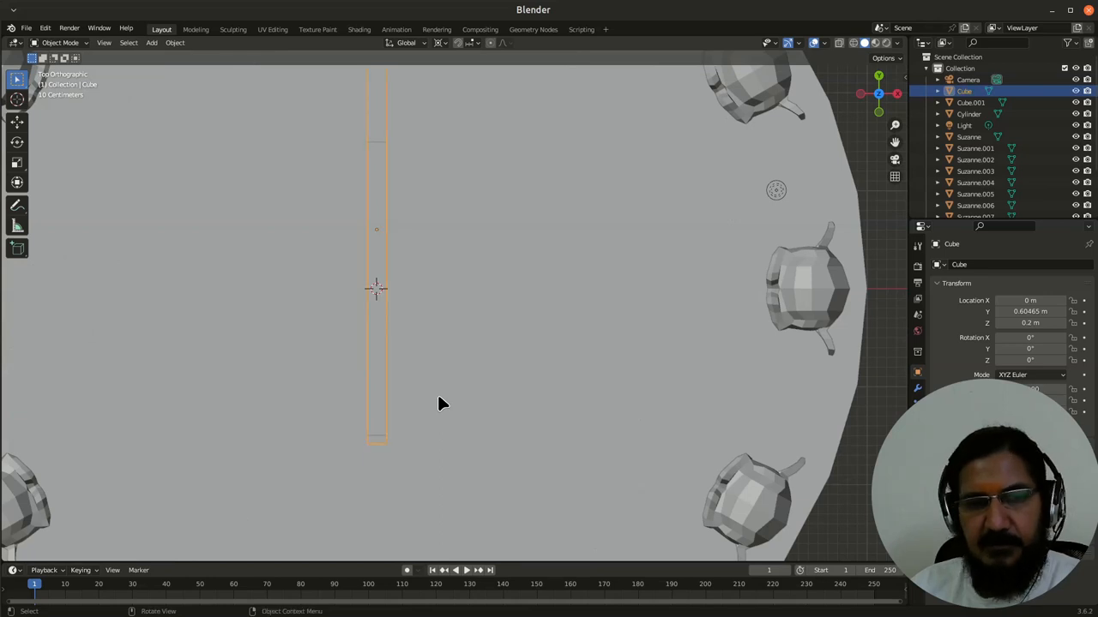
# Slide the long hand along Y, then move both hands up to Y 1.55 m and 0.85 m
pyautogui.press('g')
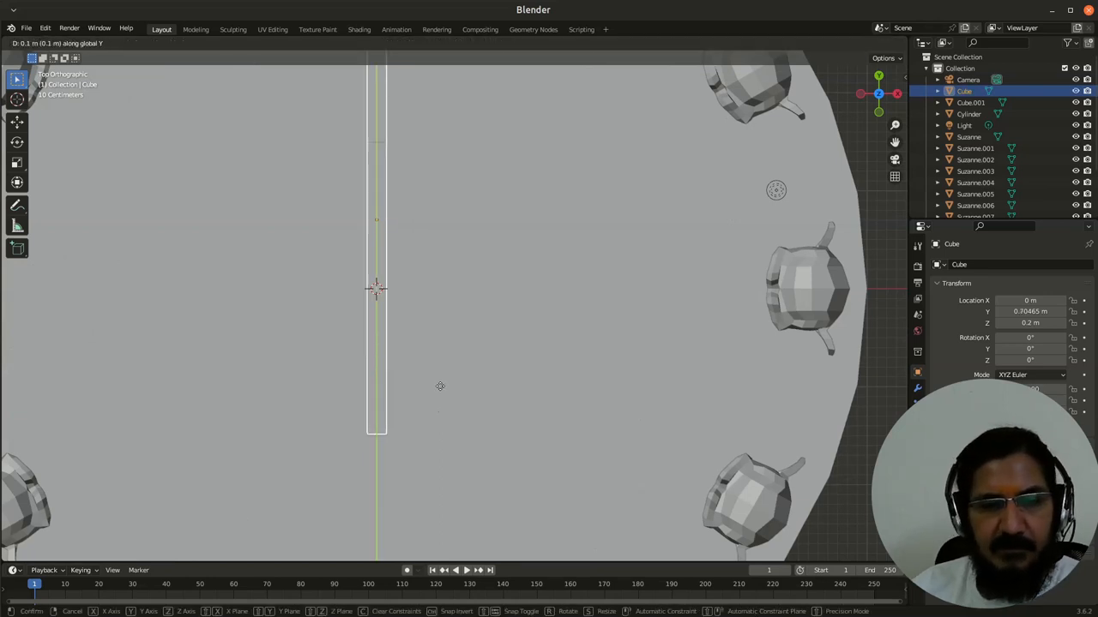
pyautogui.click(407, 234)
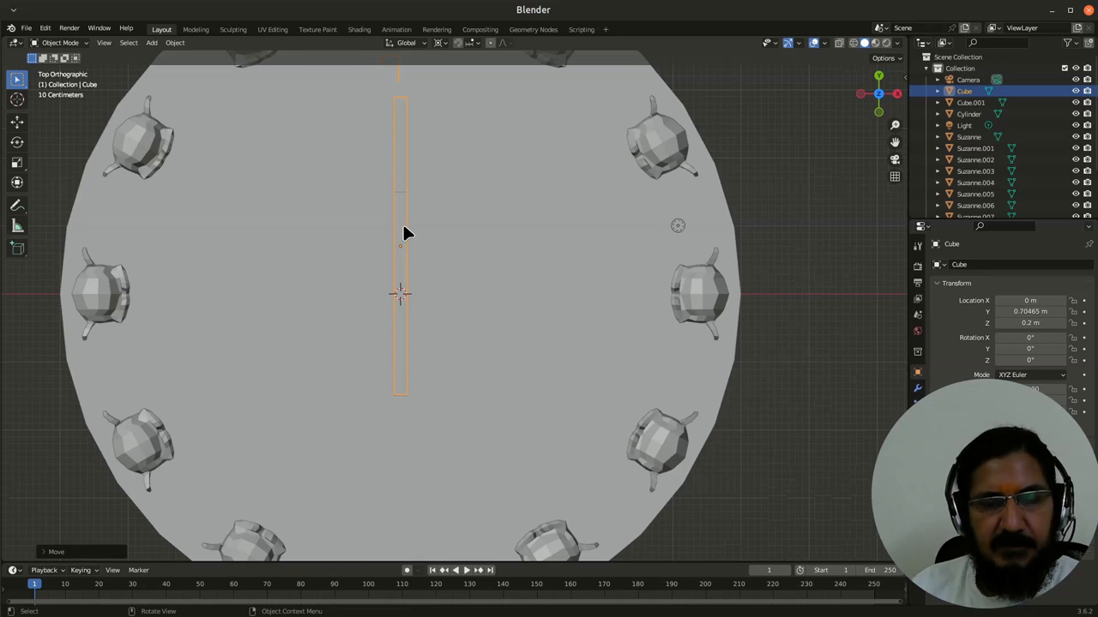
pyautogui.scroll(-3)
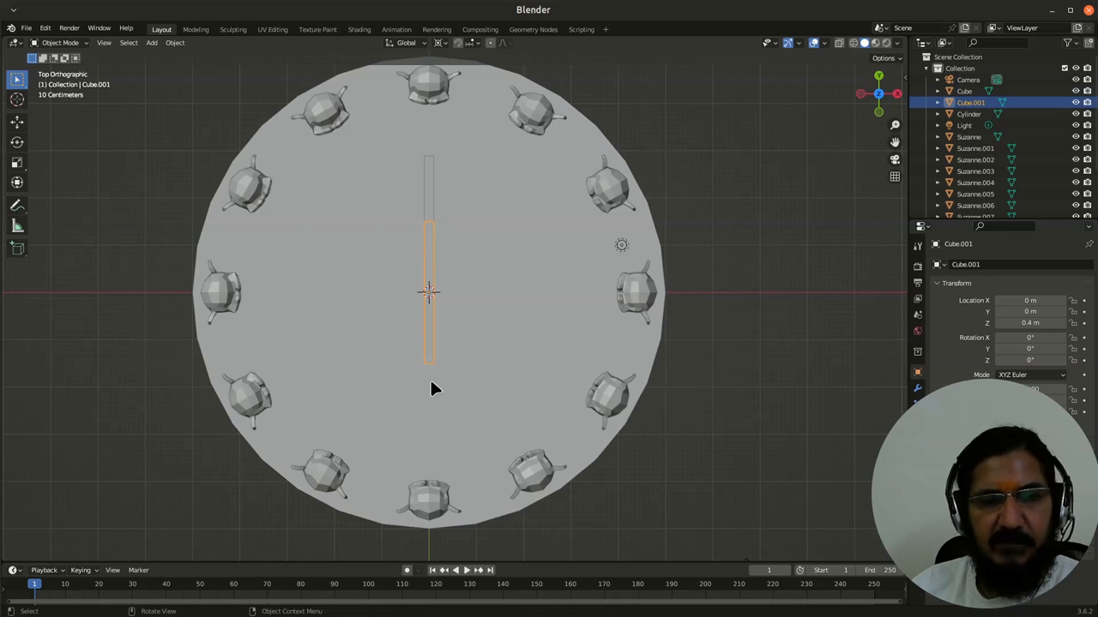
pyautogui.moveTo(450, 361)
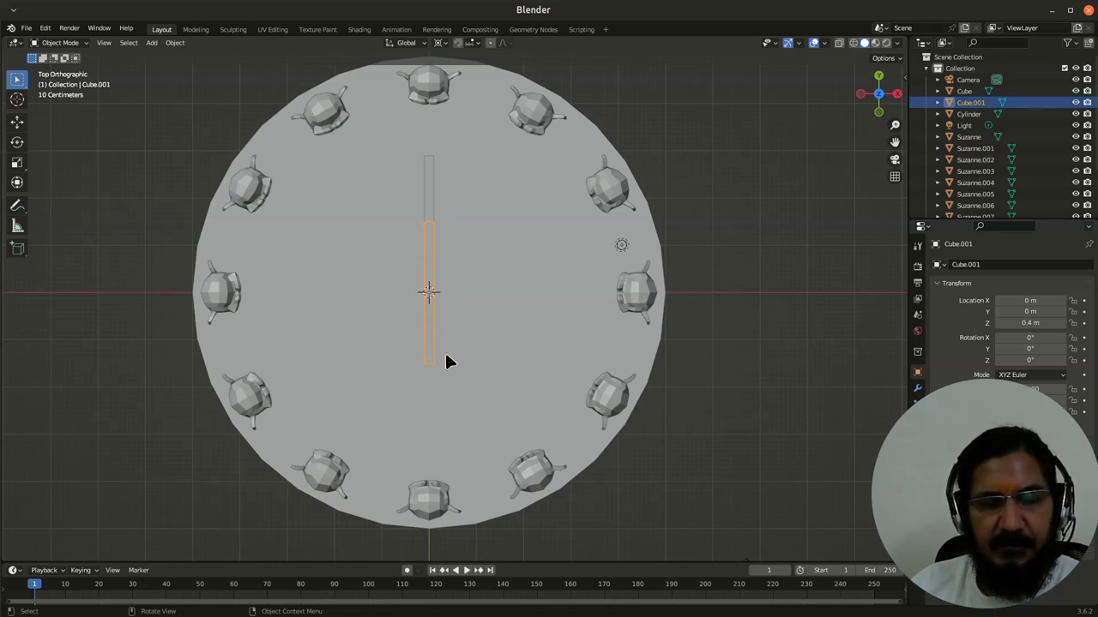
pyautogui.moveTo(450, 283)
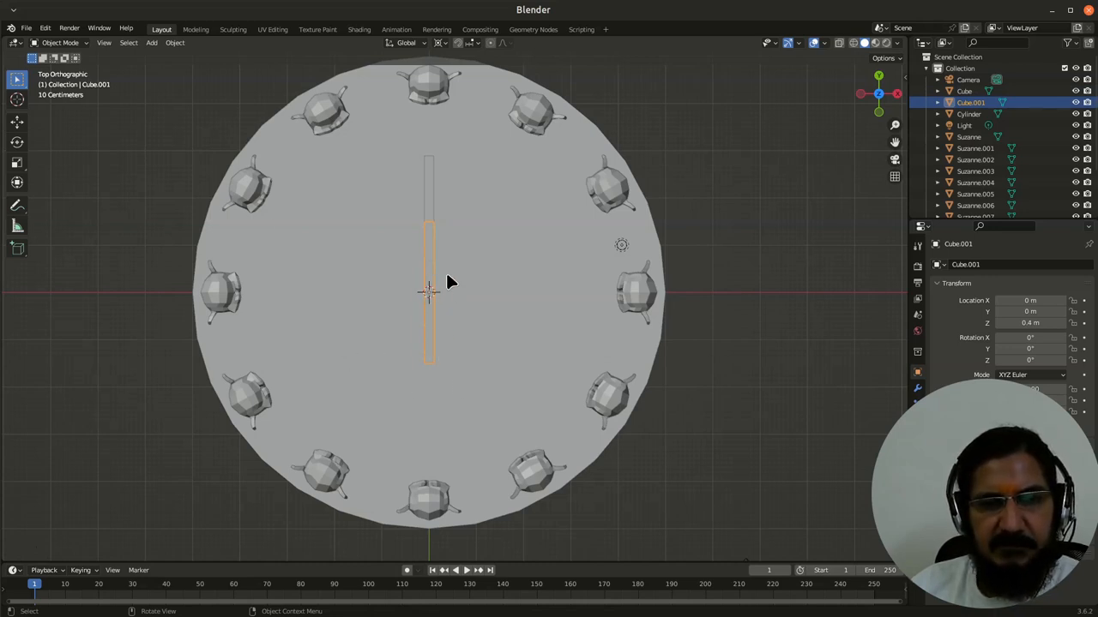
pyautogui.moveTo(430, 367)
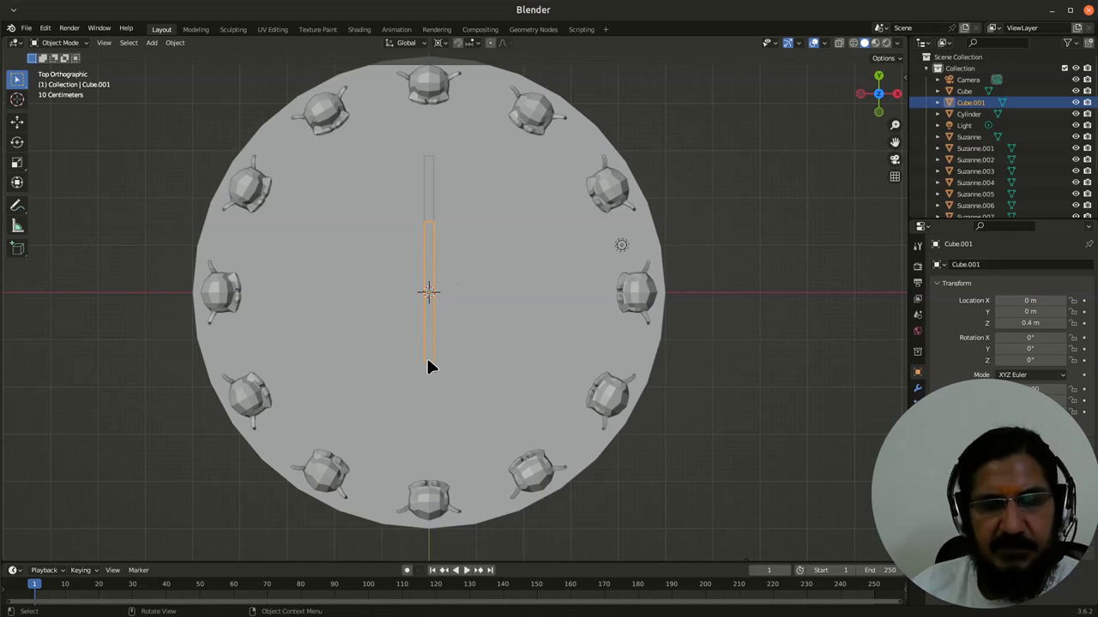
pyautogui.moveTo(436, 205)
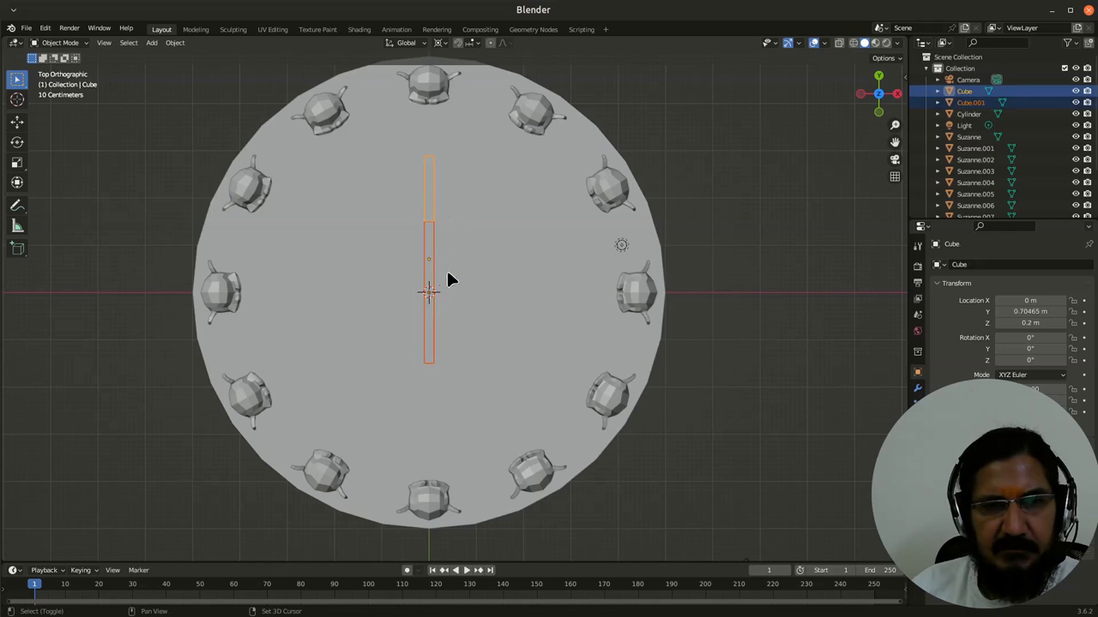
pyautogui.moveTo(467, 309)
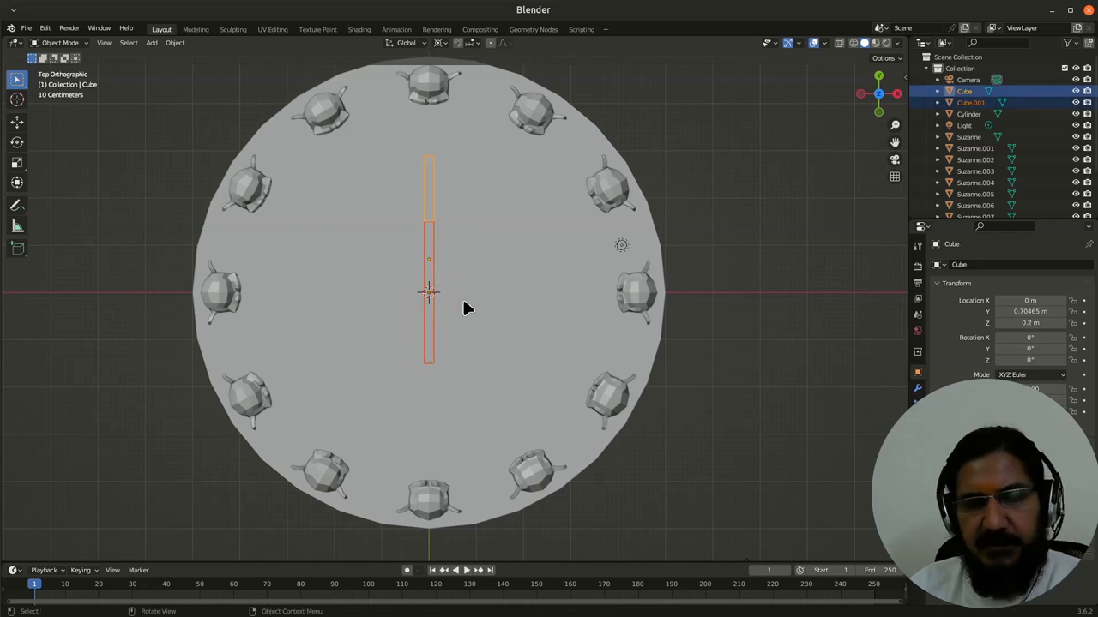
pyautogui.moveTo(453, 276)
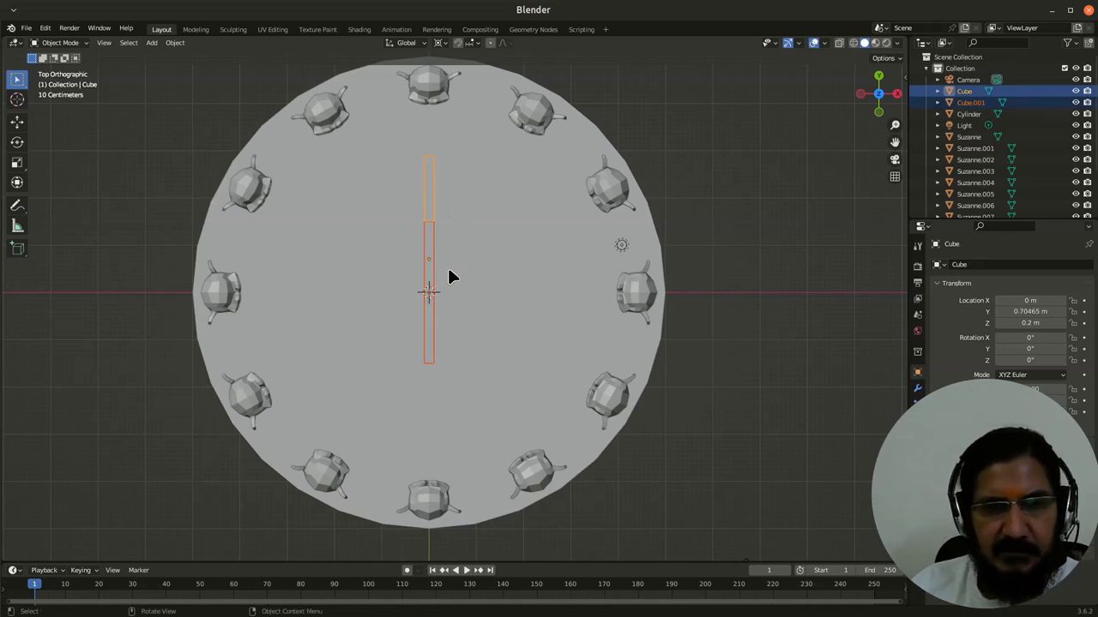
pyautogui.press('g')
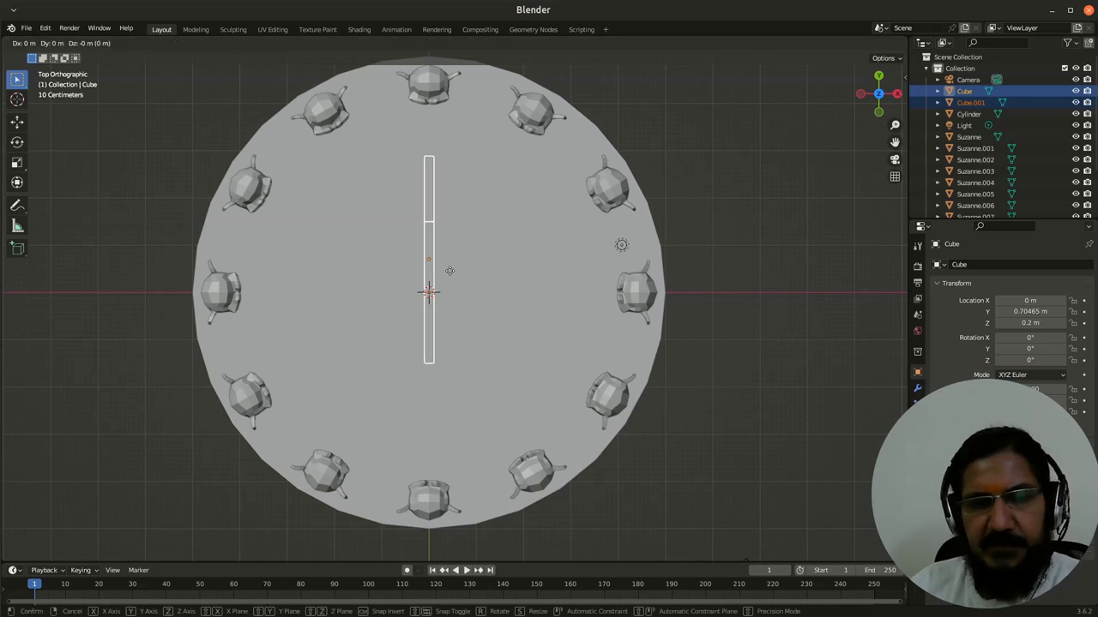
pyautogui.moveTo(429, 232)
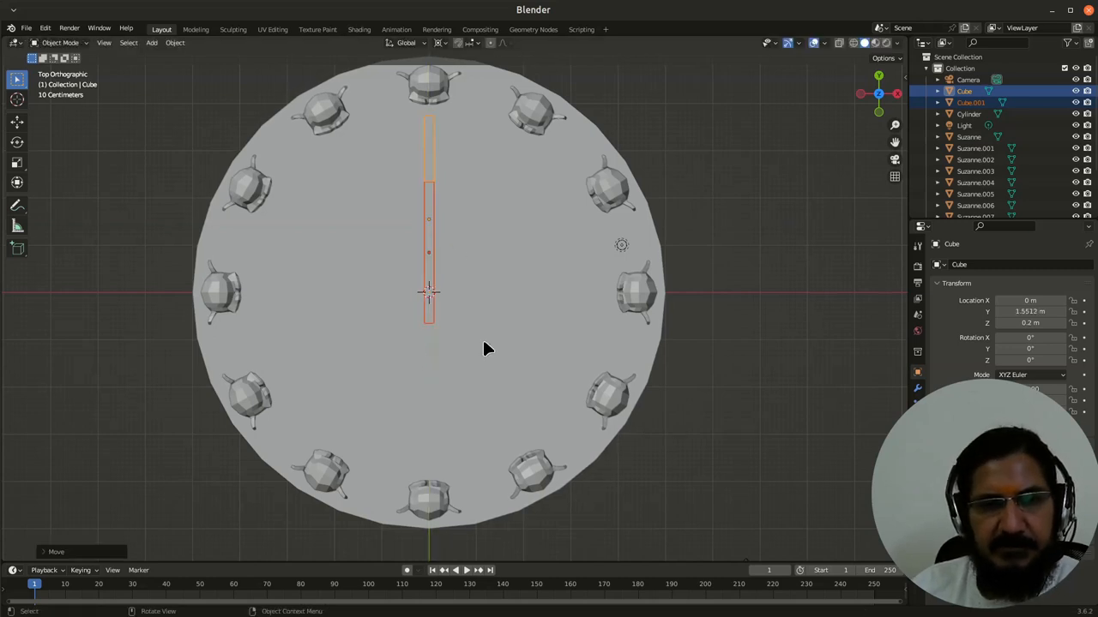
pyautogui.click(429, 296)
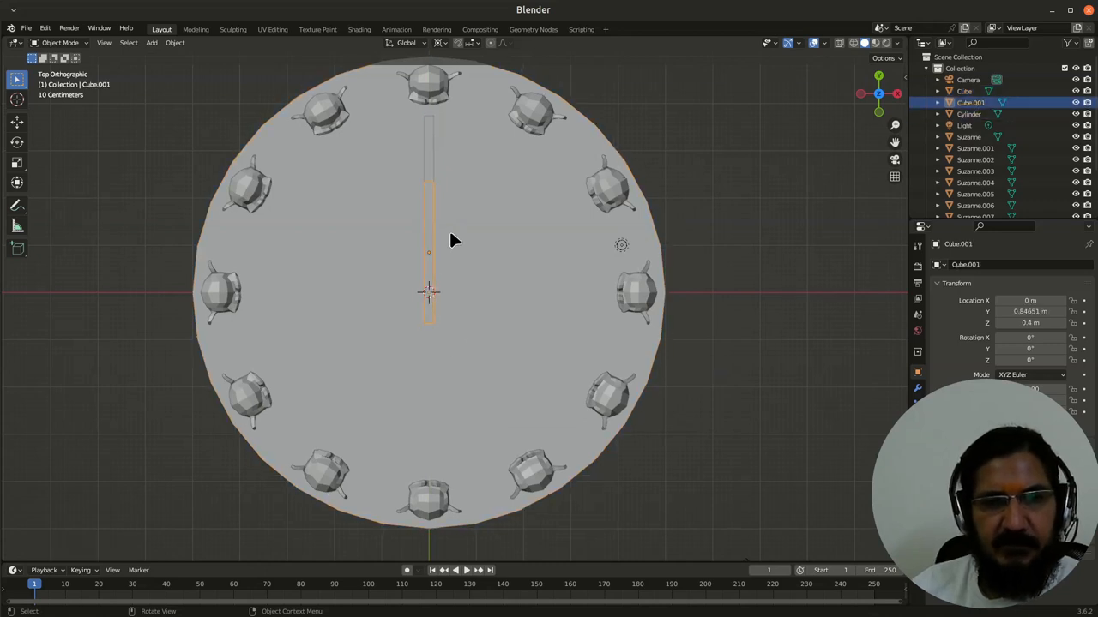
# Rotate Cube.001 60° and Cube −60° about Z around the 3D cursor pivot
pyautogui.press('r')
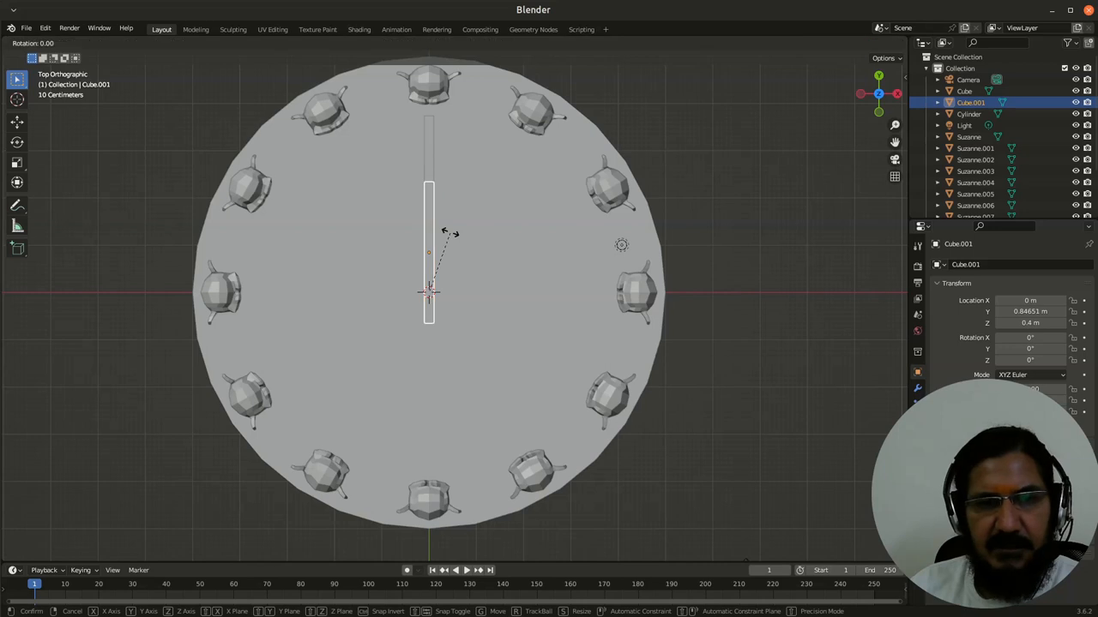
pyautogui.press('z')
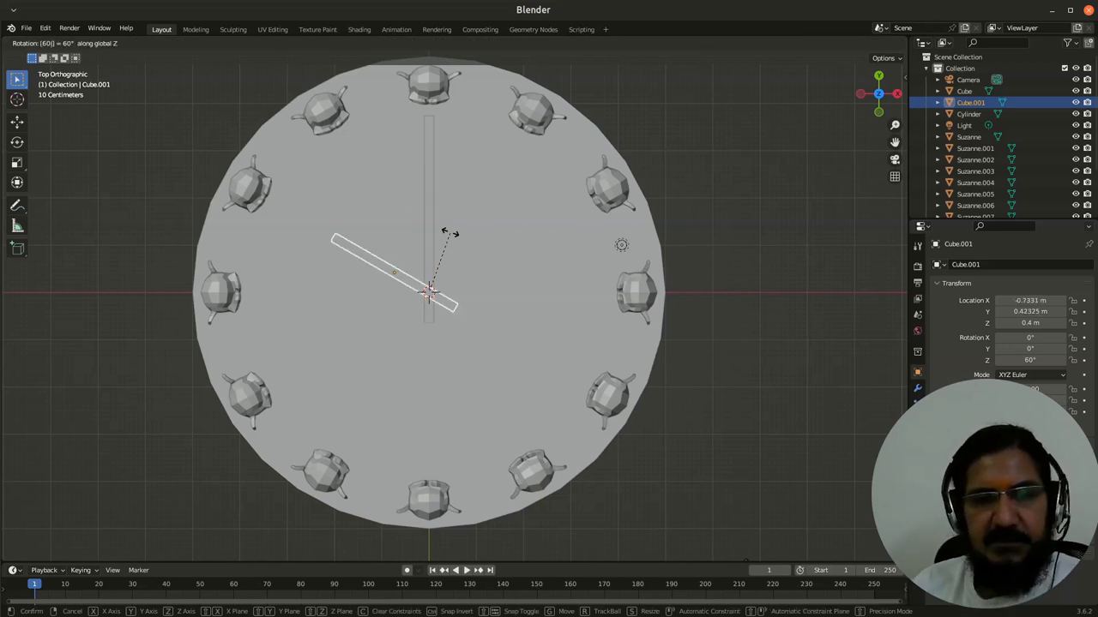
pyautogui.click(444, 239)
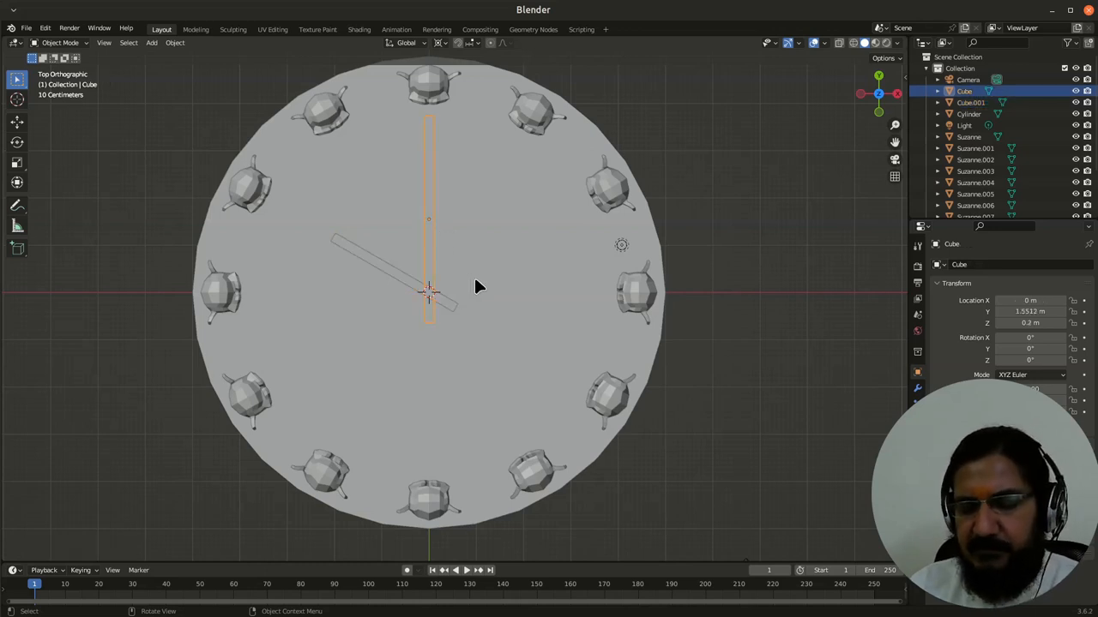
pyautogui.press('r')
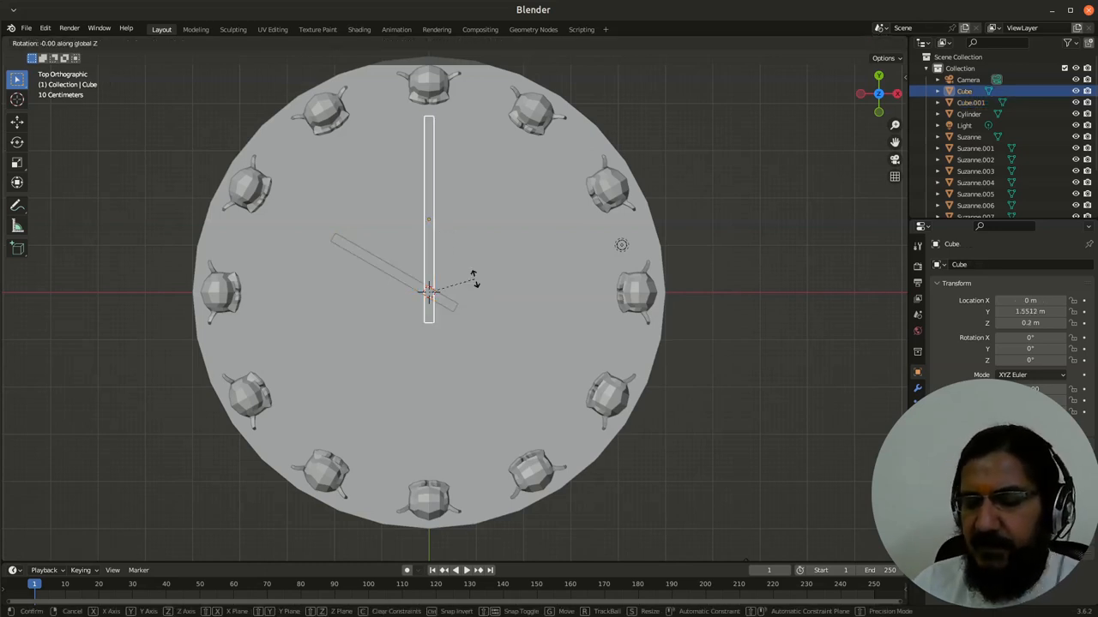
pyautogui.click(478, 286)
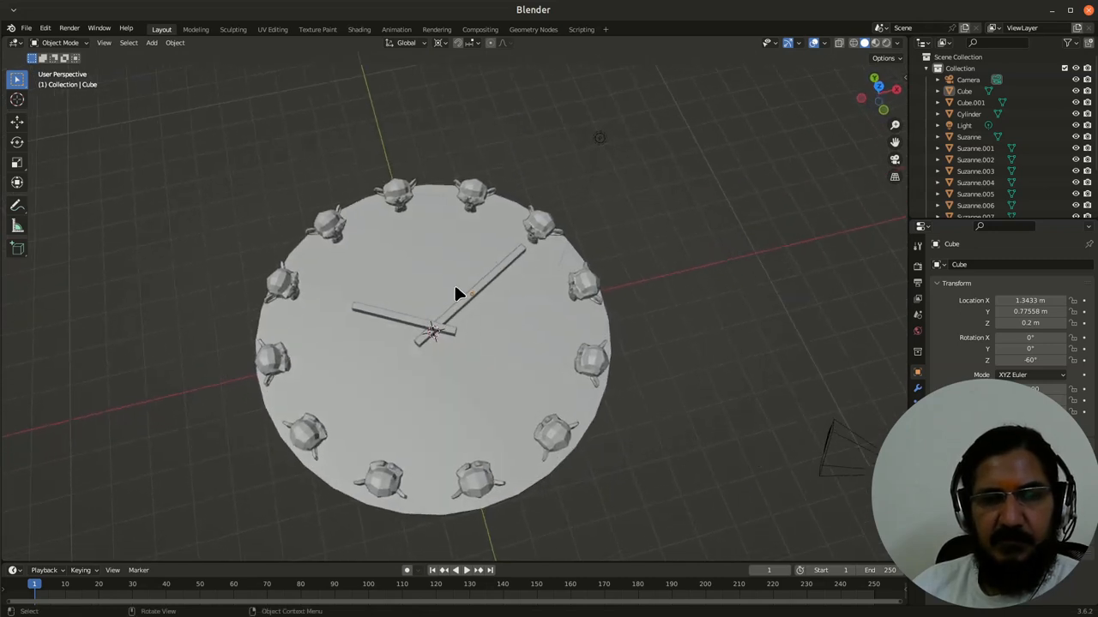
pyautogui.moveTo(433, 338)
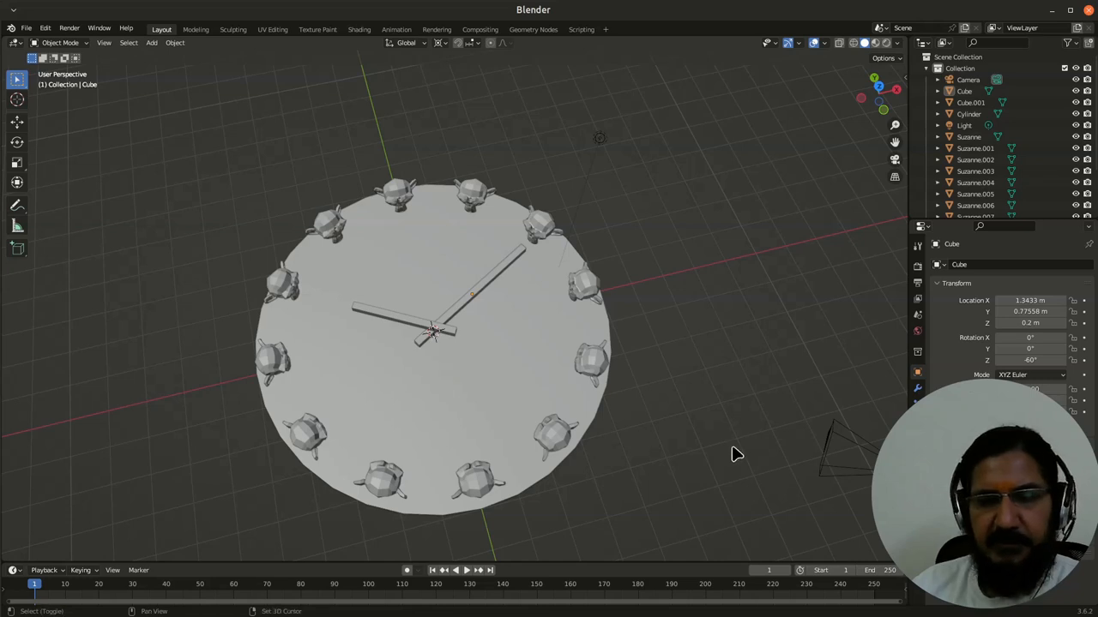
# Orbit the viewport to see the monkey-ringed clock in perspective
pyautogui.moveTo(738, 454); pyautogui.dragTo(553, 373)
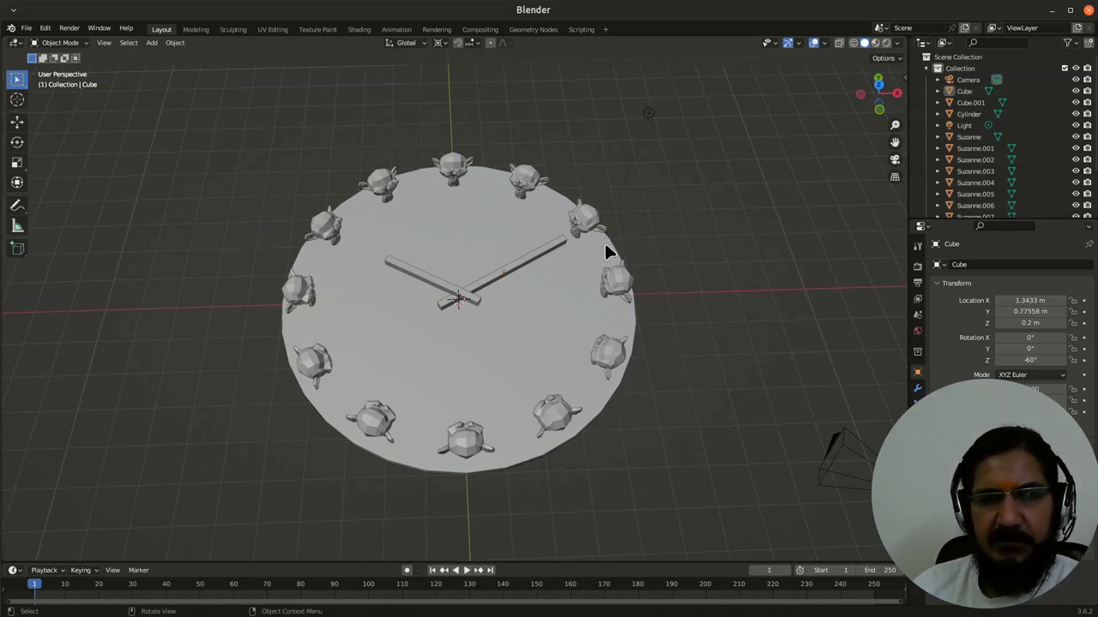
pyautogui.moveTo(443, 52)
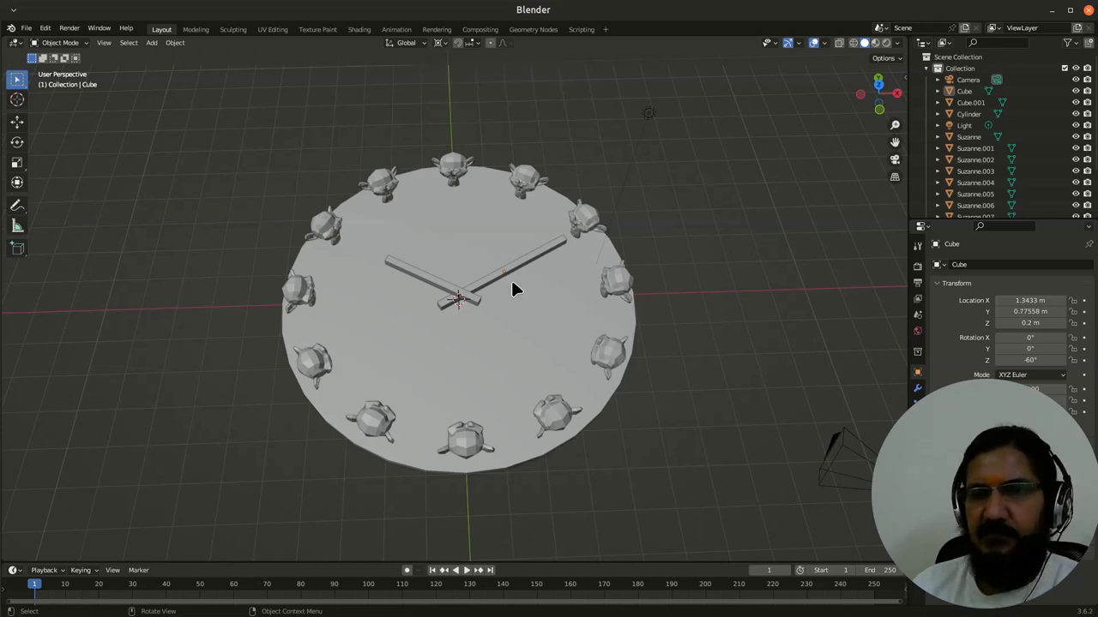
pyautogui.moveTo(522, 361)
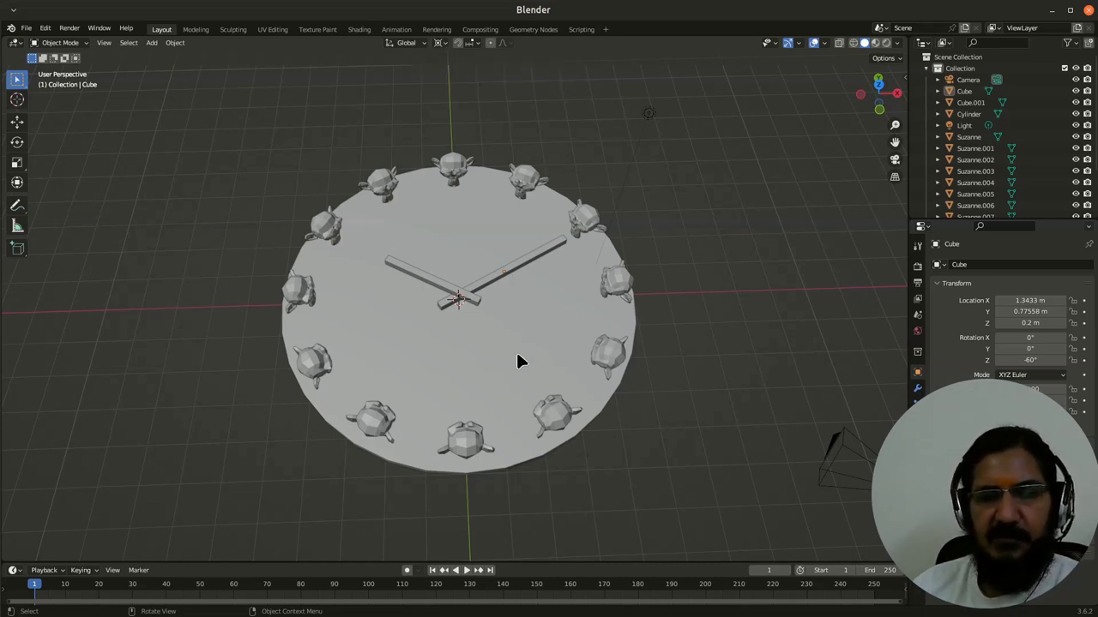
pyautogui.moveTo(442, 67)
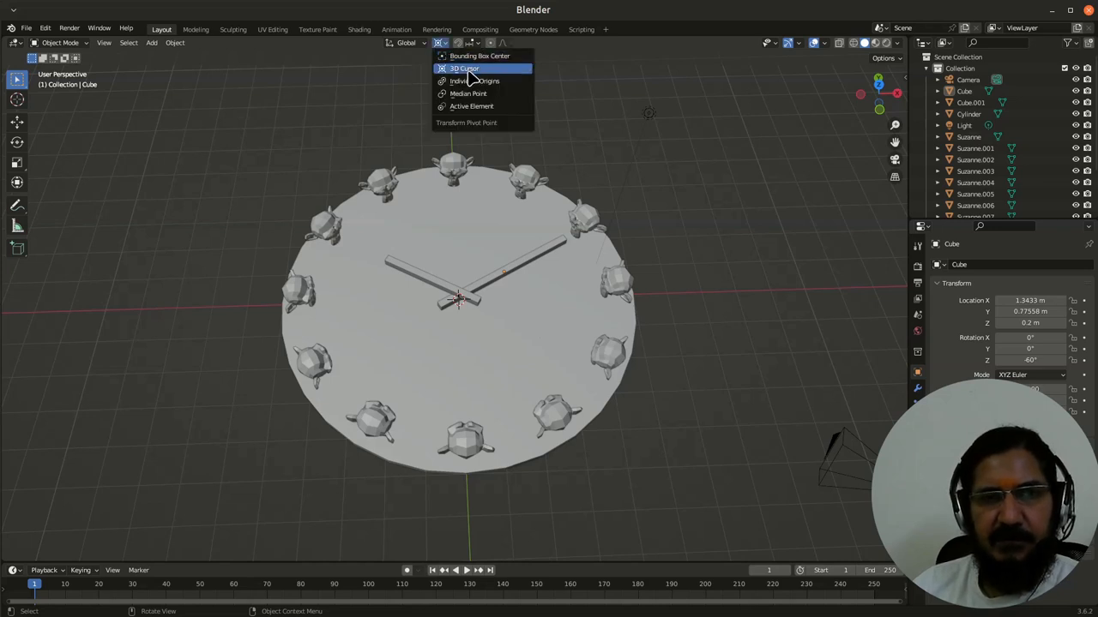
pyautogui.moveTo(473, 81)
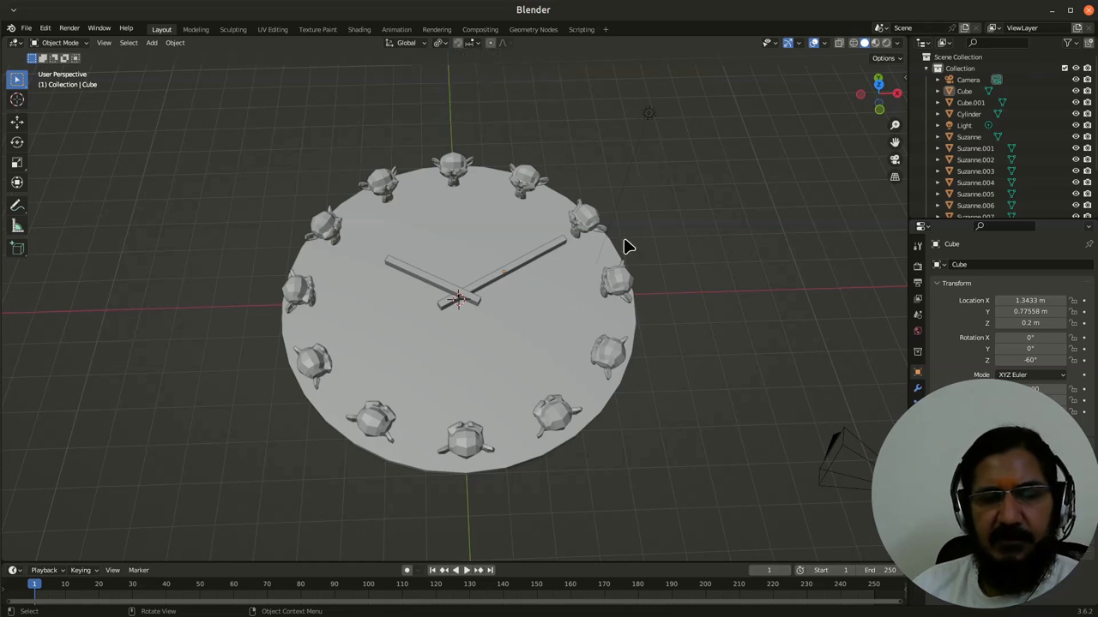
pyautogui.moveTo(540, 339)
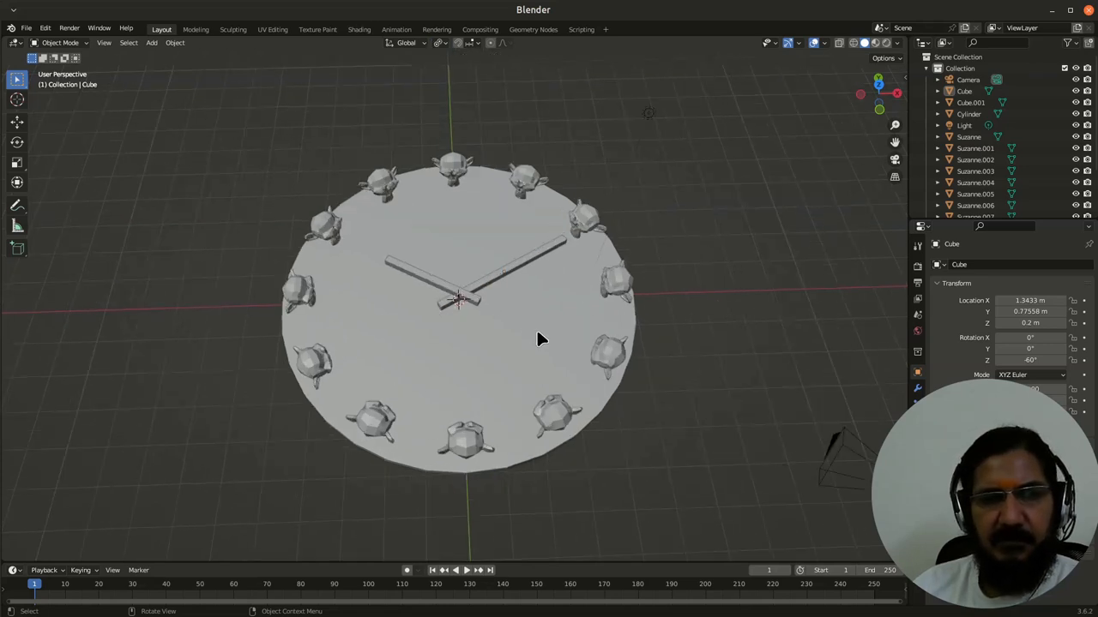